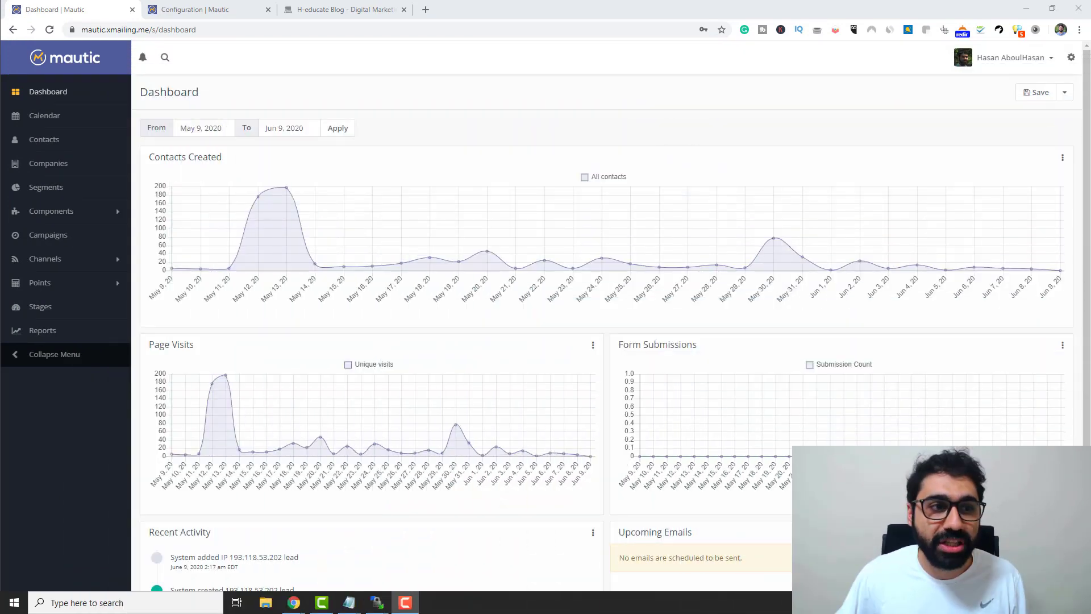
mouse_move(452, 78)
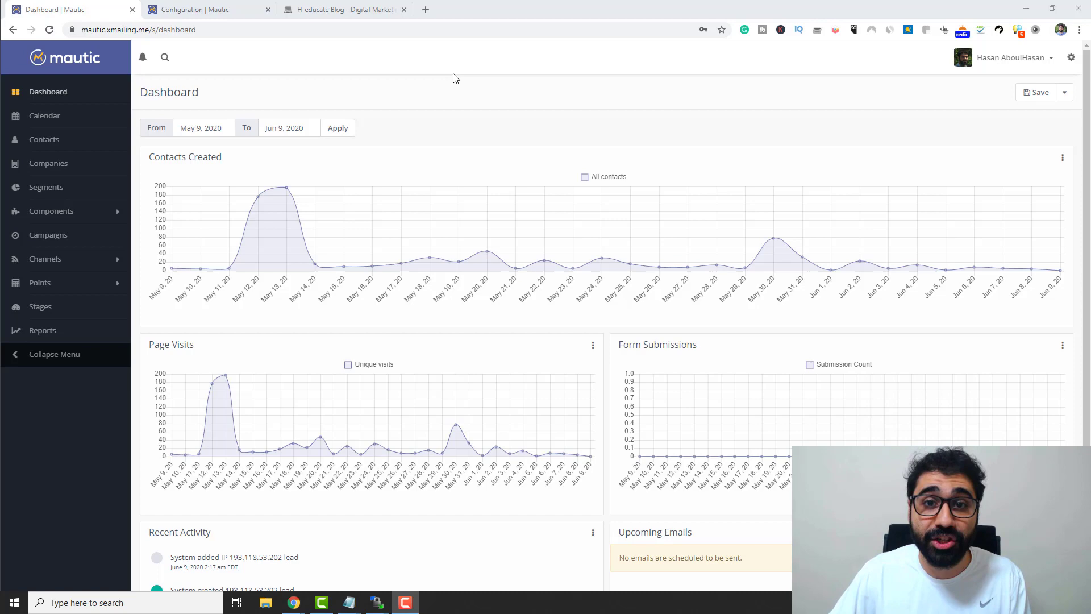
Open the 'How To Install Mautic' post on the H-educate blog.
click(340, 9)
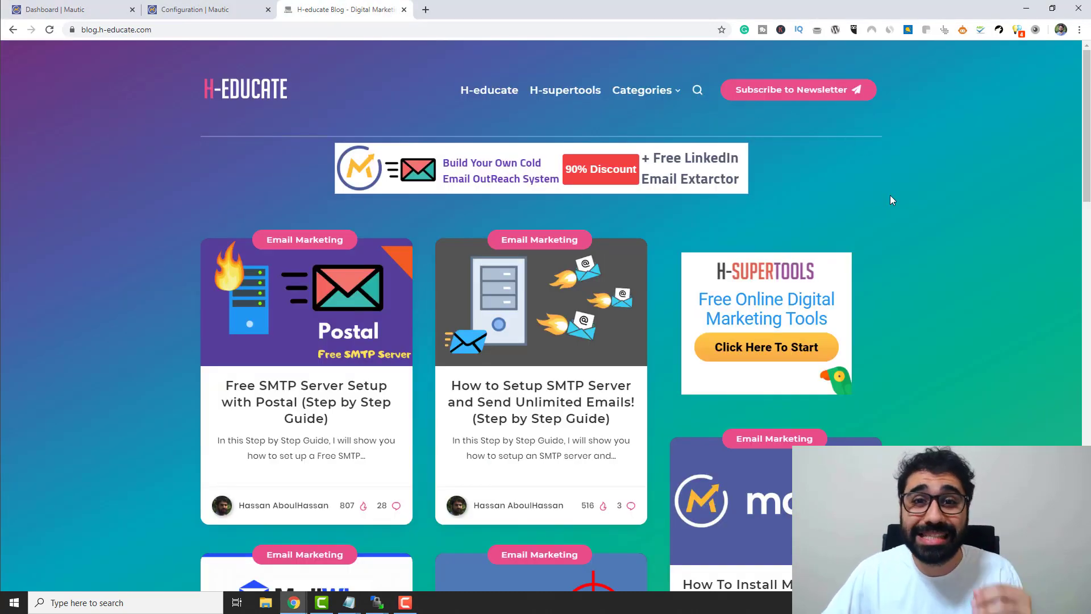
scroll(down, 3)
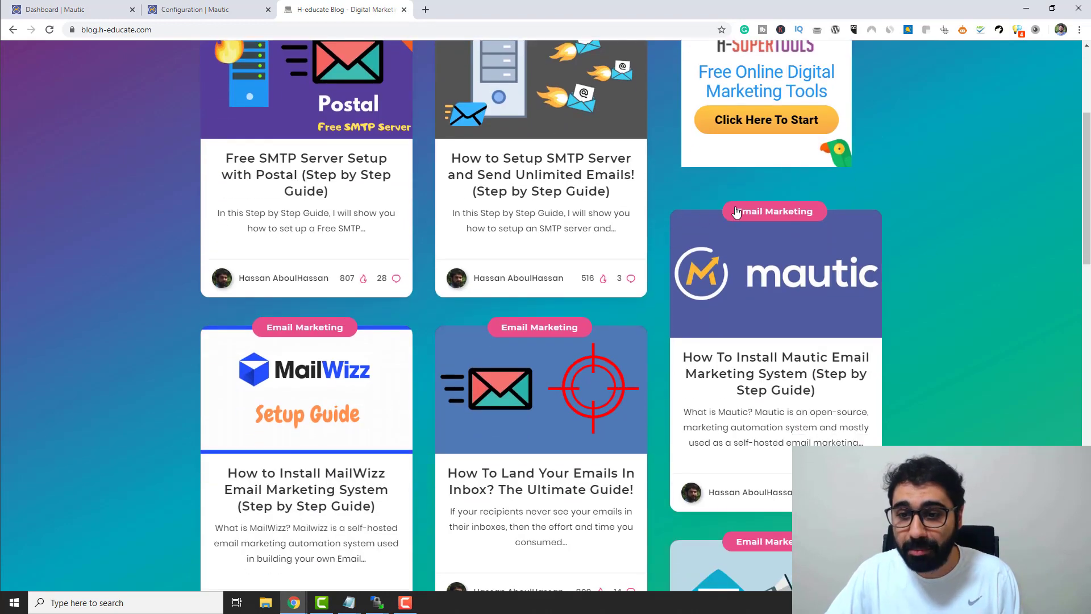
mouse_move(775, 373)
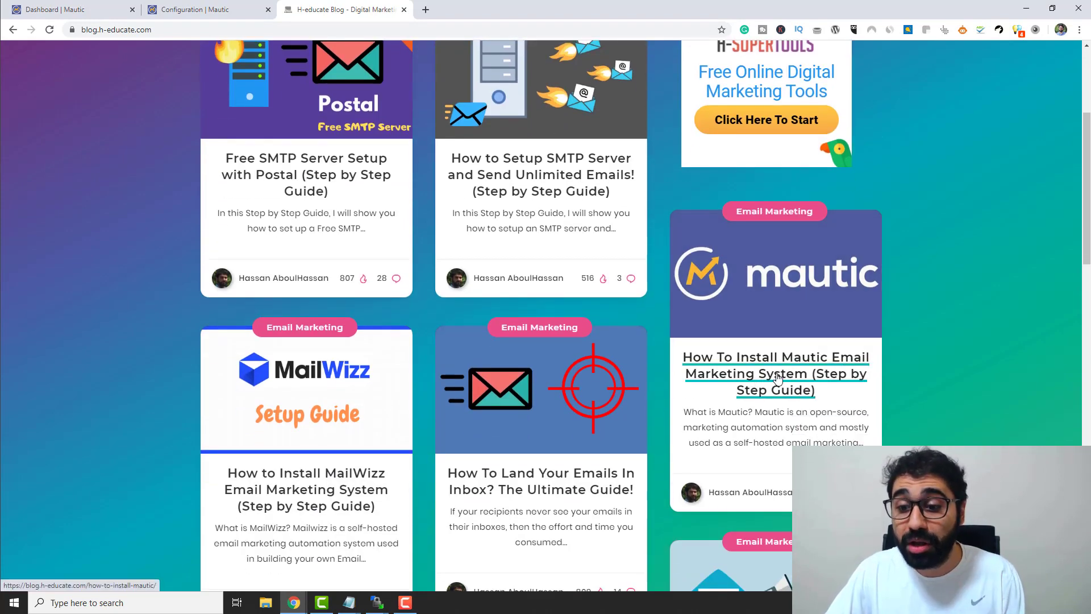
click(775, 373)
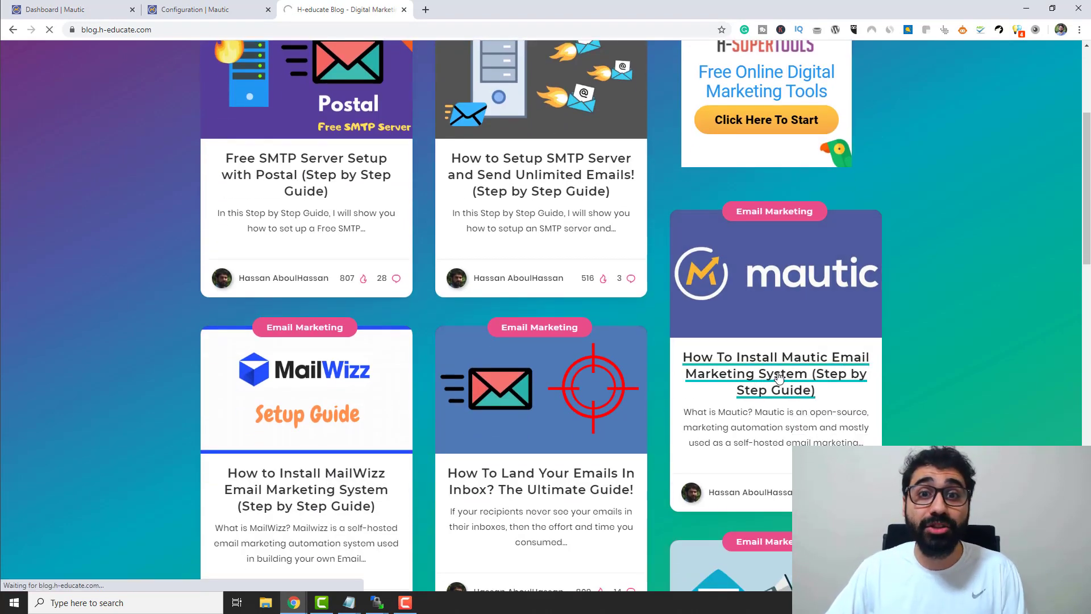
click(775, 374)
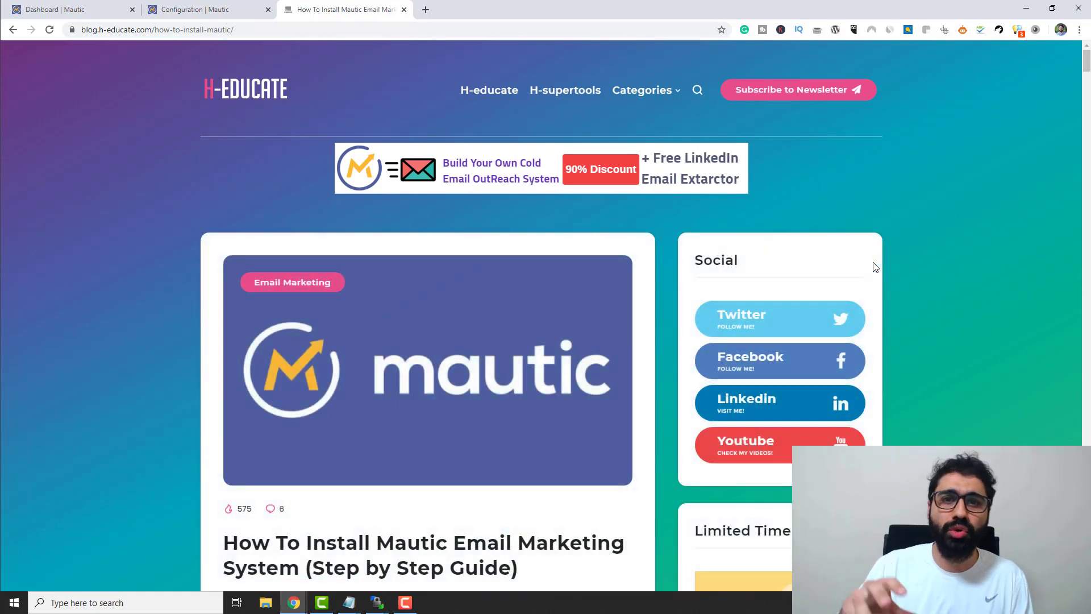
Review the guide's Cron Jobs code block, then return to the Mautic dashboard.
scroll(down, 3)
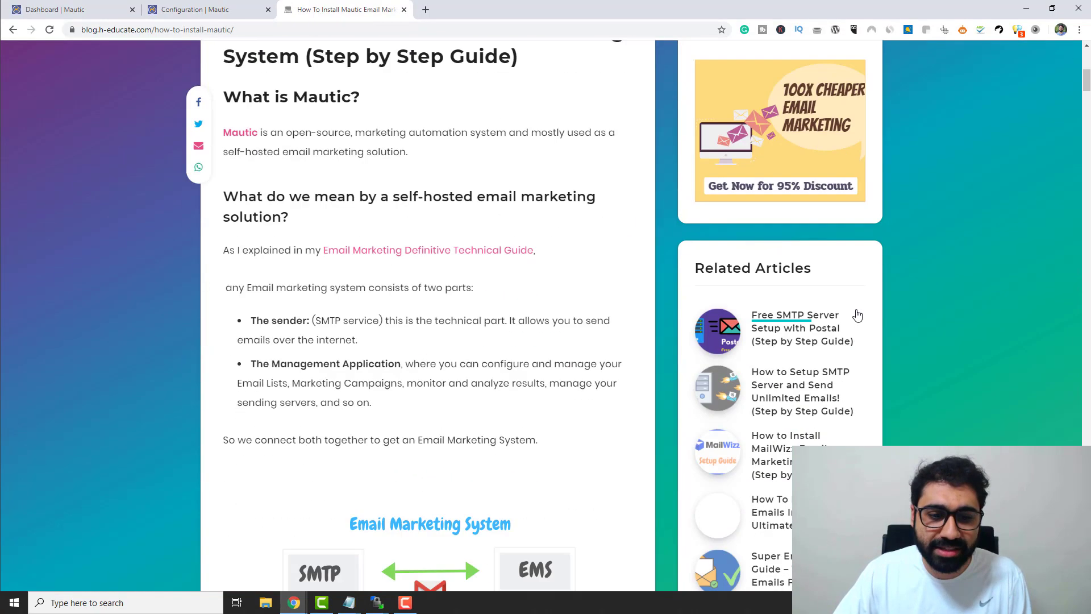
scroll(down, 3)
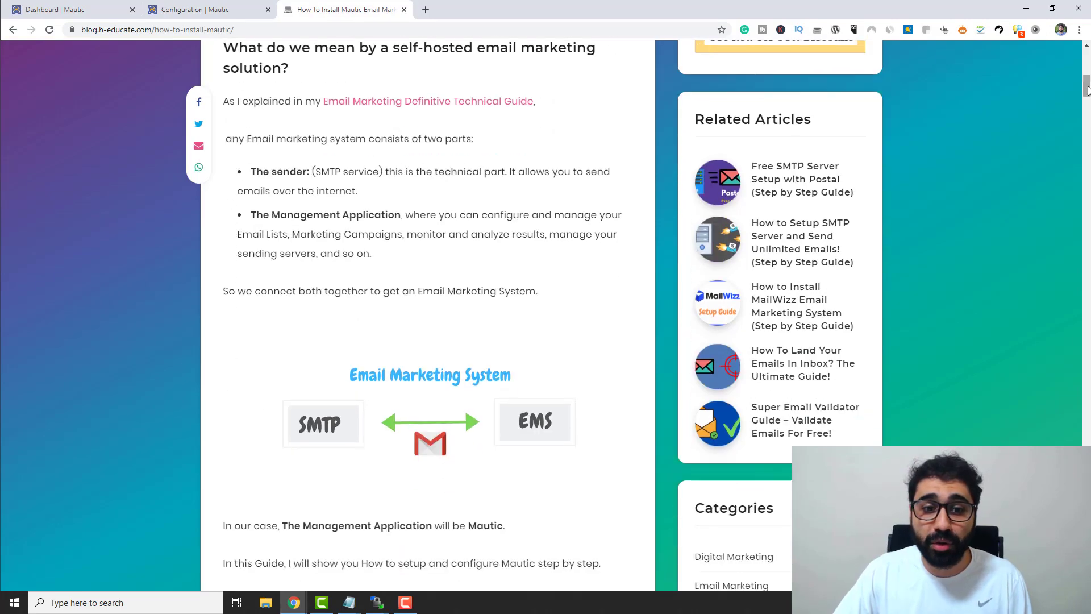
scroll(down, 3)
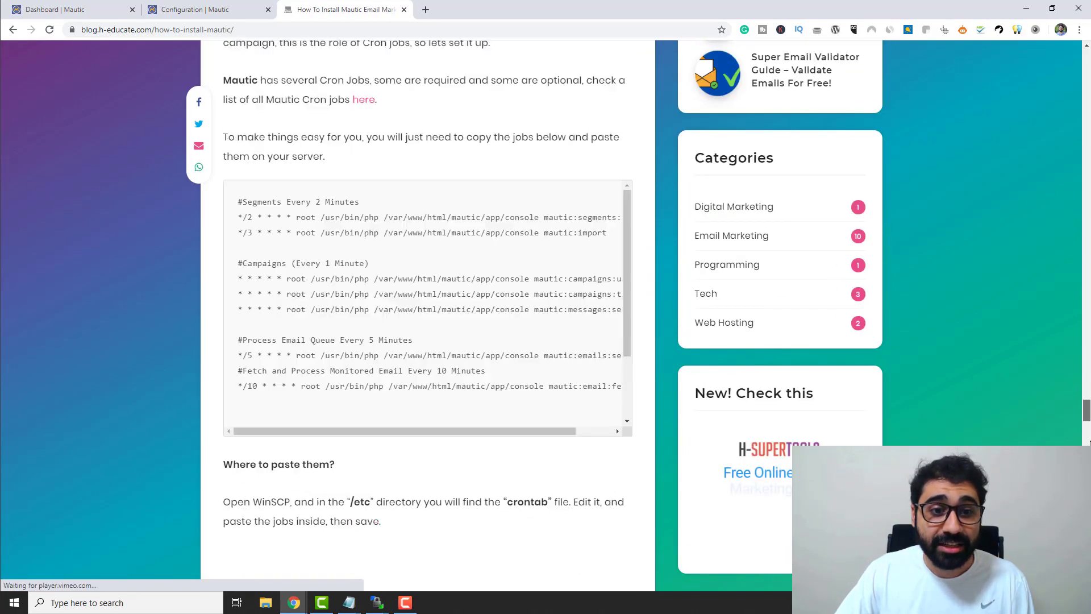
click(70, 9)
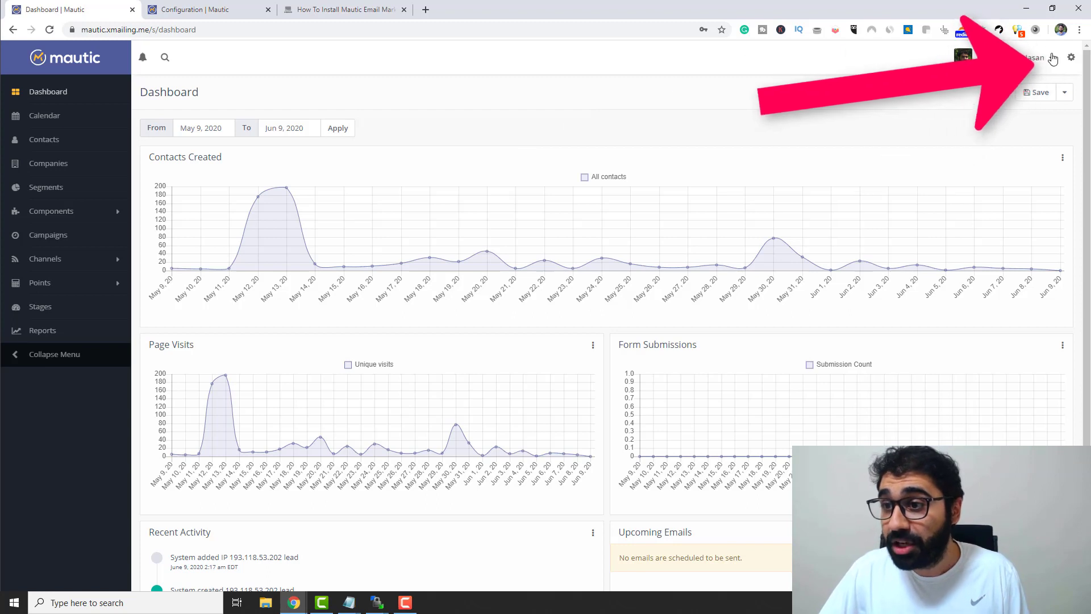
Show the Email Settings section of Mautic's Configuration.
click(1070, 57)
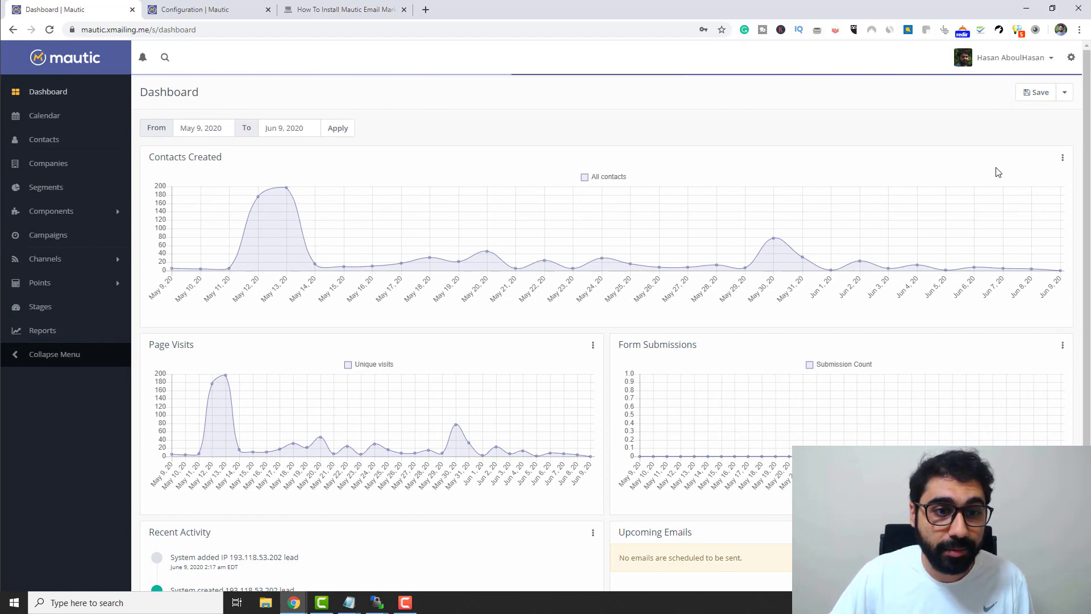
click(1071, 57)
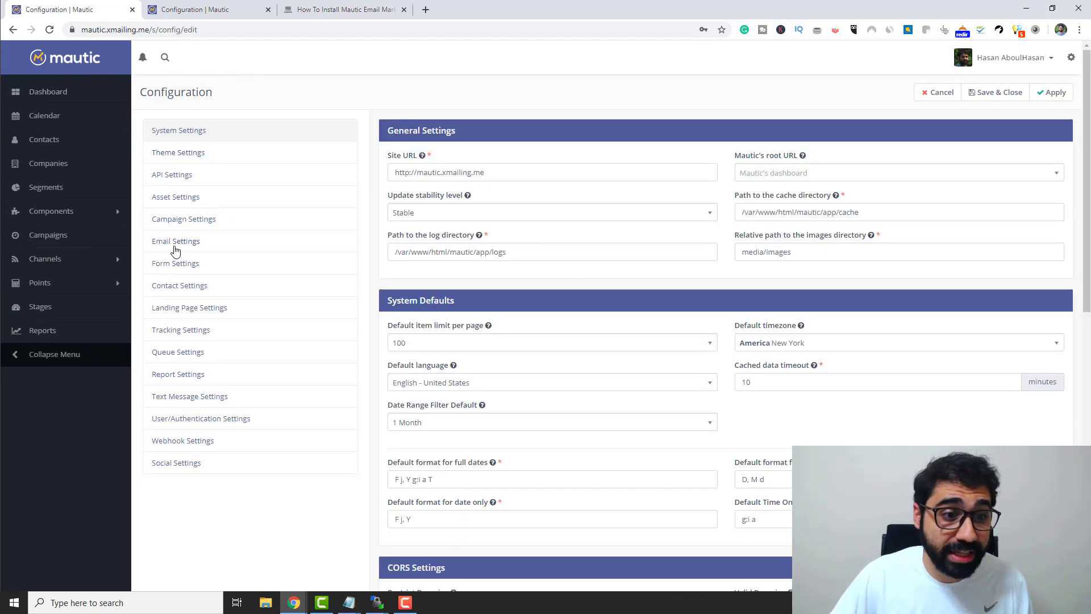
click(175, 240)
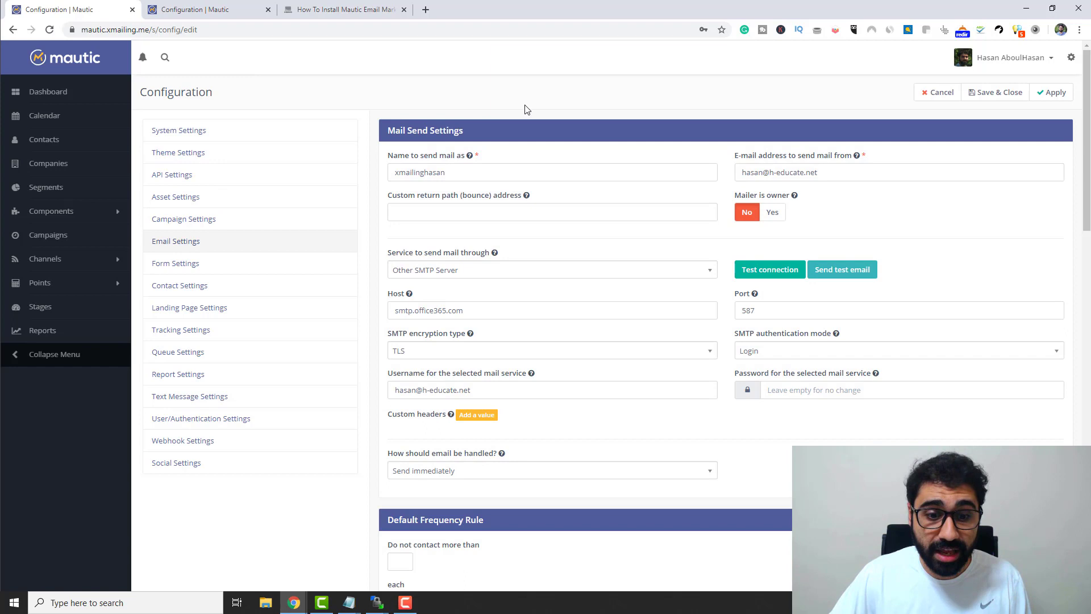
scroll(down, 3)
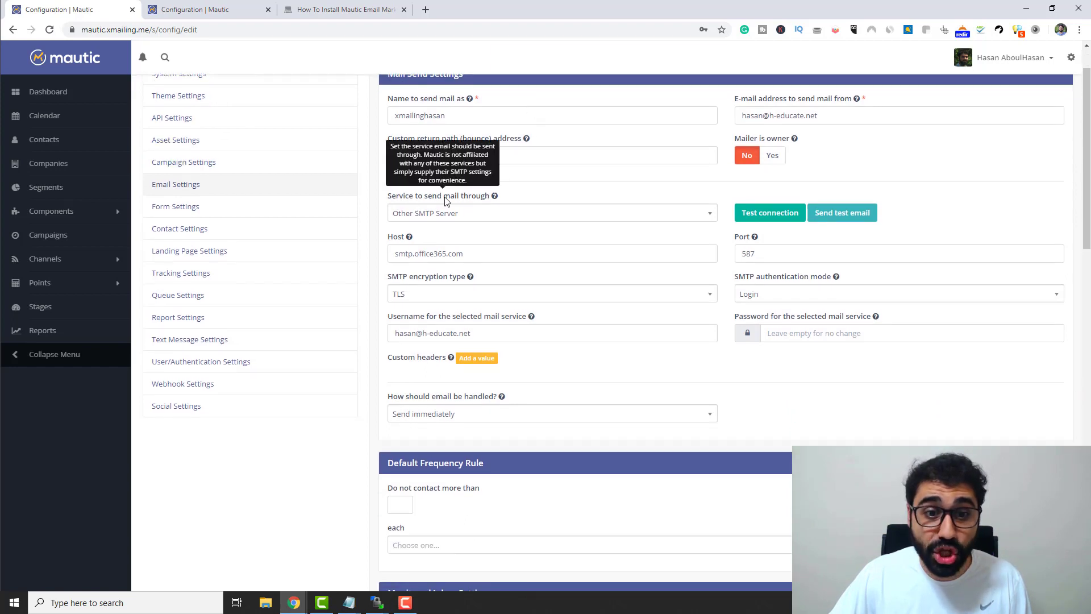
mouse_move(629, 222)
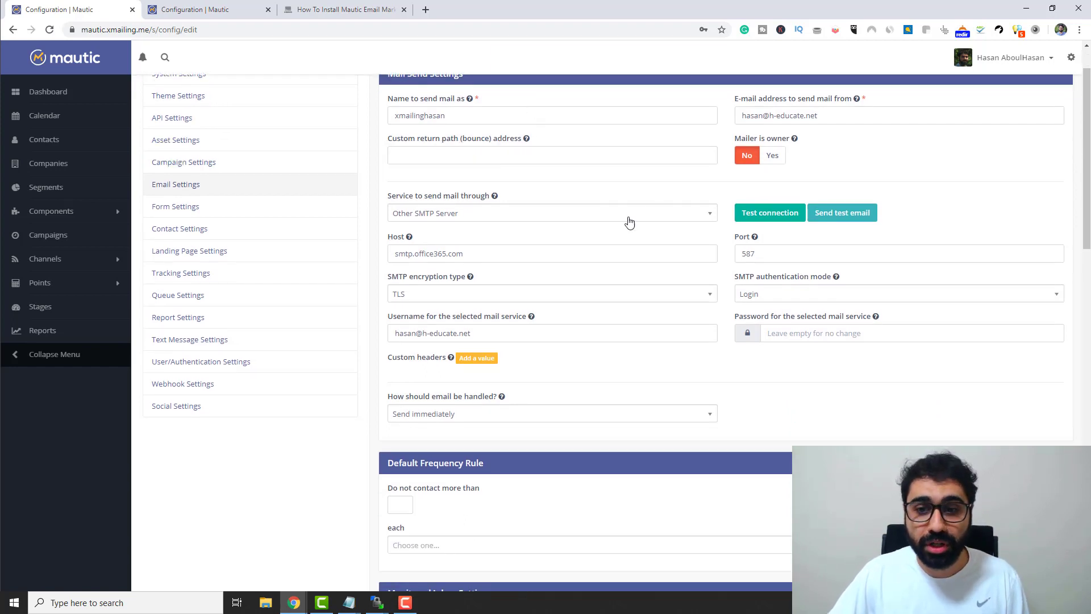
Review the 'Service to send mail through' choices, leaving Office 365 SMTP unchanged.
click(550, 212)
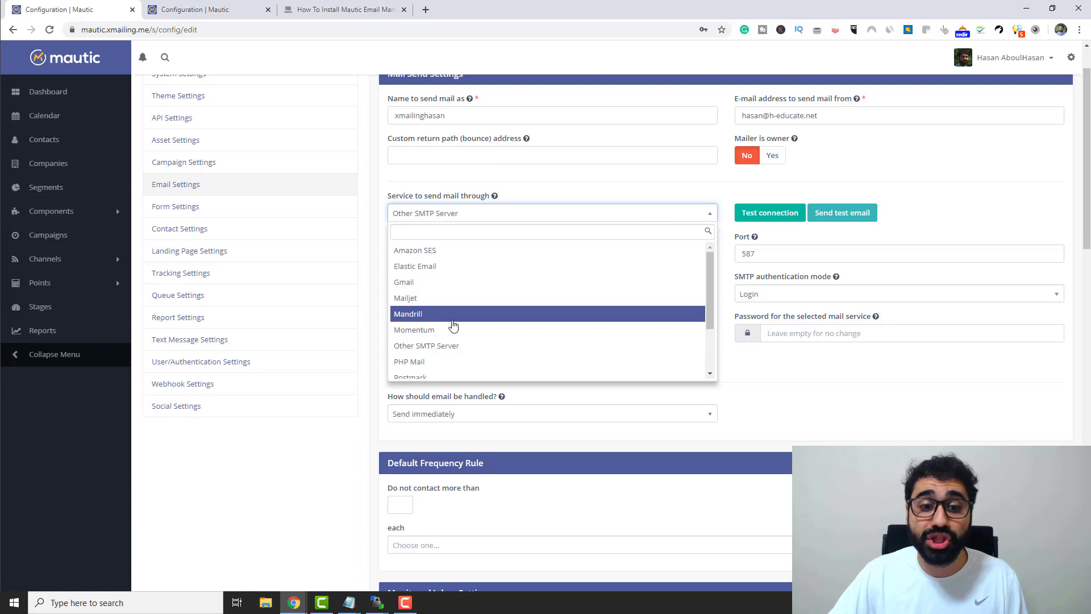
click(426, 346)
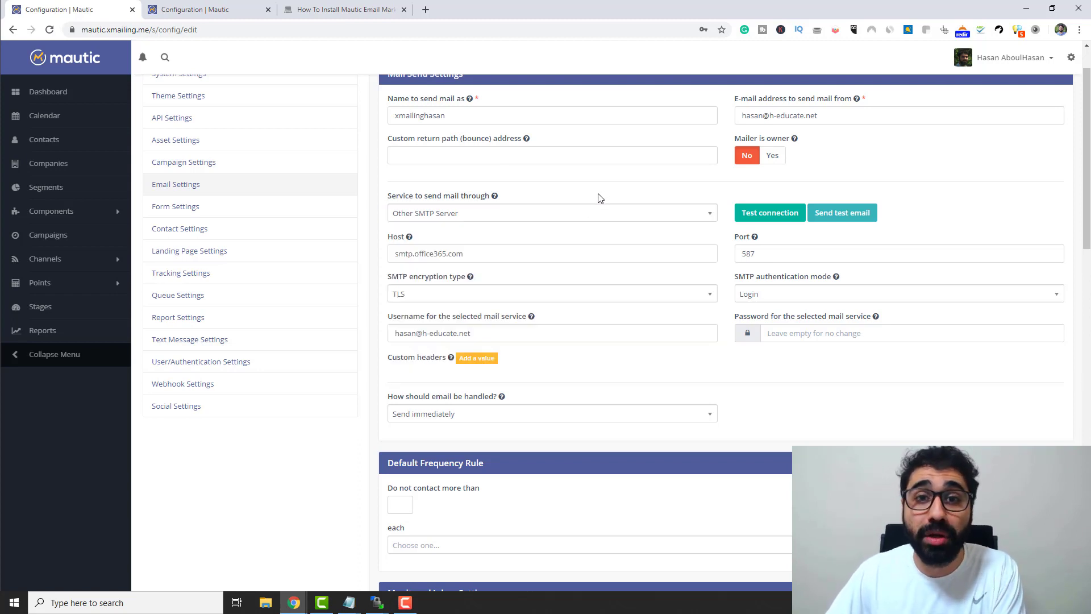
mouse_move(496, 246)
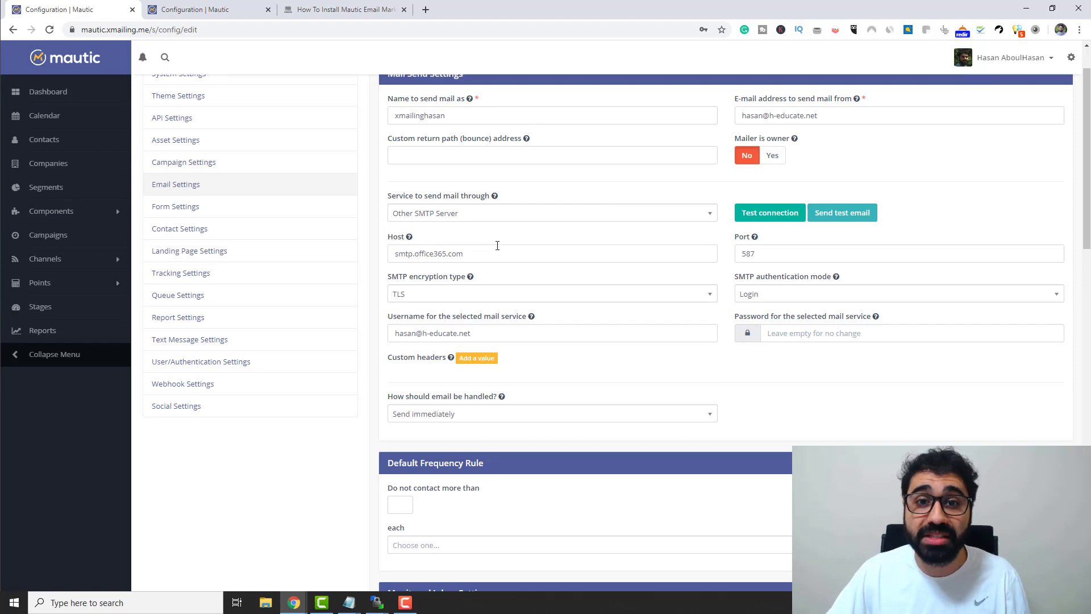
mouse_move(501, 246)
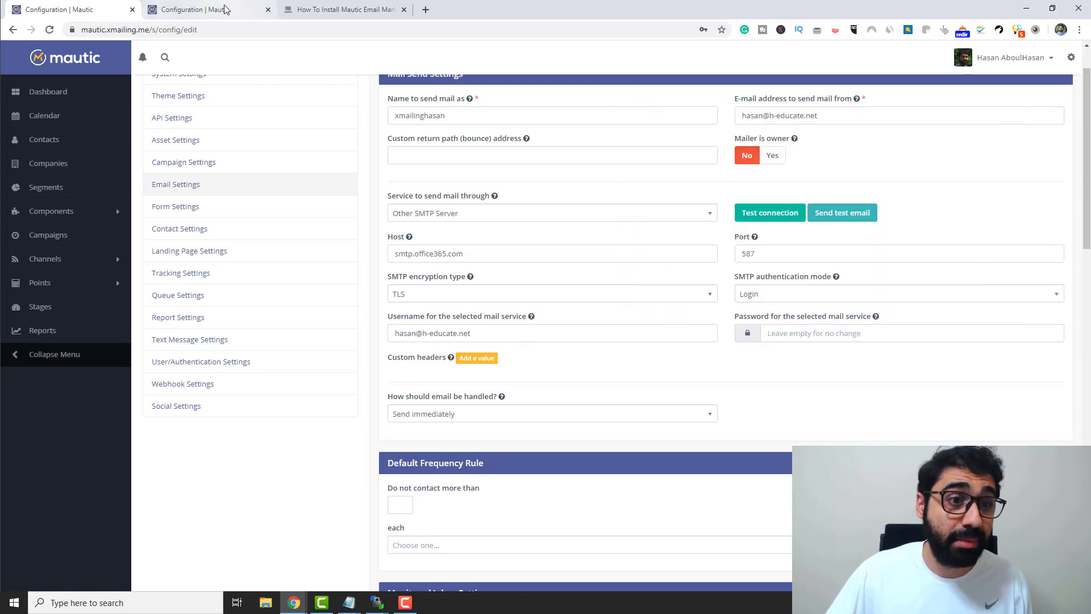
Show the second Mautic installation's email settings, which send through Amazon SES.
click(209, 10)
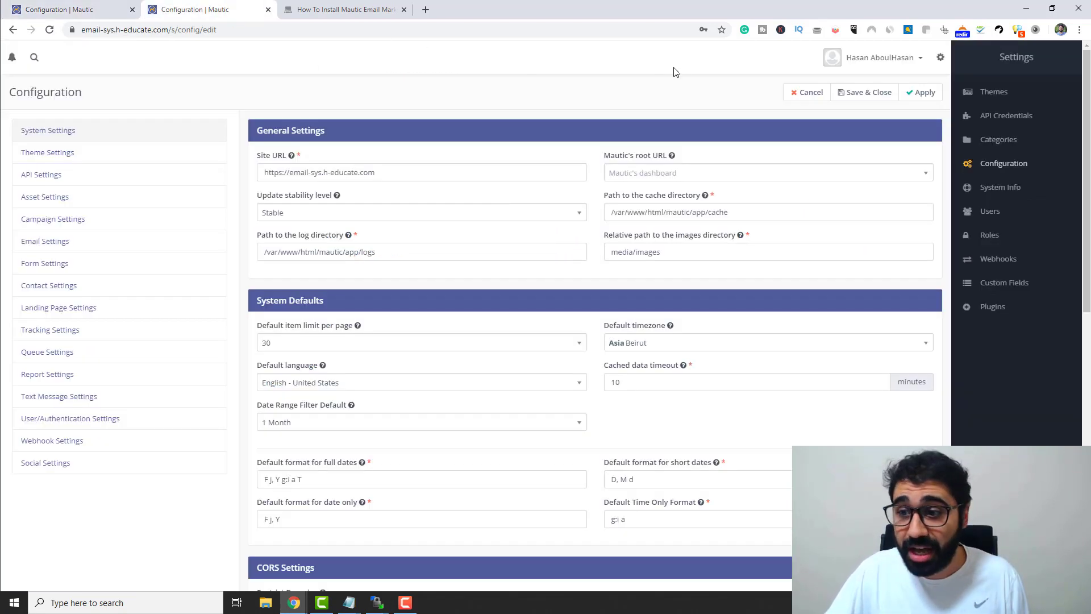
click(45, 241)
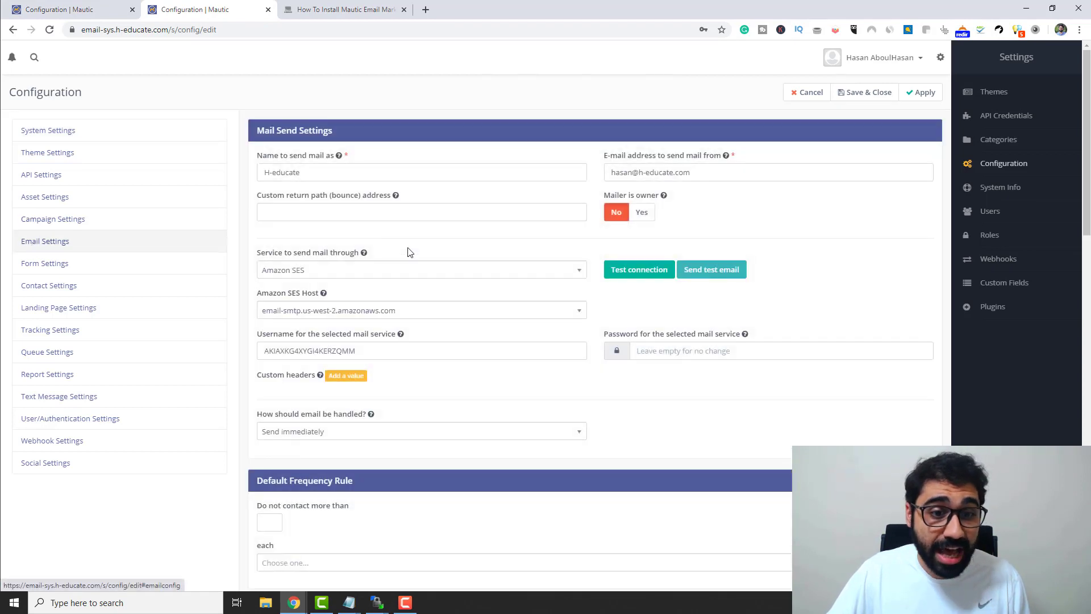
scroll(down, 3)
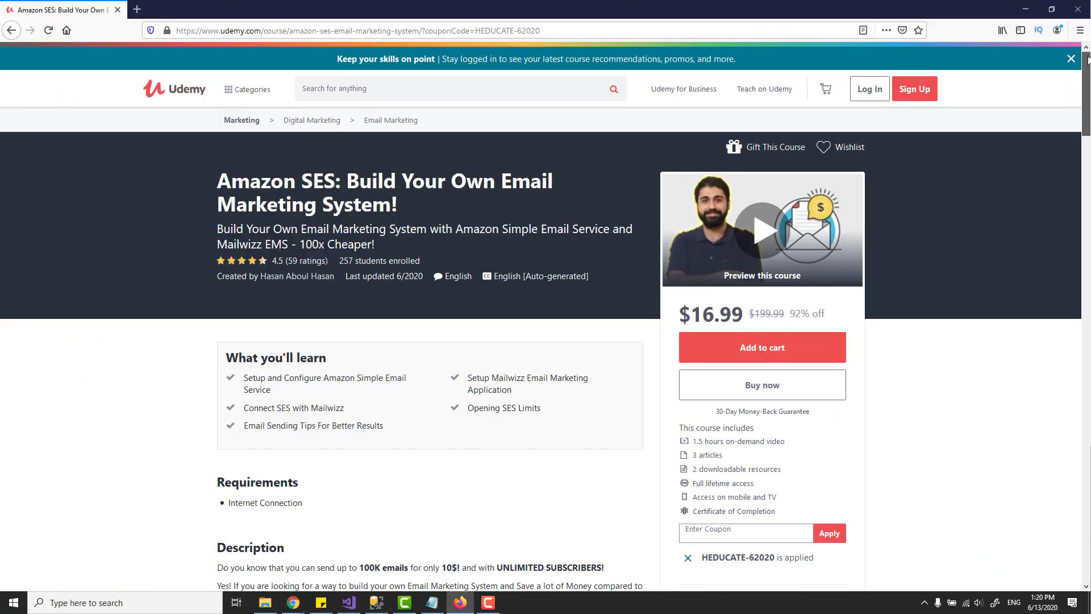
Scroll the Udemy Amazon SES course page down to its description.
scroll(down, 3)
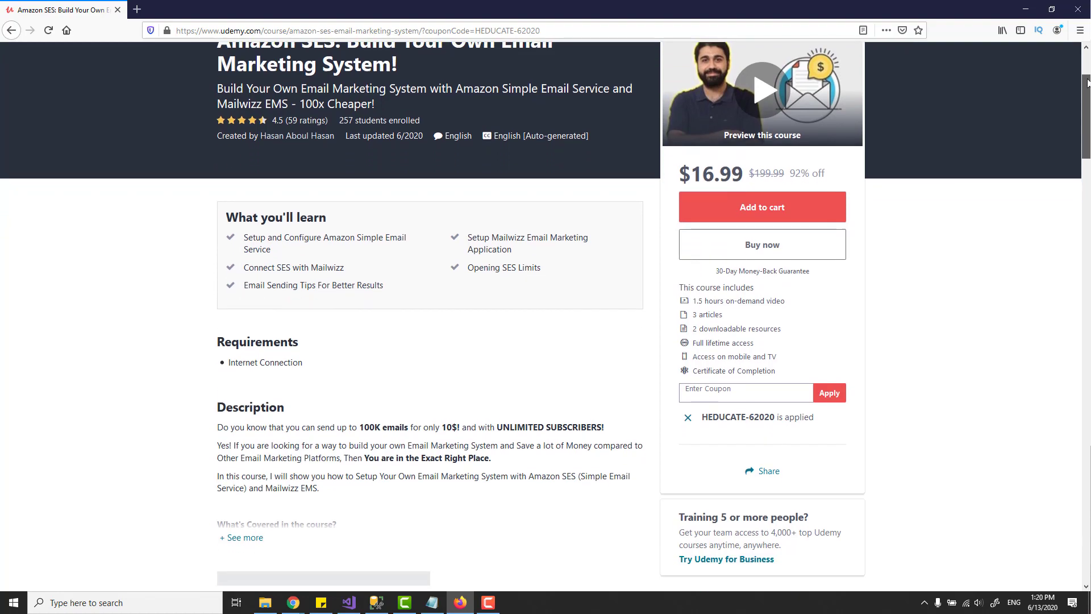
scroll(down, 3)
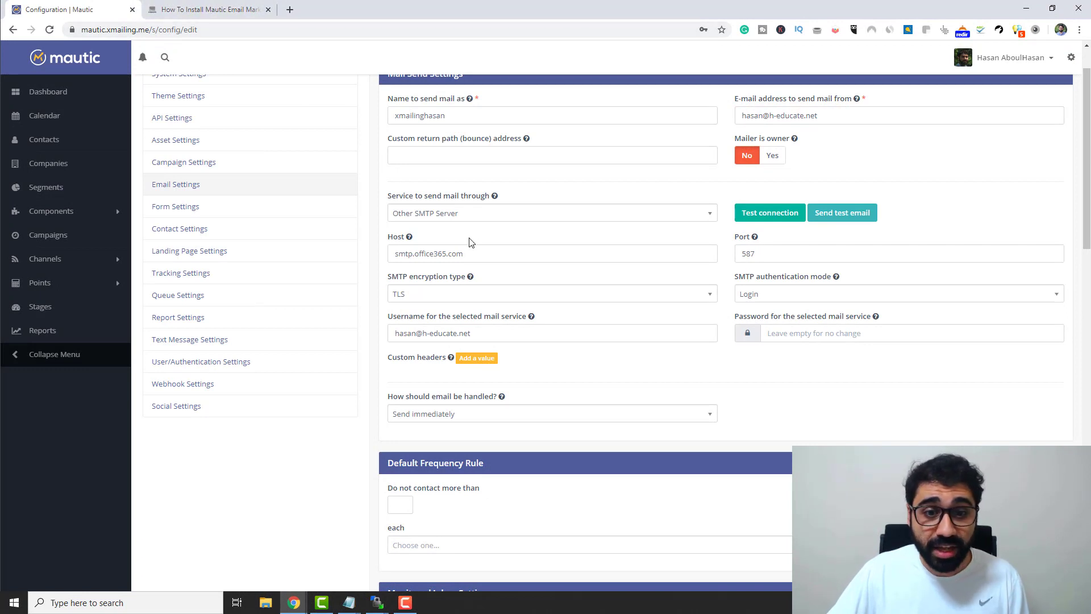
mouse_move(491, 252)
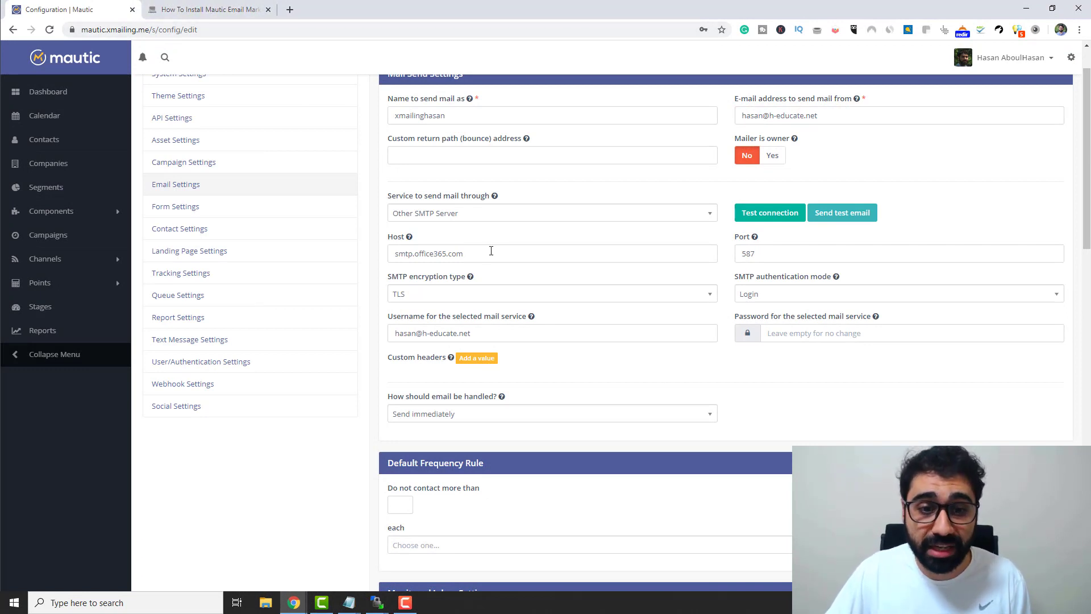
mouse_move(795, 248)
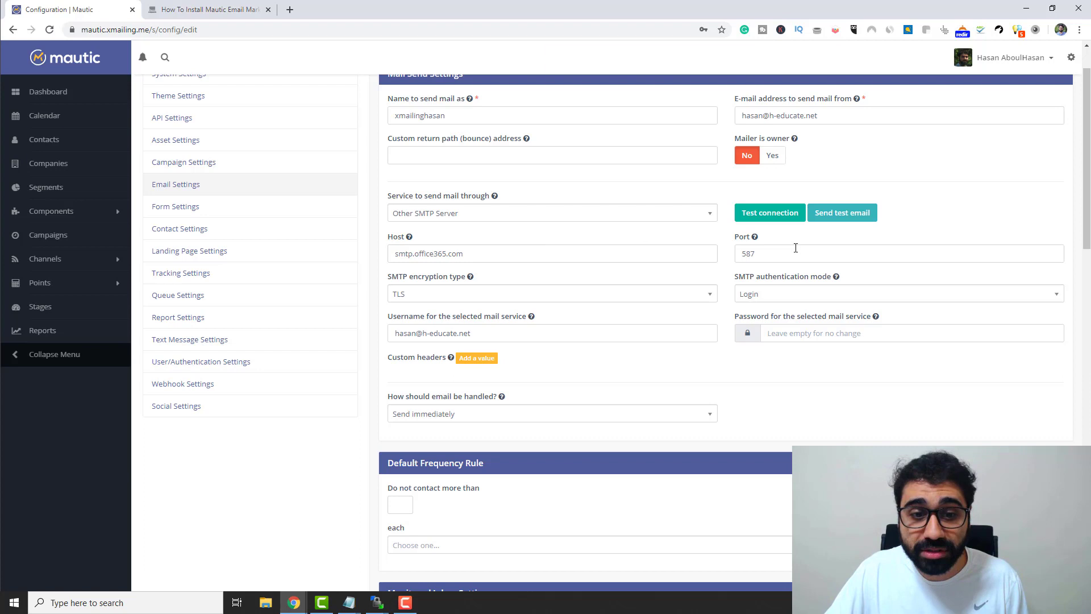
mouse_move(817, 361)
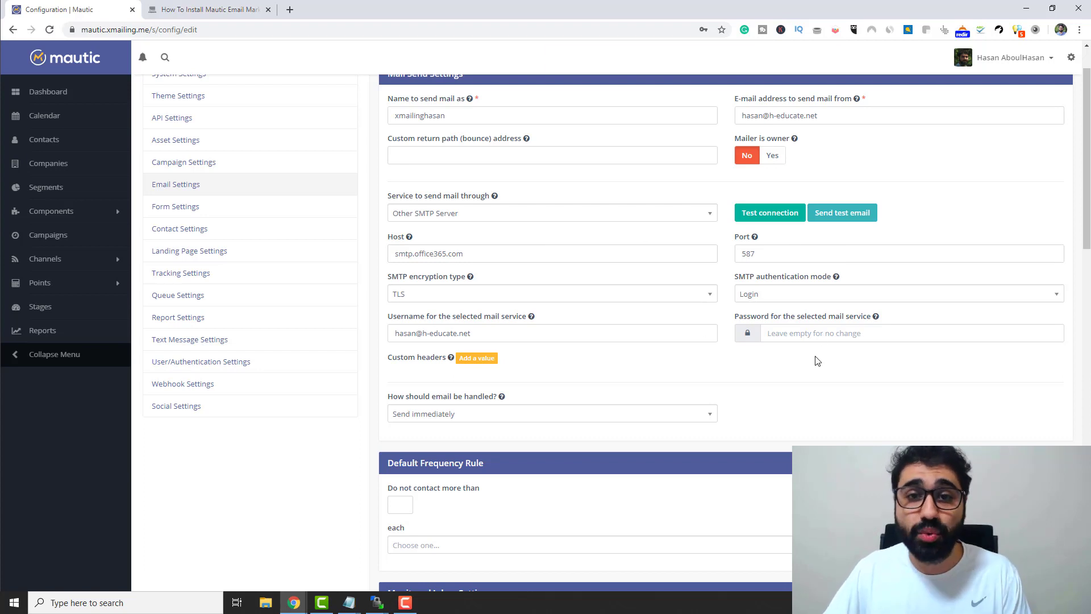
mouse_move(812, 369)
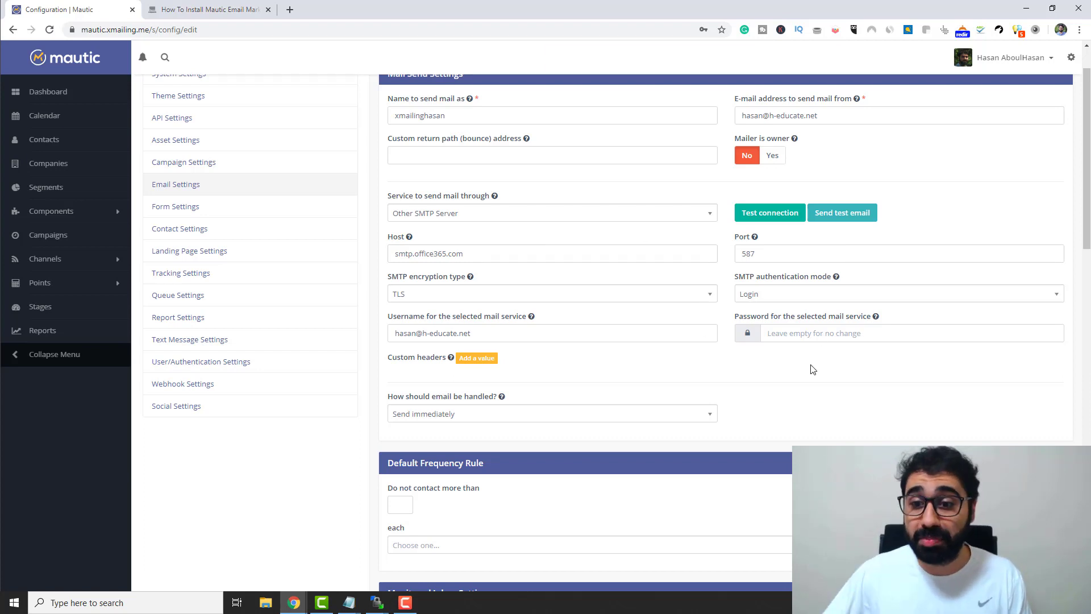
Test the smtp.office365.com mail connection and confirm the Success! message.
click(769, 213)
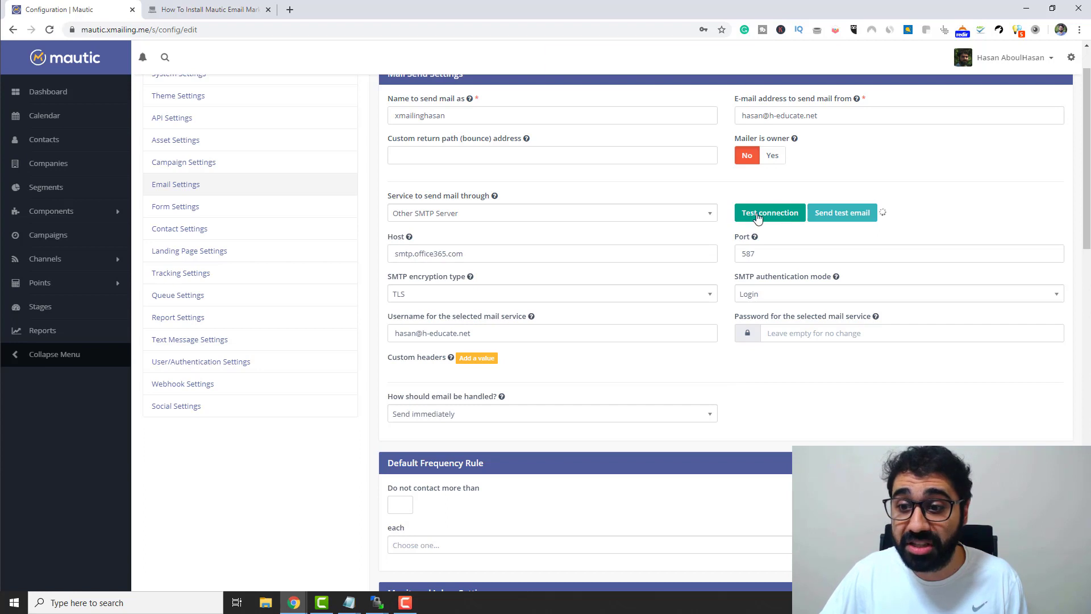
click(770, 213)
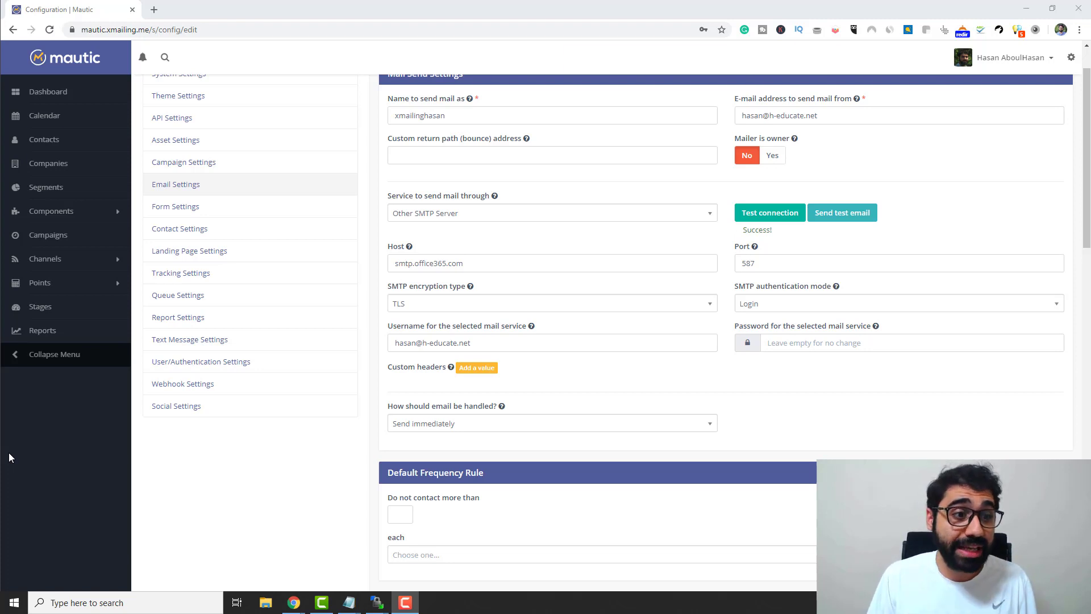
mouse_move(575, 263)
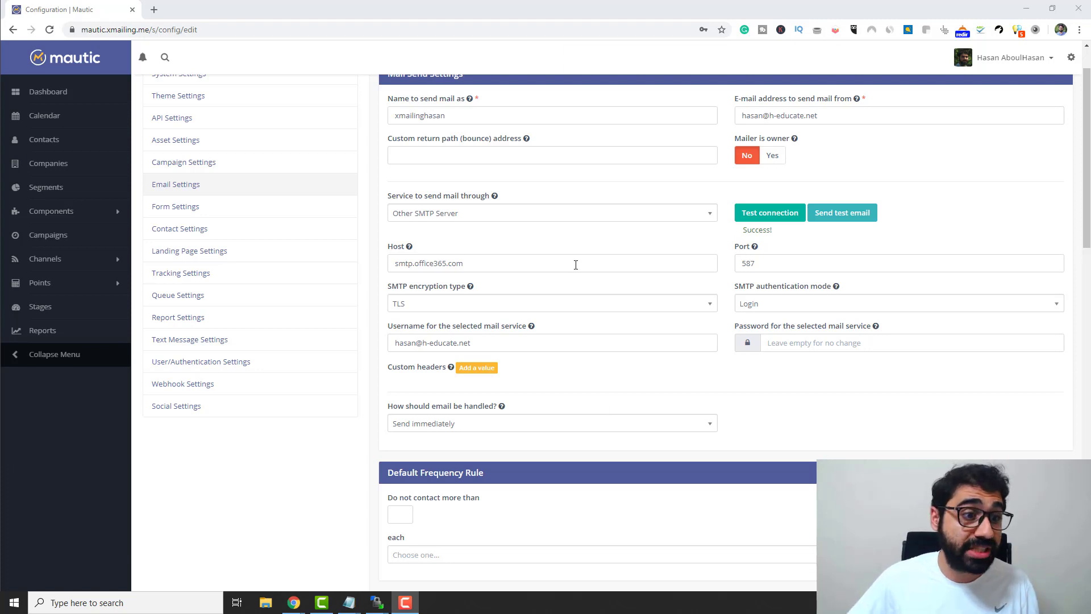
mouse_move(46, 187)
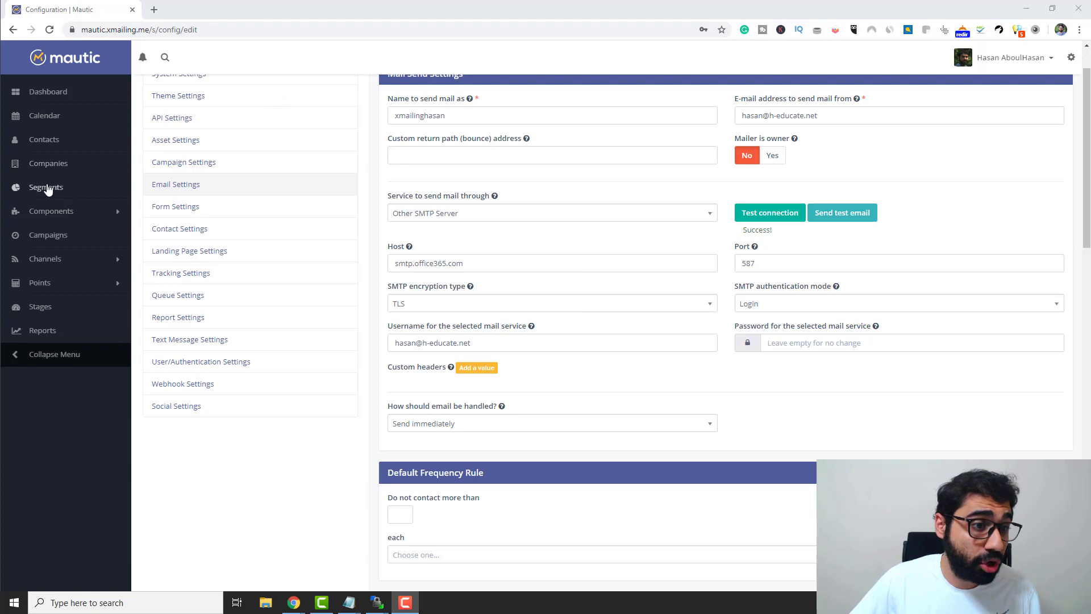
Create a contact segment named 'Test Email List' with alias 'test' and save it.
click(45, 187)
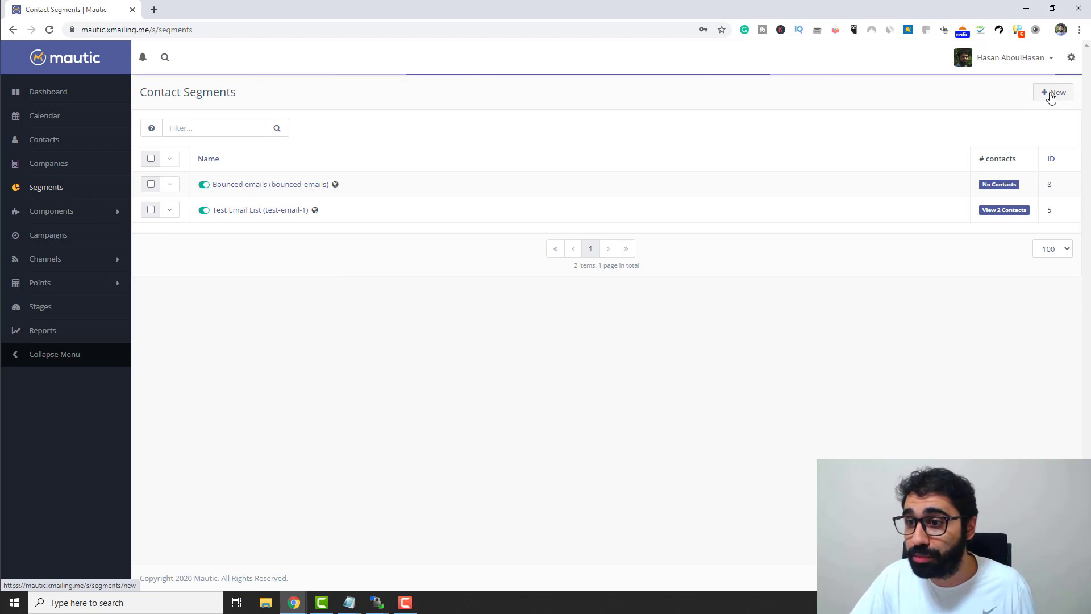
click(1052, 92)
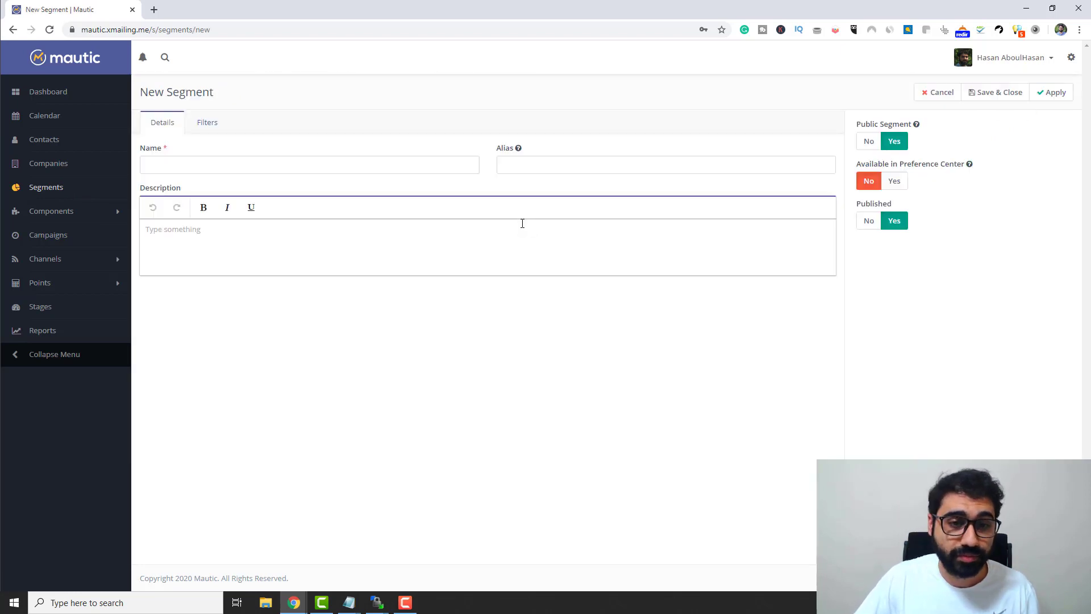
text(T)
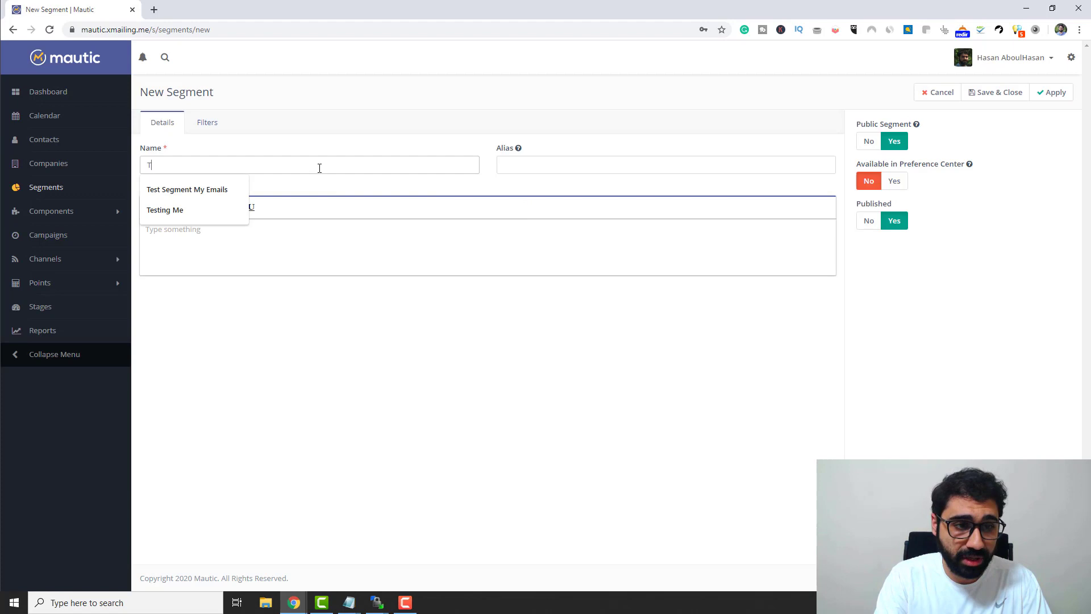
text(Test Email Lis)
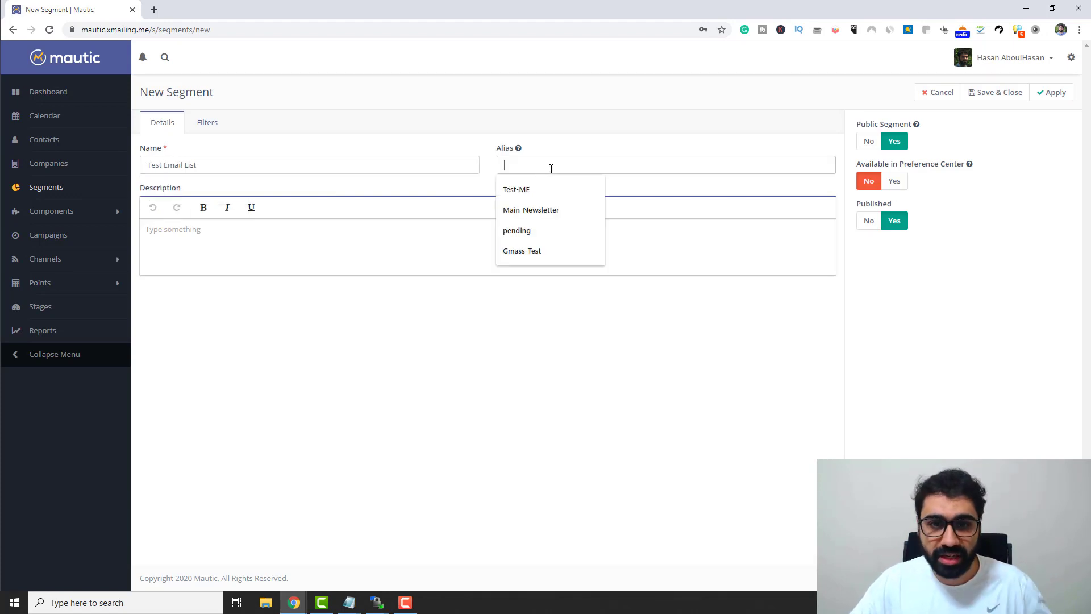
text(test)
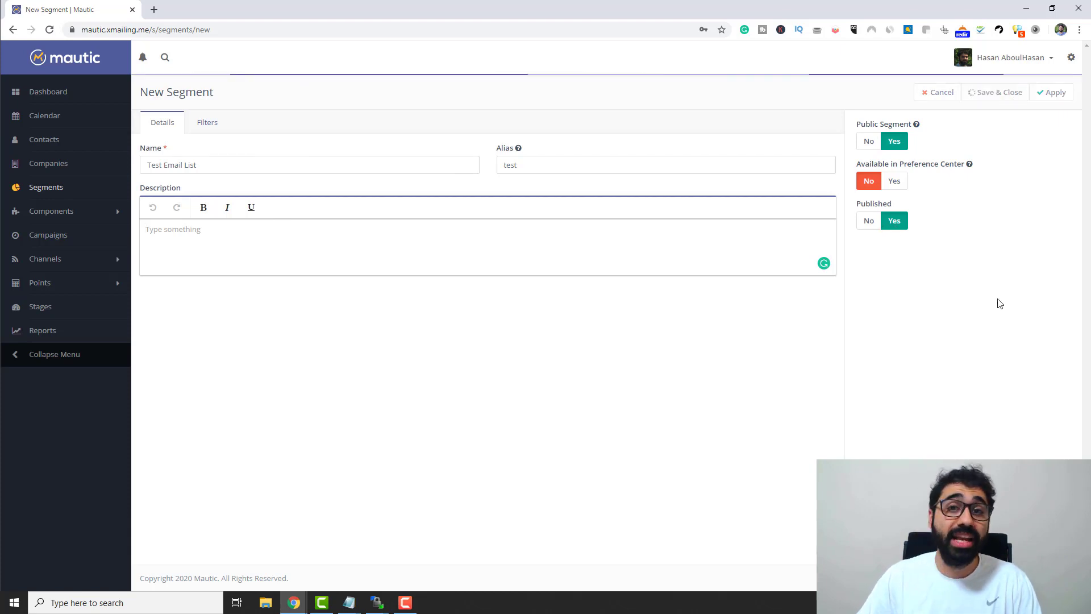
click(999, 92)
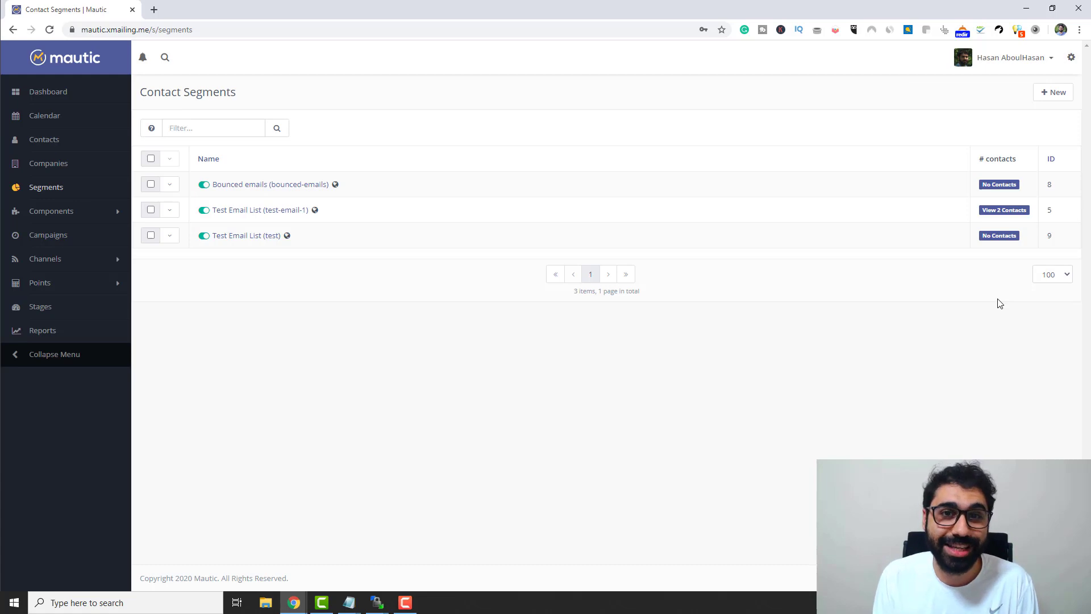
mouse_move(277, 259)
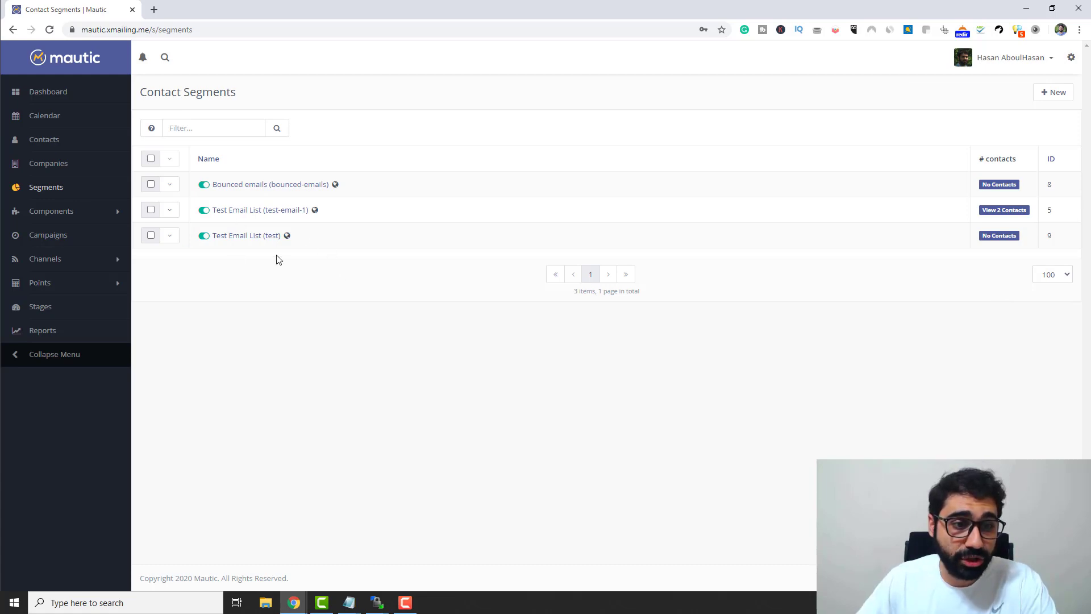
mouse_move(66, 150)
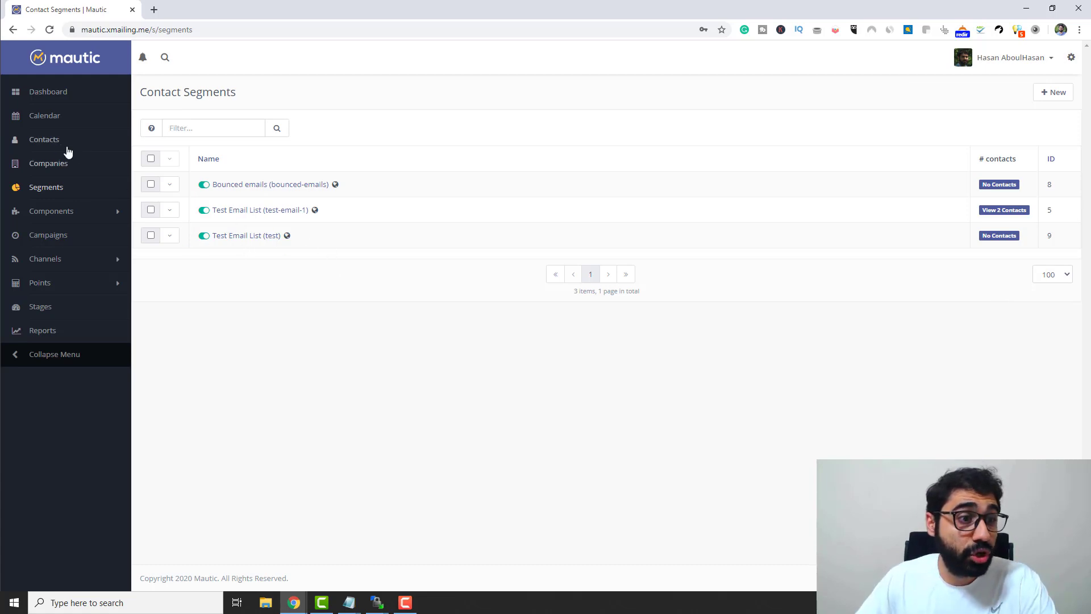
Upload the newsletter subscribers CSV through Contacts > Import.
click(44, 139)
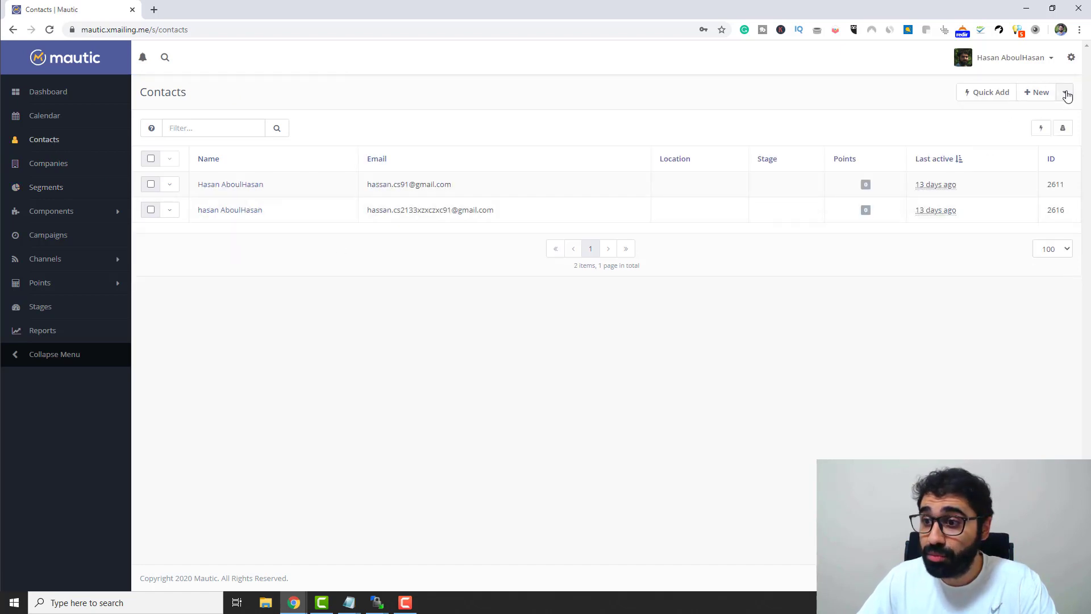
click(1063, 92)
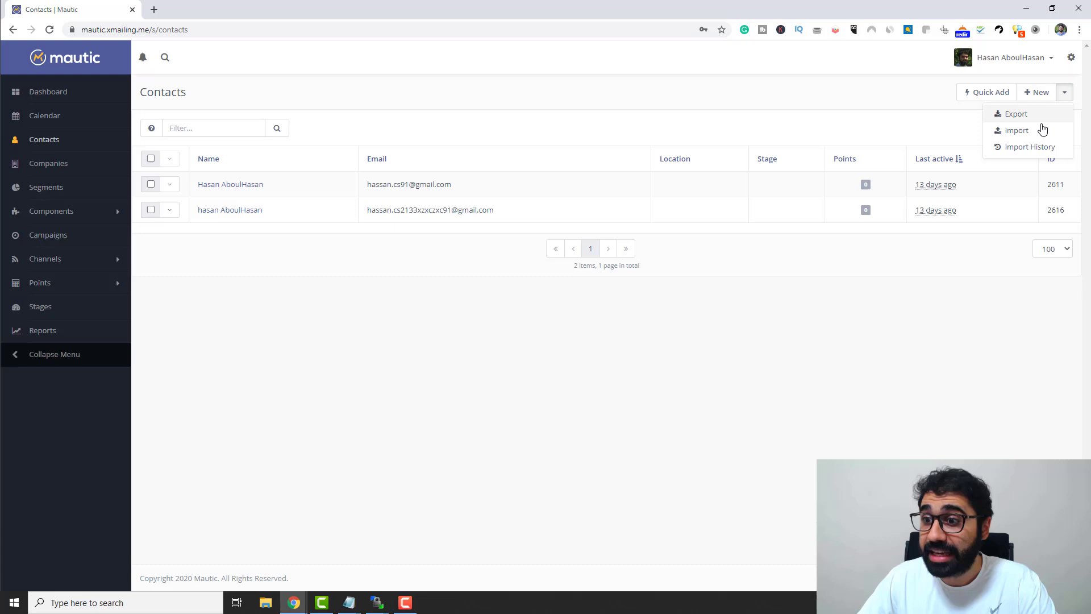
click(1016, 130)
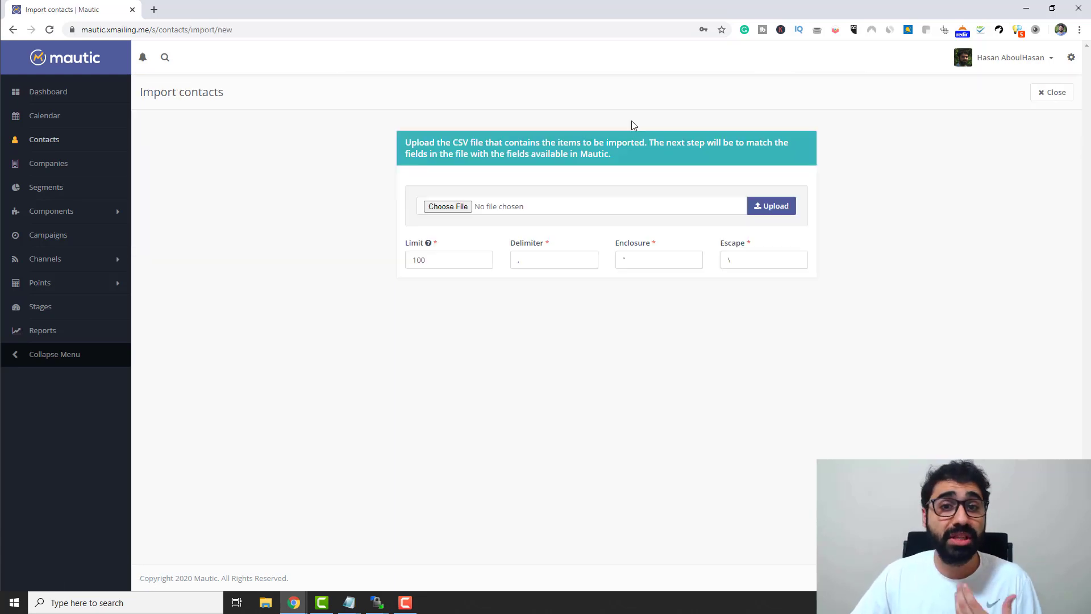
mouse_move(627, 122)
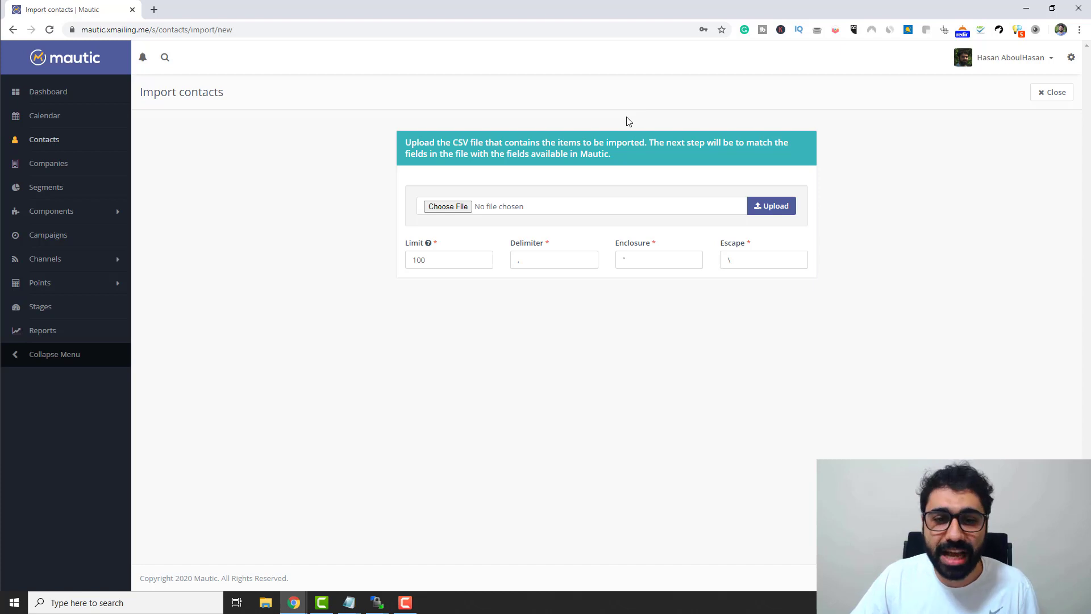
mouse_move(447, 206)
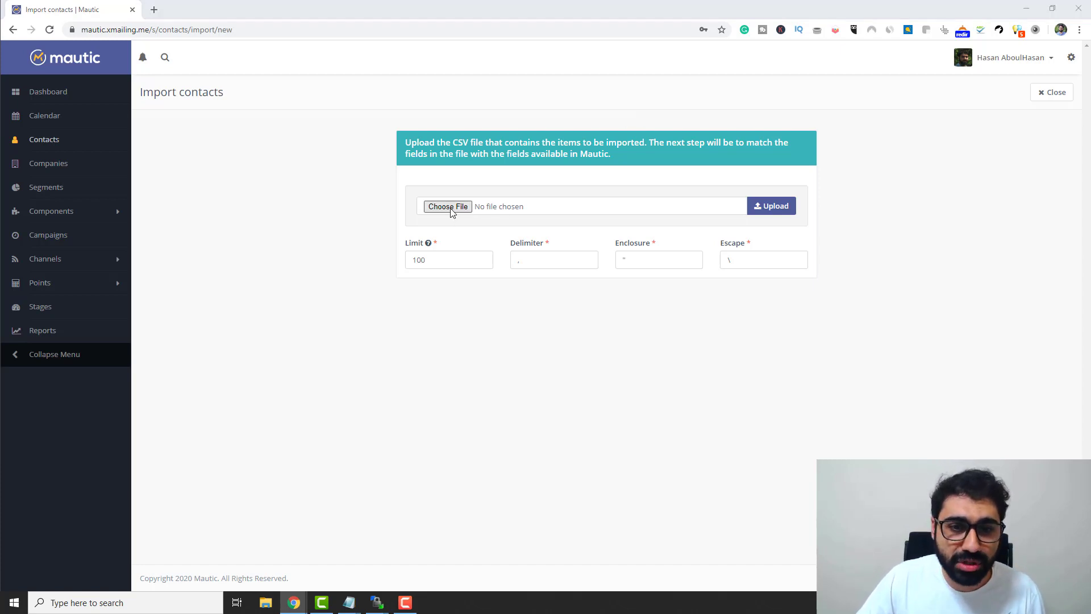
click(448, 205)
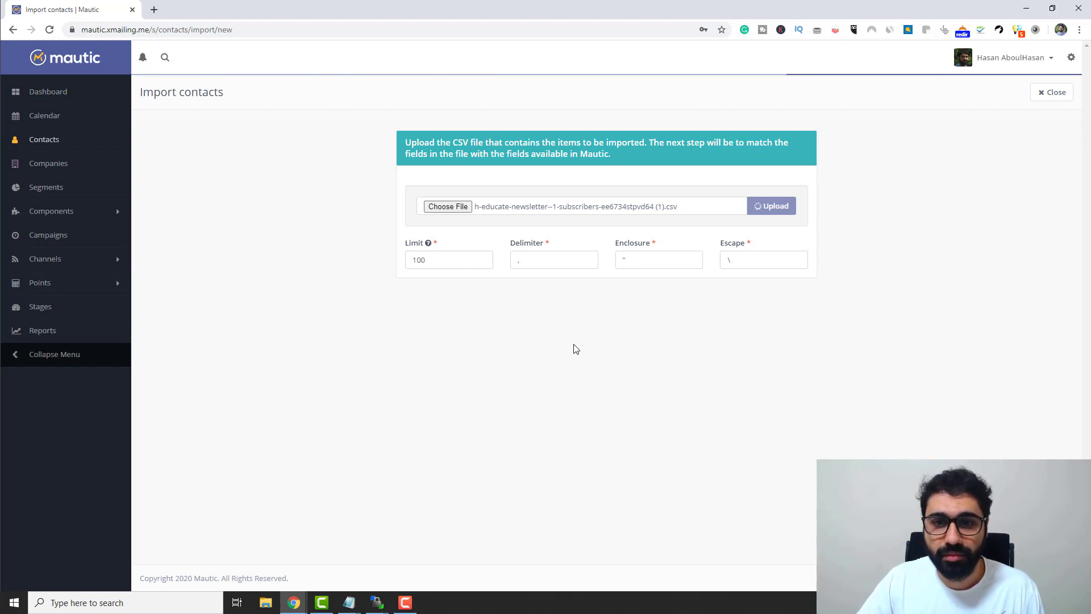
click(770, 205)
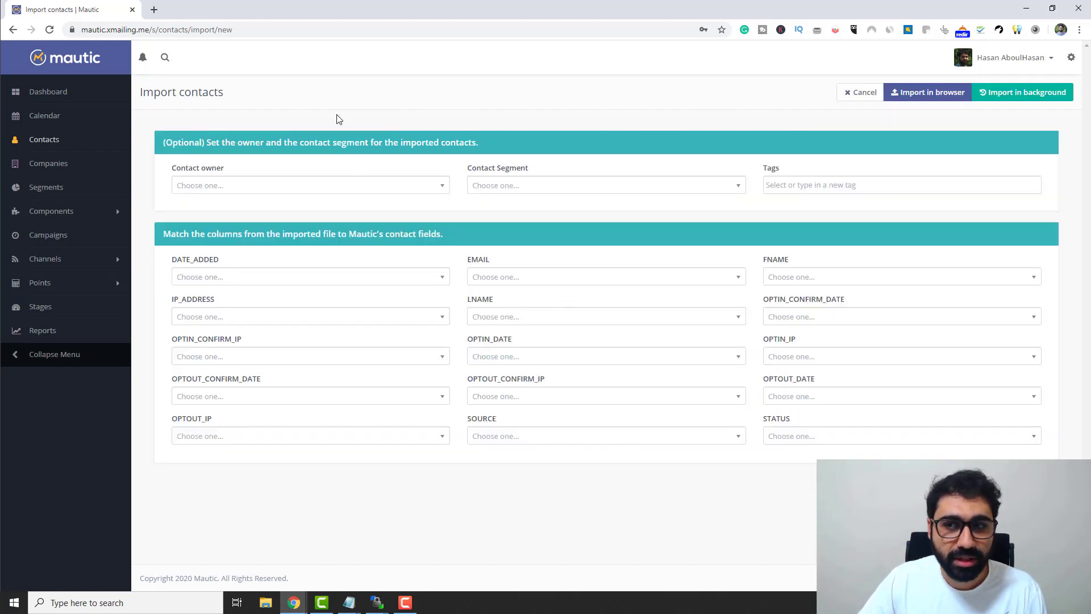
Assign a contact owner and the Test Email List segment to the imported contacts.
click(309, 185)
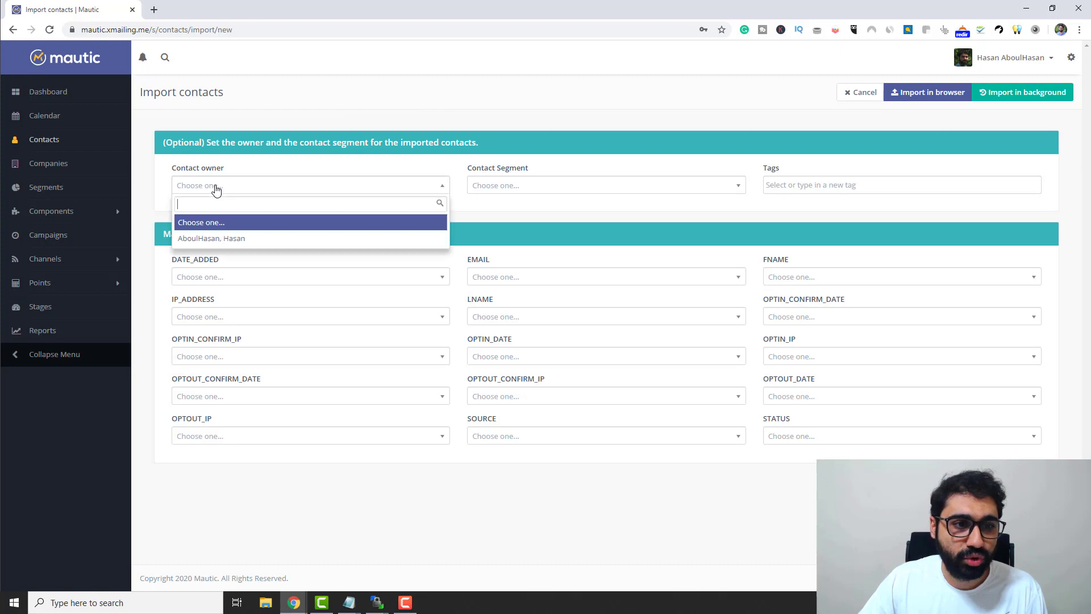
click(602, 186)
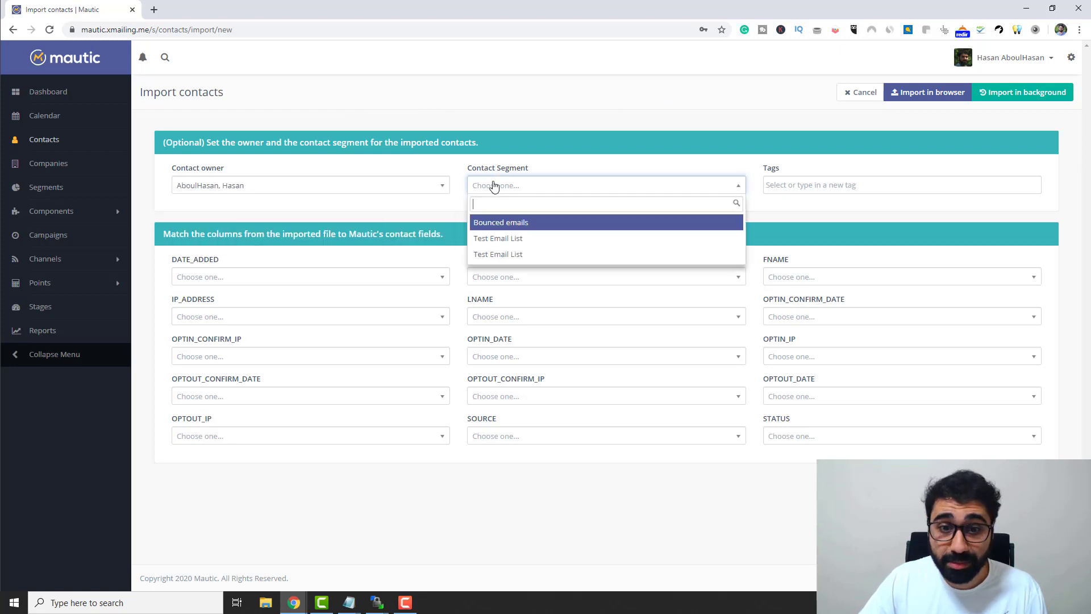
click(498, 238)
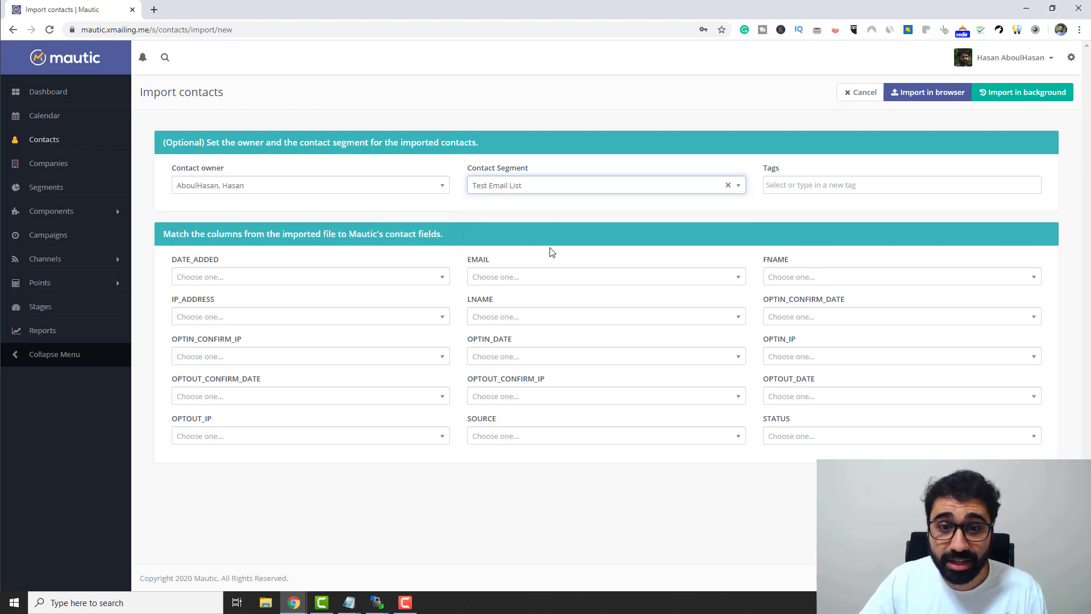
mouse_move(586, 249)
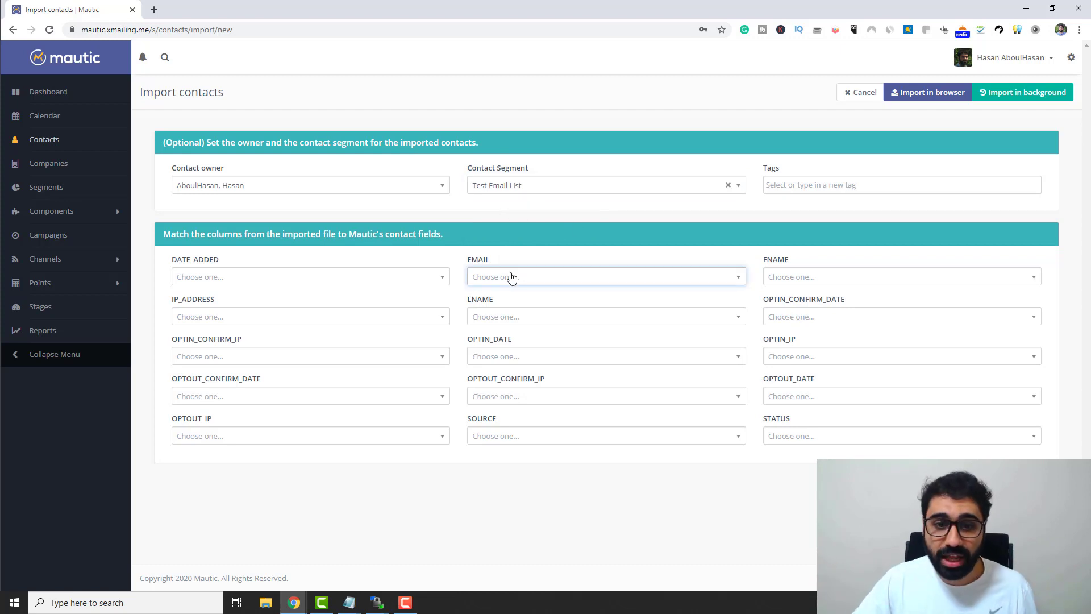
Map EMAIL to Email and FNAME to First Name, then run the import in browser.
click(604, 276)
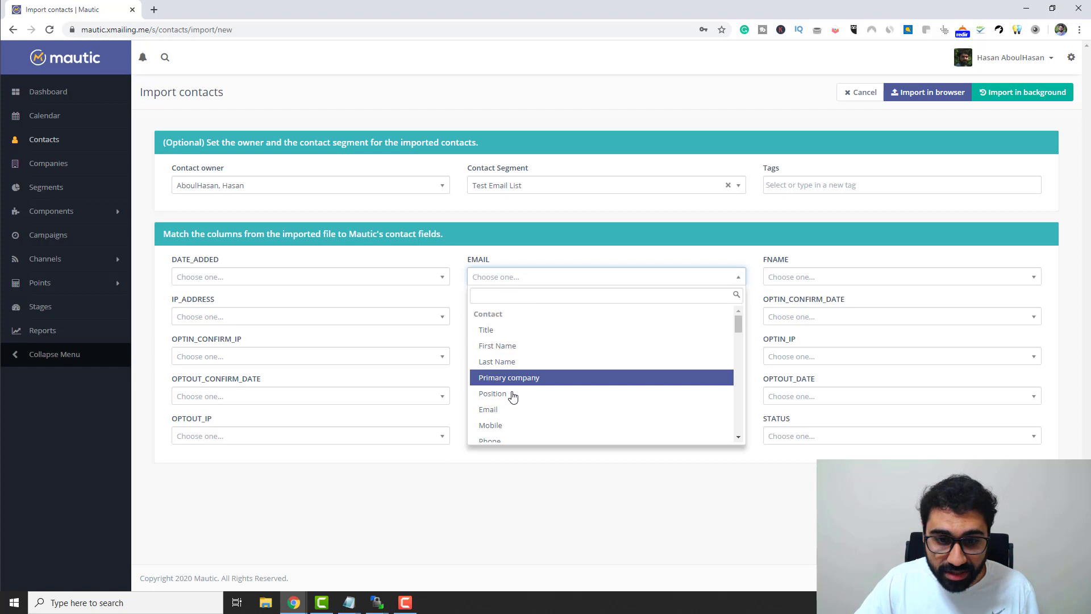
click(487, 409)
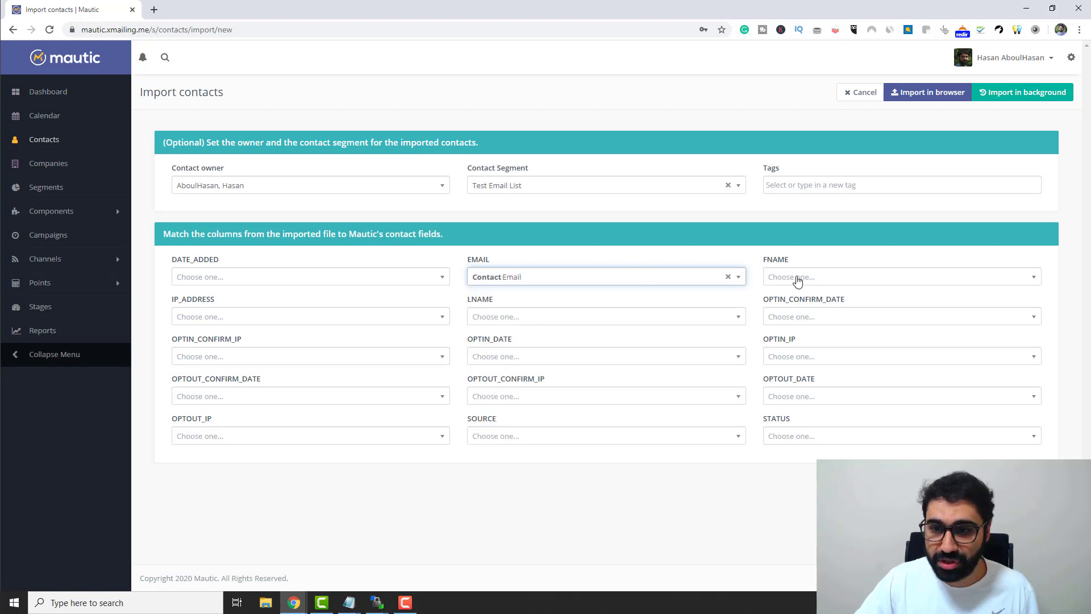
click(902, 276)
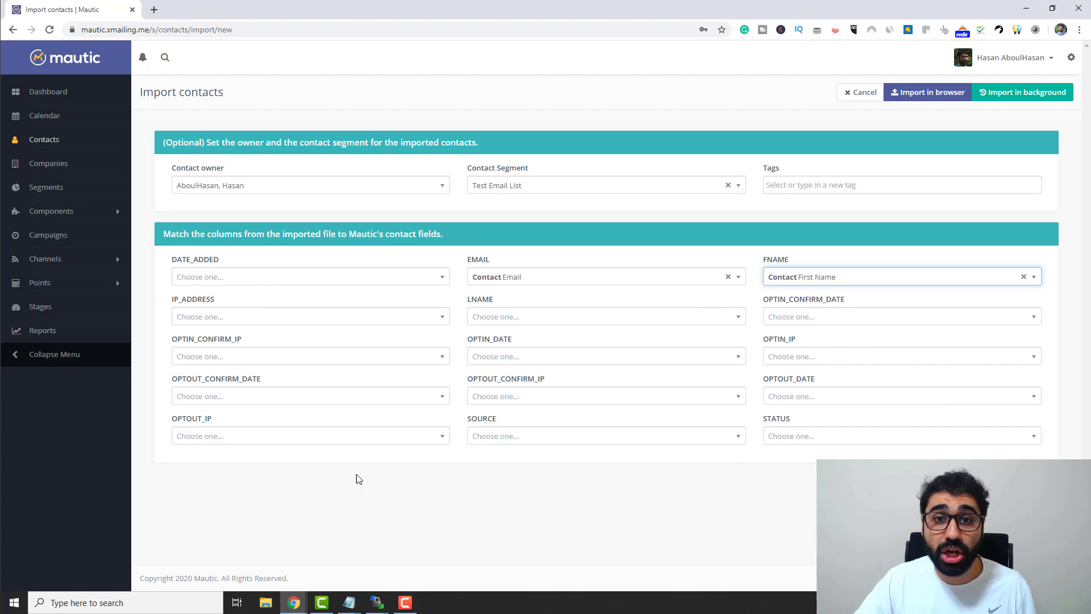
mouse_move(940, 205)
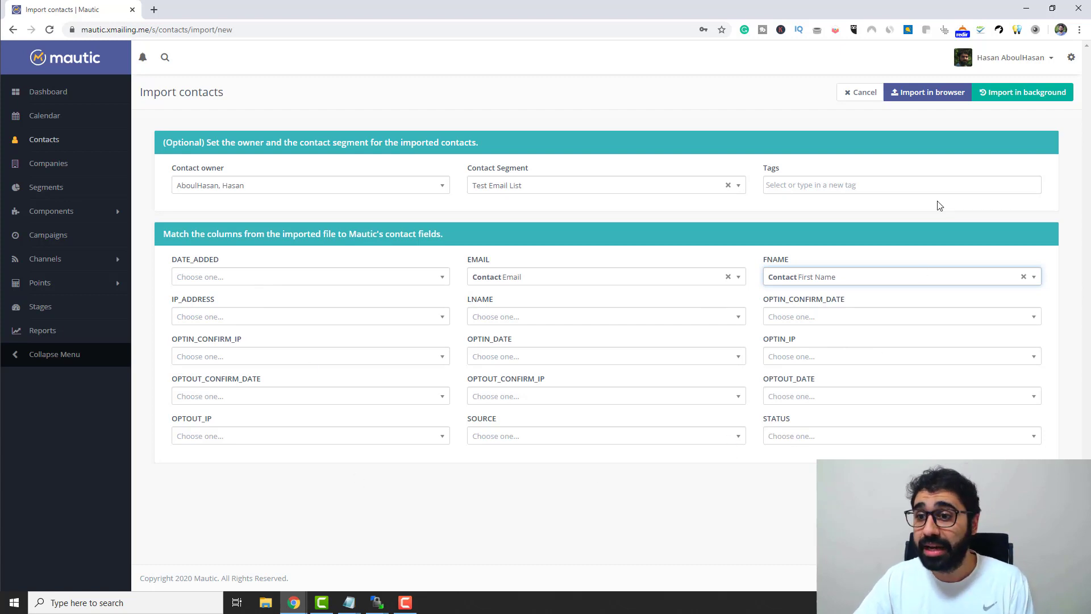
mouse_move(927, 92)
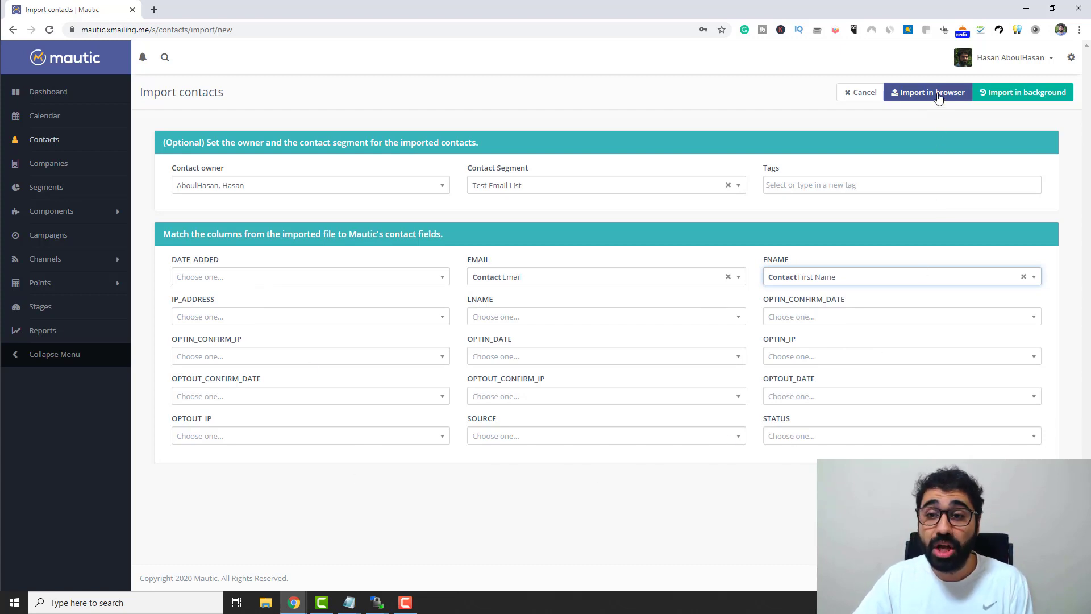
mouse_move(1042, 97)
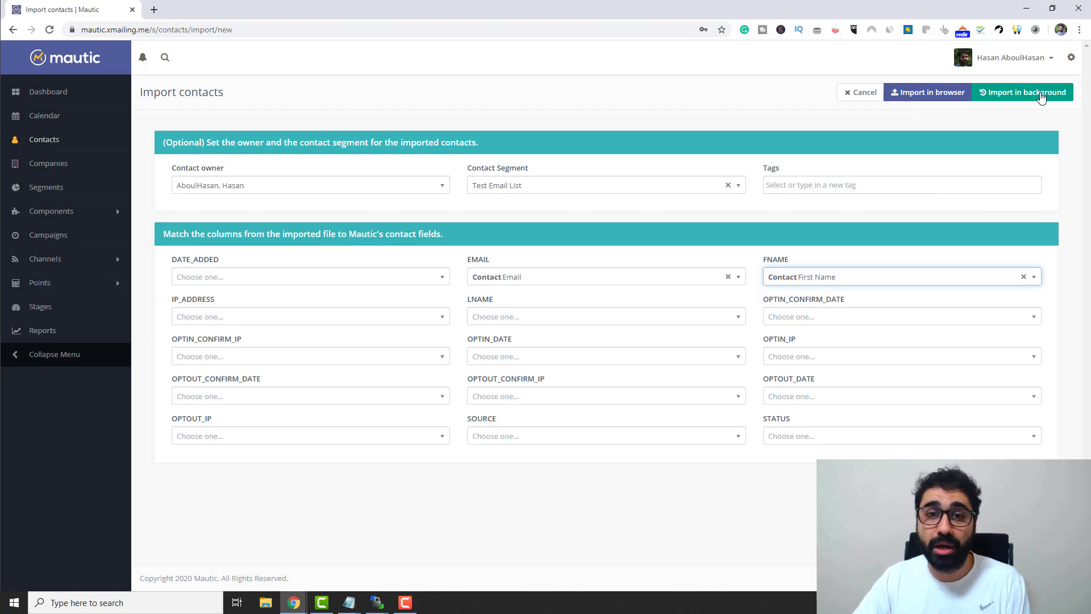
mouse_move(931, 92)
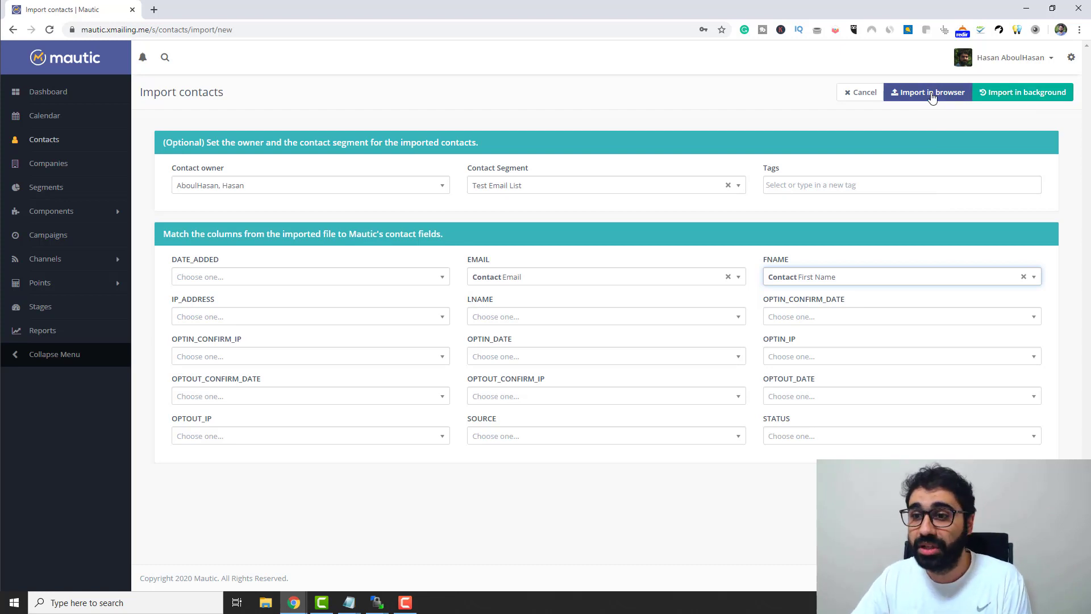
click(927, 92)
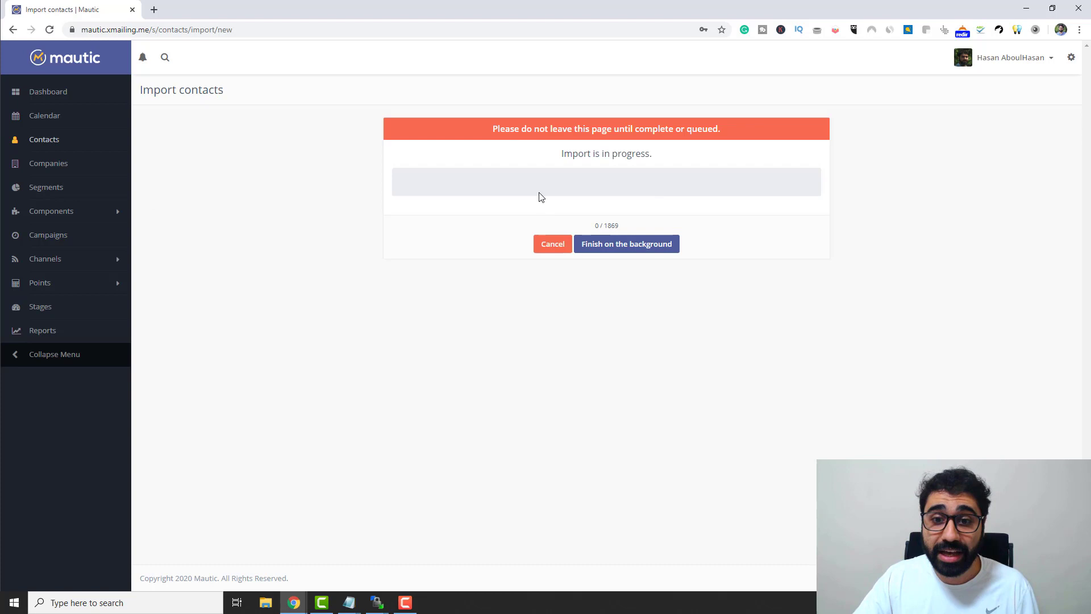
mouse_move(602, 228)
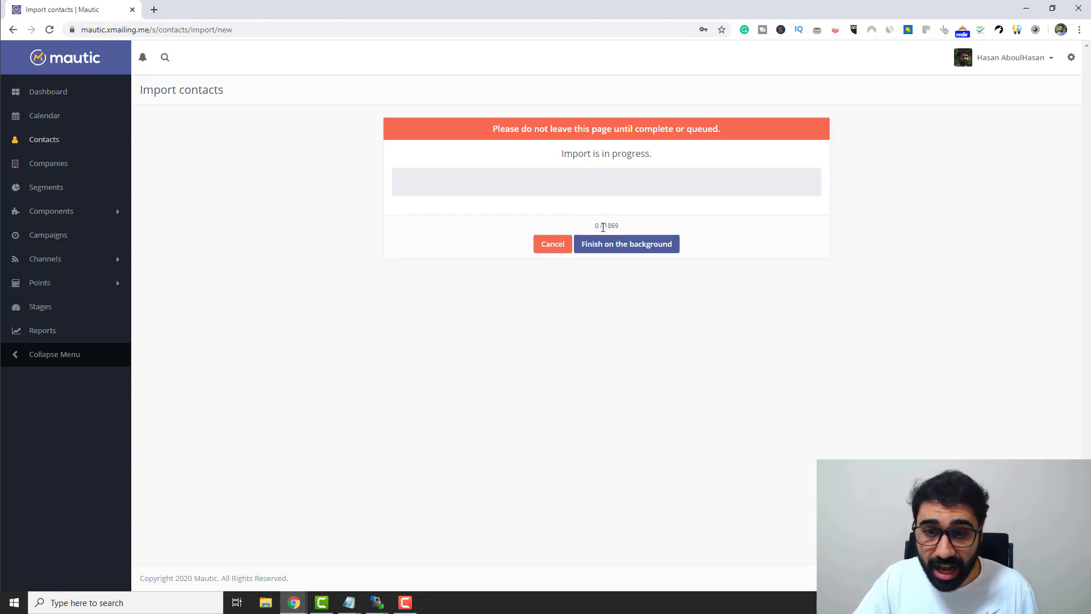
mouse_move(792, 228)
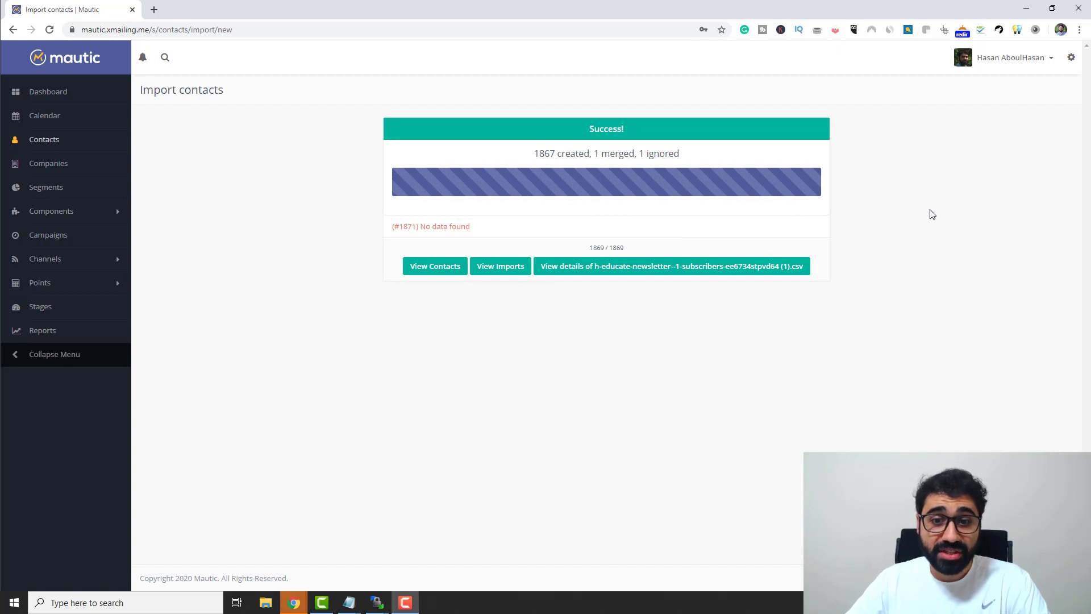
mouse_move(213, 155)
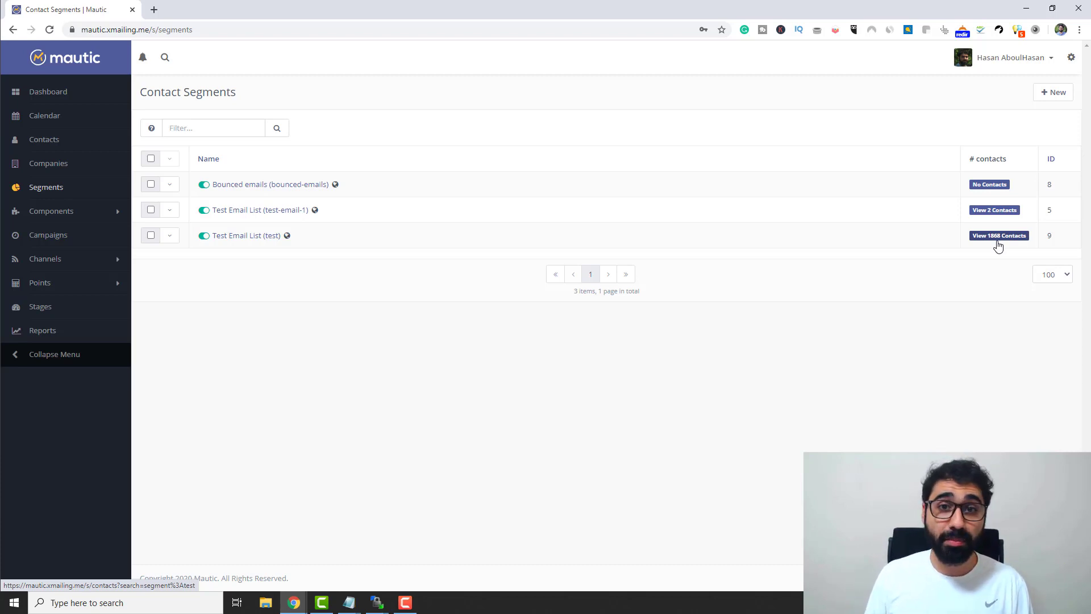
mouse_move(808, 212)
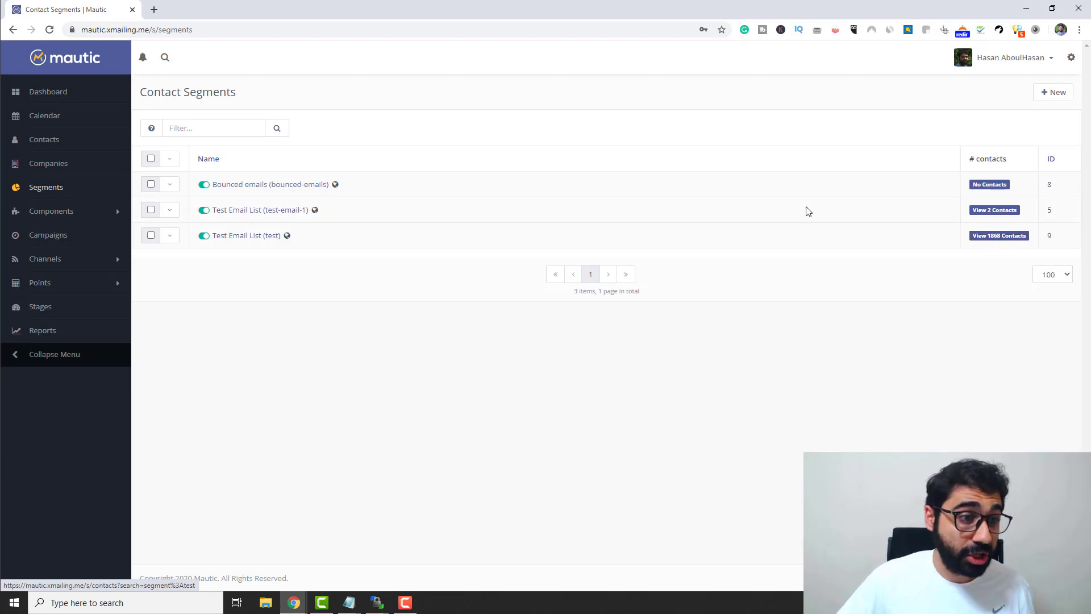
Expand the Channels menu showing Emails and Marketing Messages.
click(45, 258)
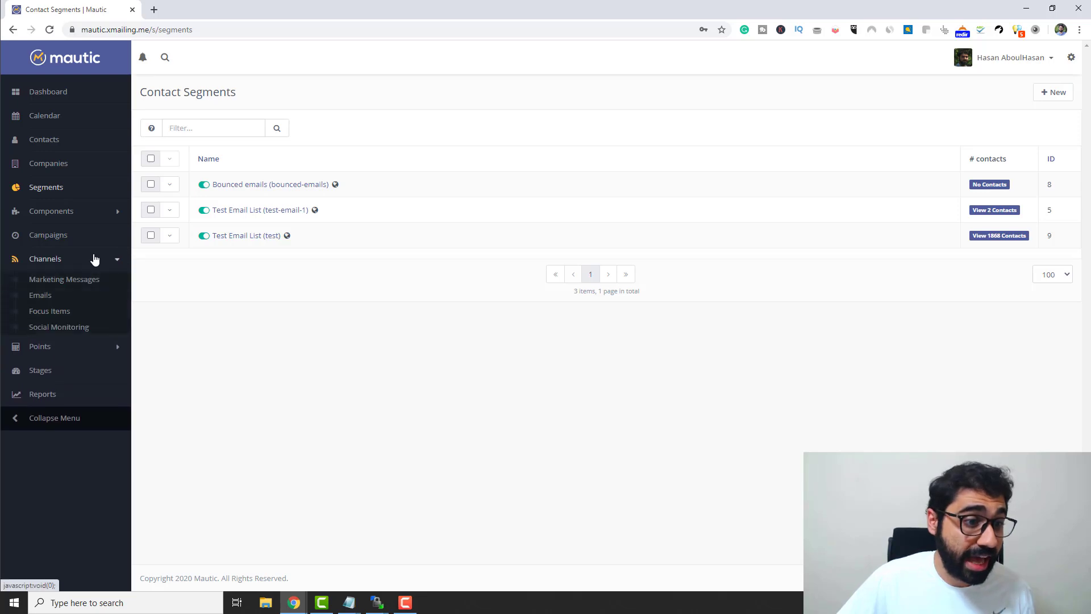
mouse_move(40, 294)
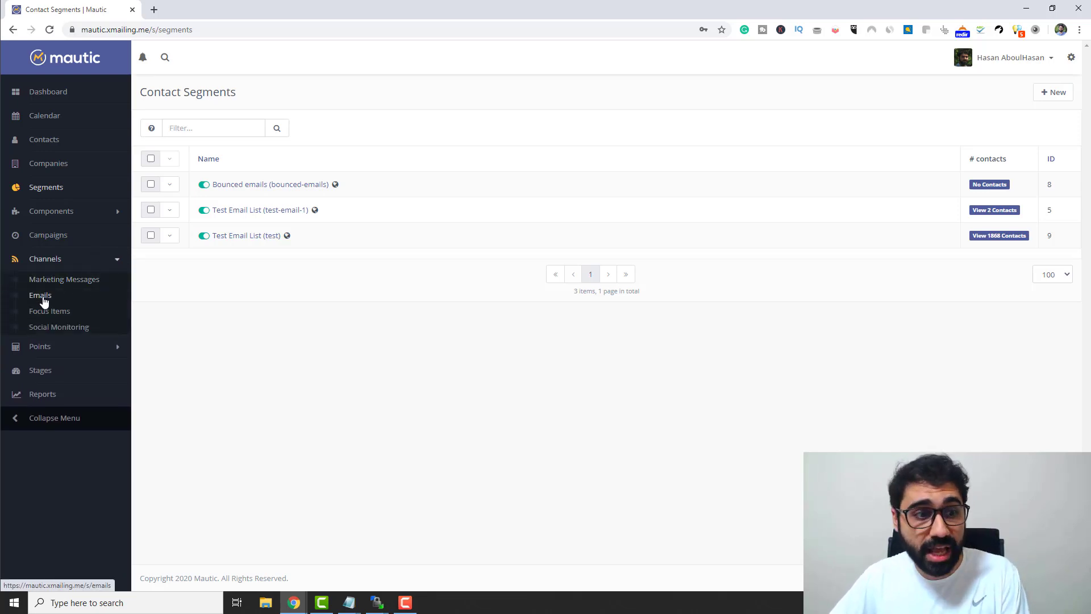
Start a new email from the Emails list, reaching the template/segment email choice.
click(40, 294)
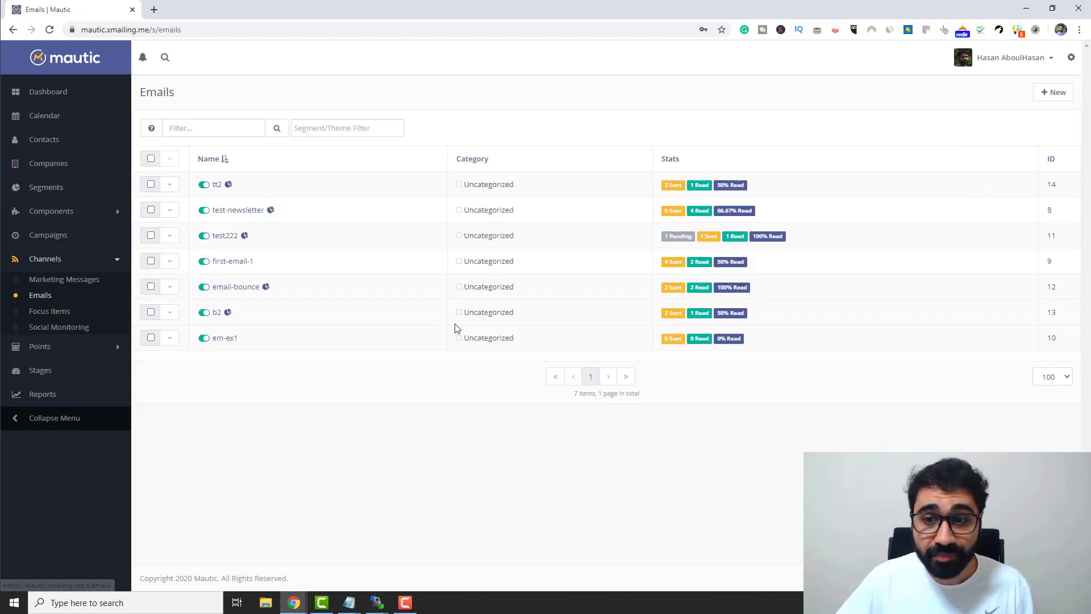
mouse_move(1053, 92)
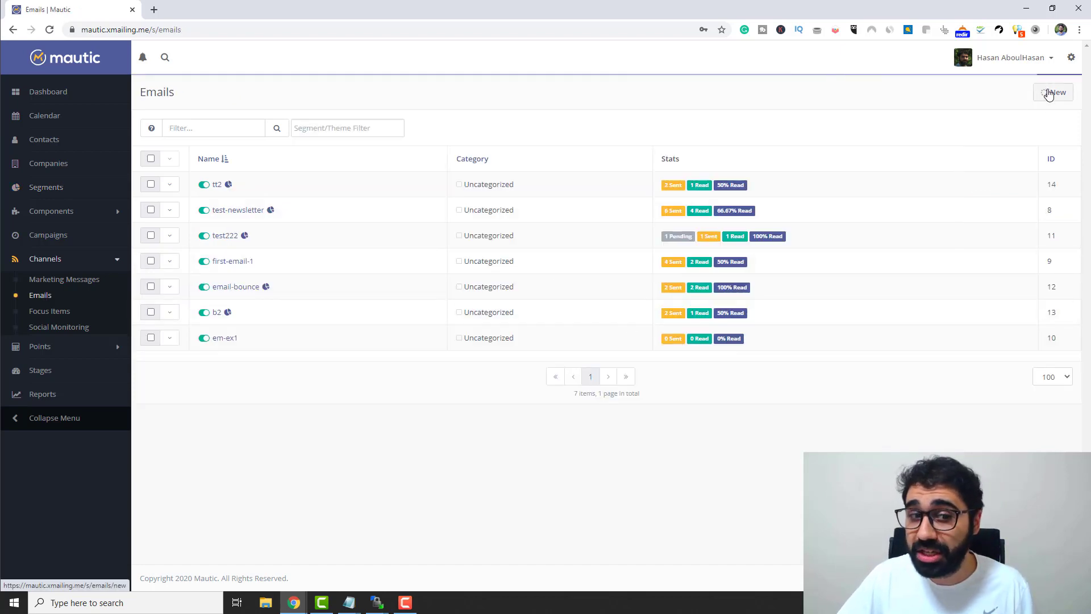
click(1052, 92)
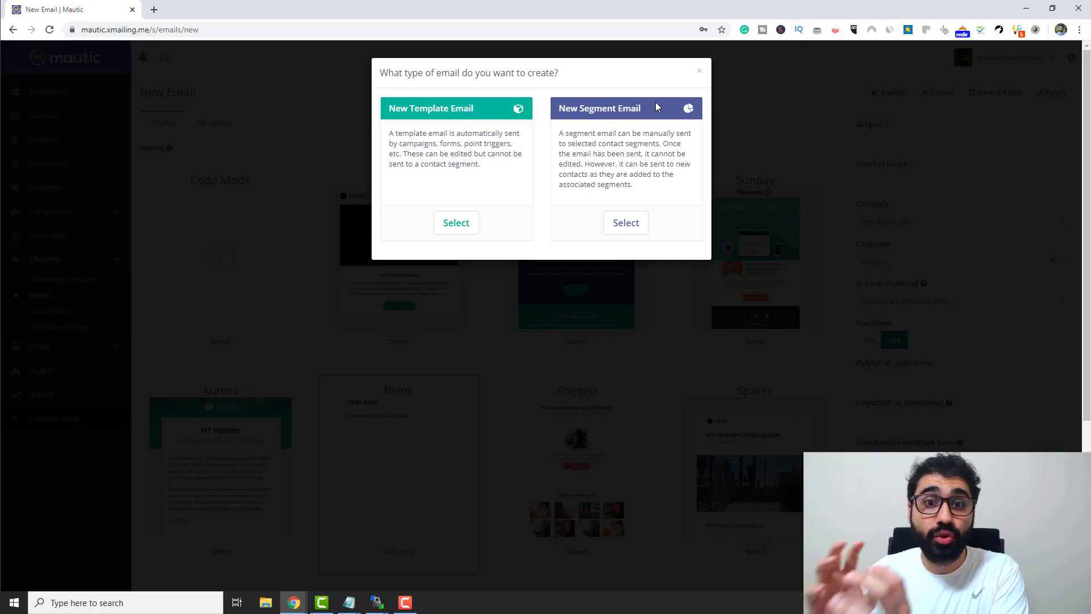
mouse_move(572, 107)
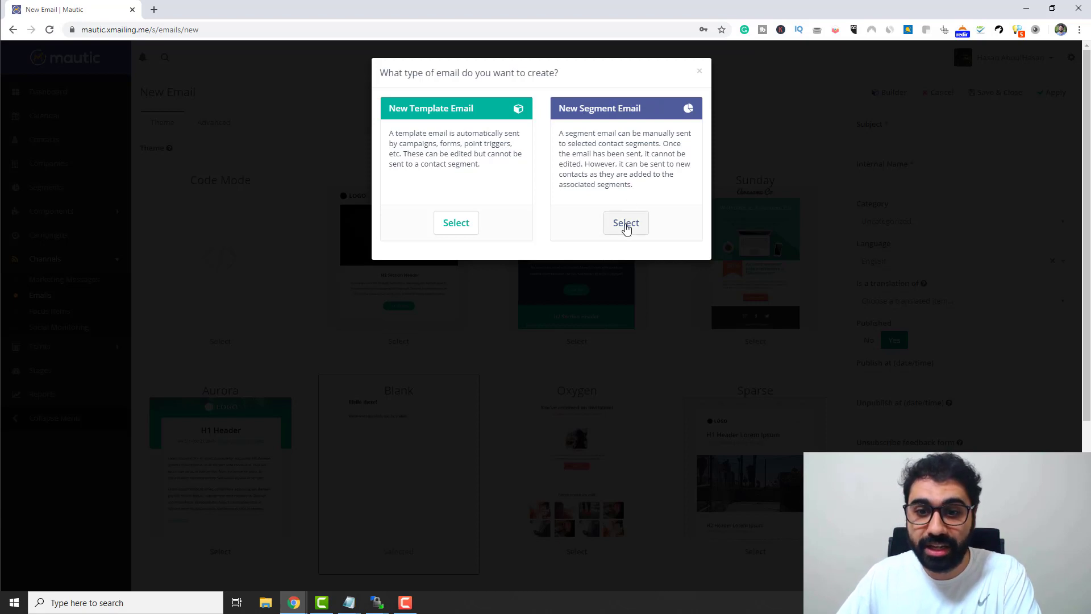
Start a new segment email and give it the subject 'Test Subject'.
click(625, 222)
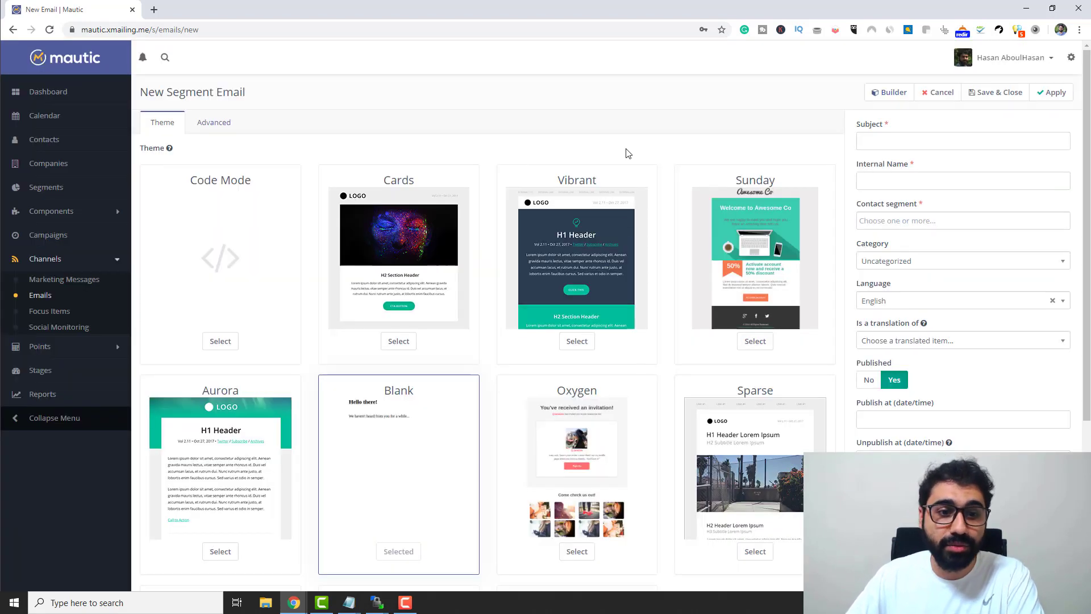
mouse_move(594, 399)
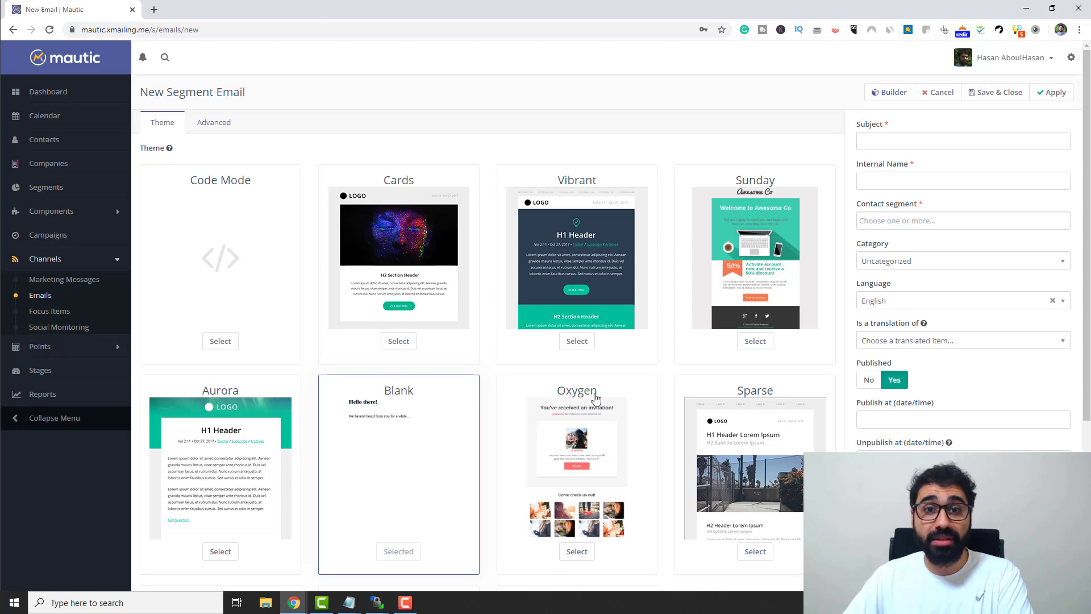
mouse_move(619, 282)
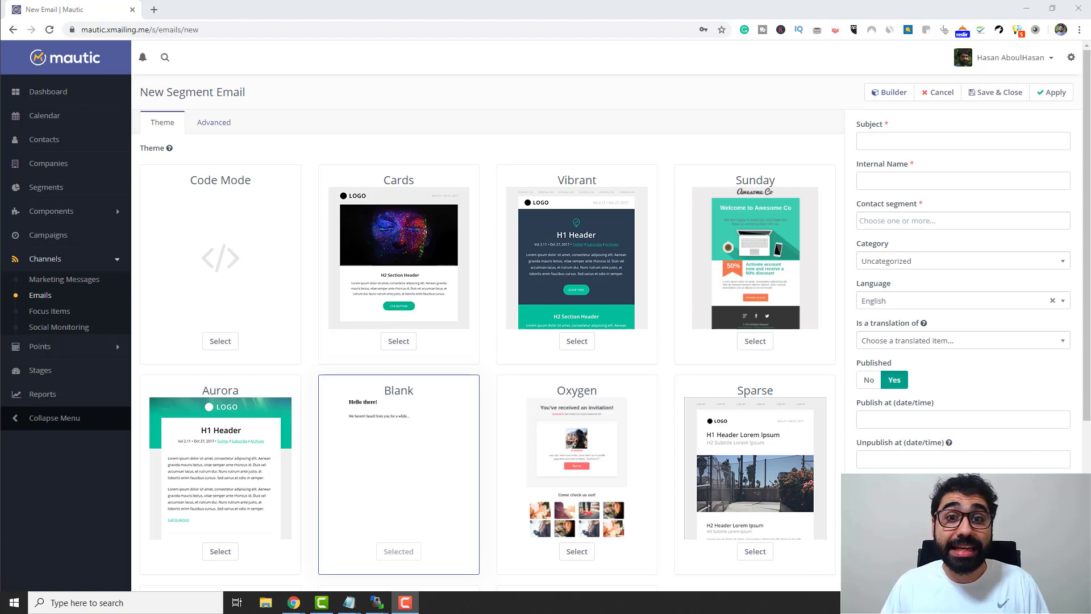
mouse_move(129, 433)
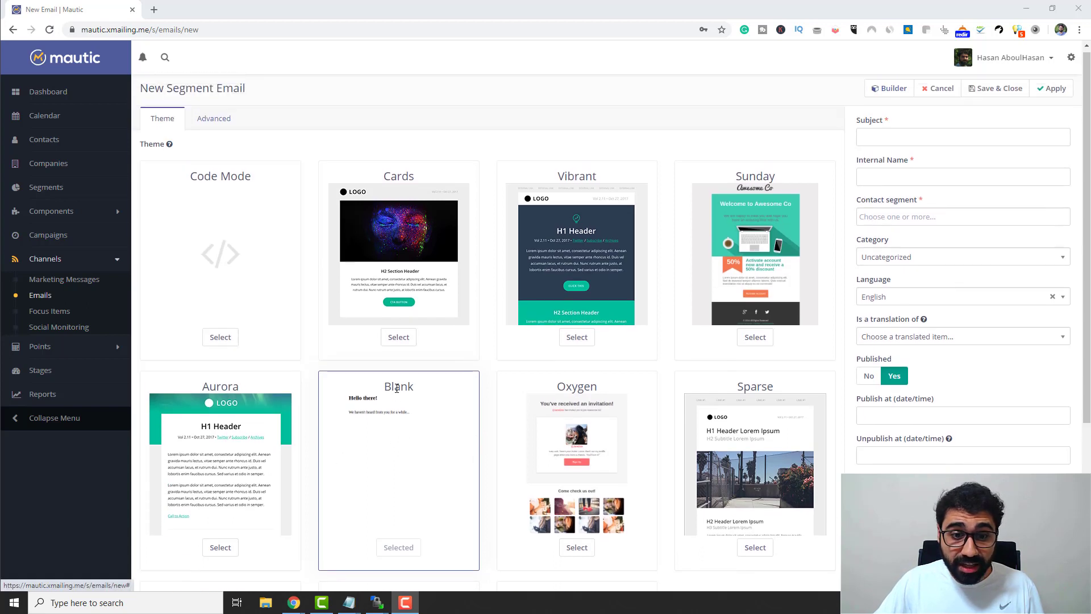
click(963, 141)
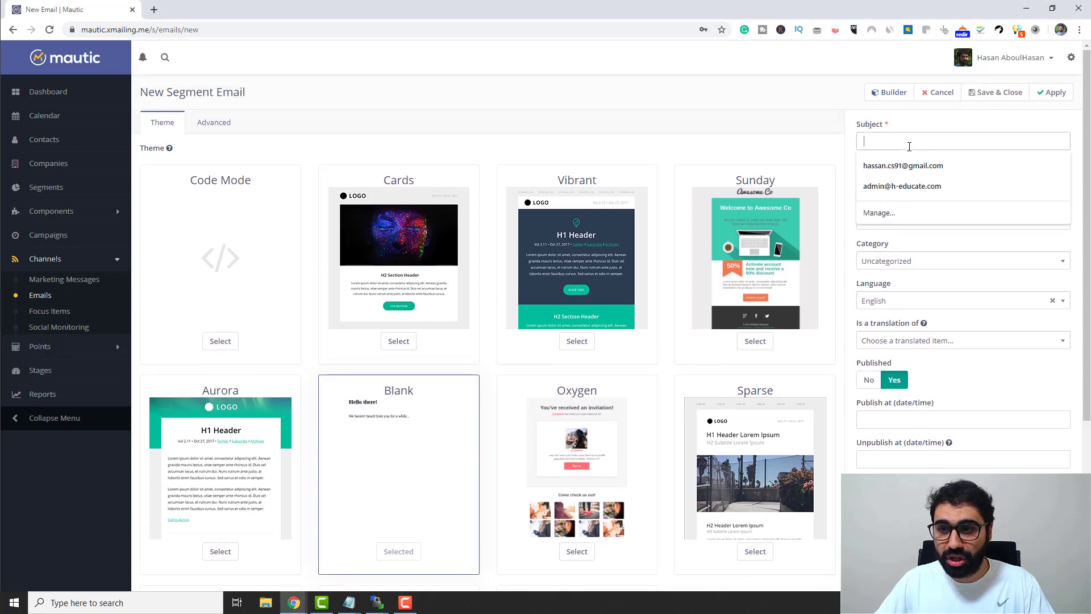
text(Test Su)
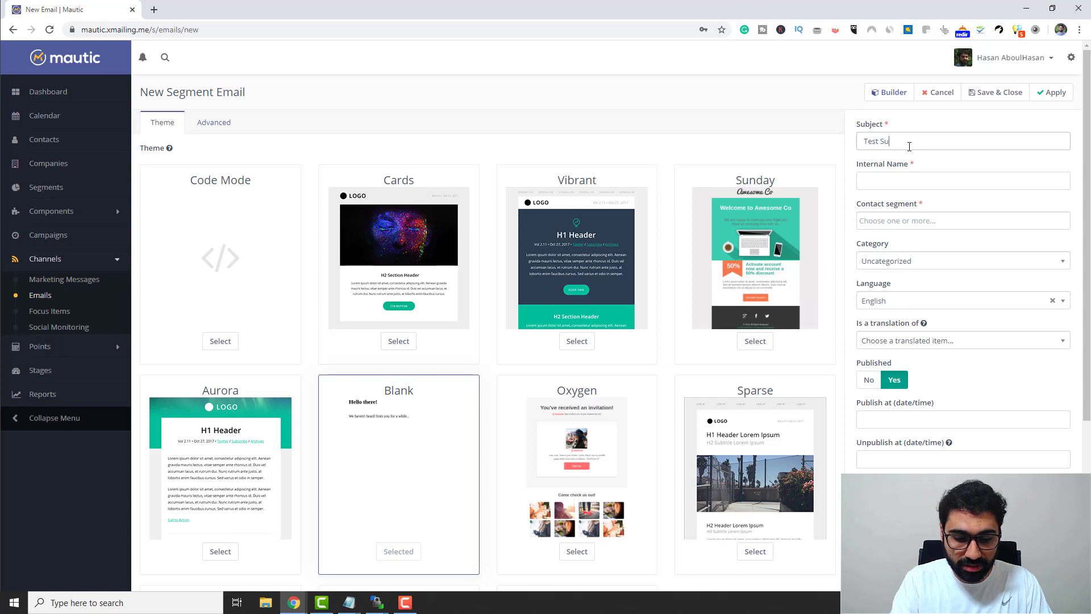
text(bject)
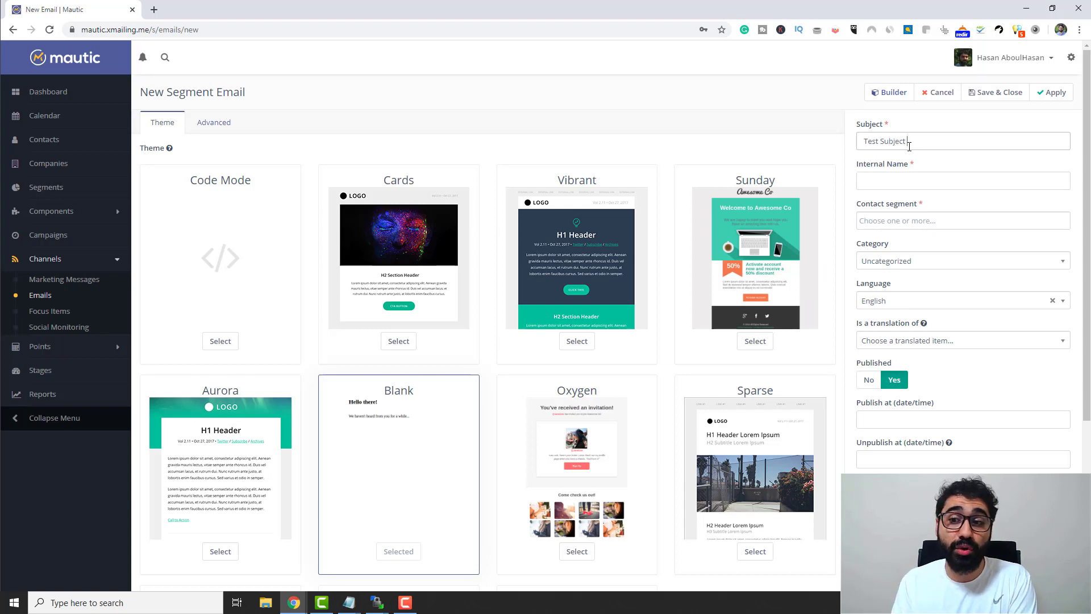
Name the email internally 'test Email Bulk' and move on to its builder.
click(963, 180)
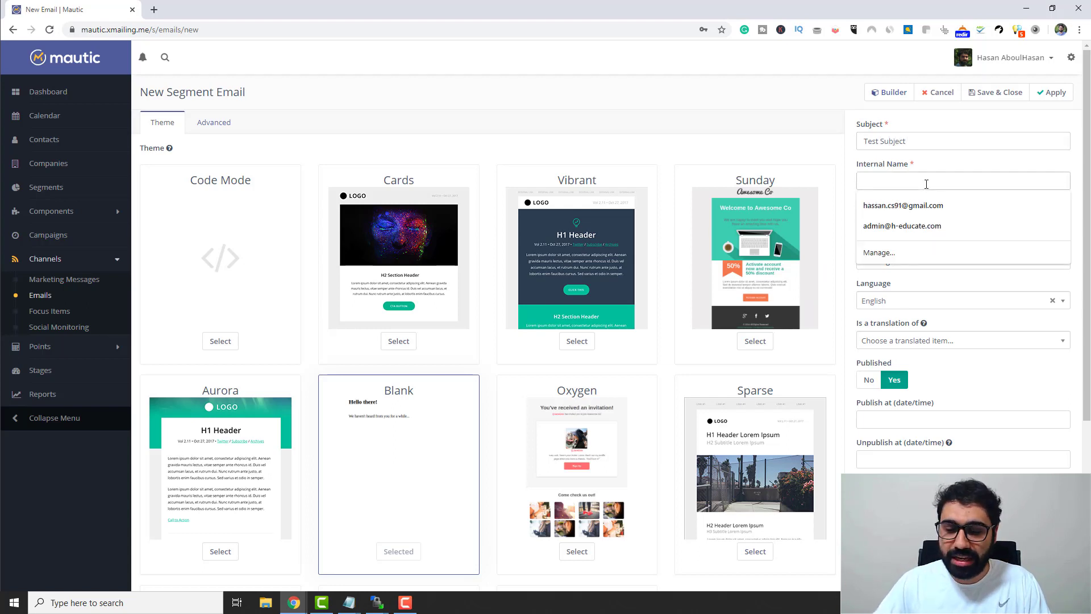
text(test Email)
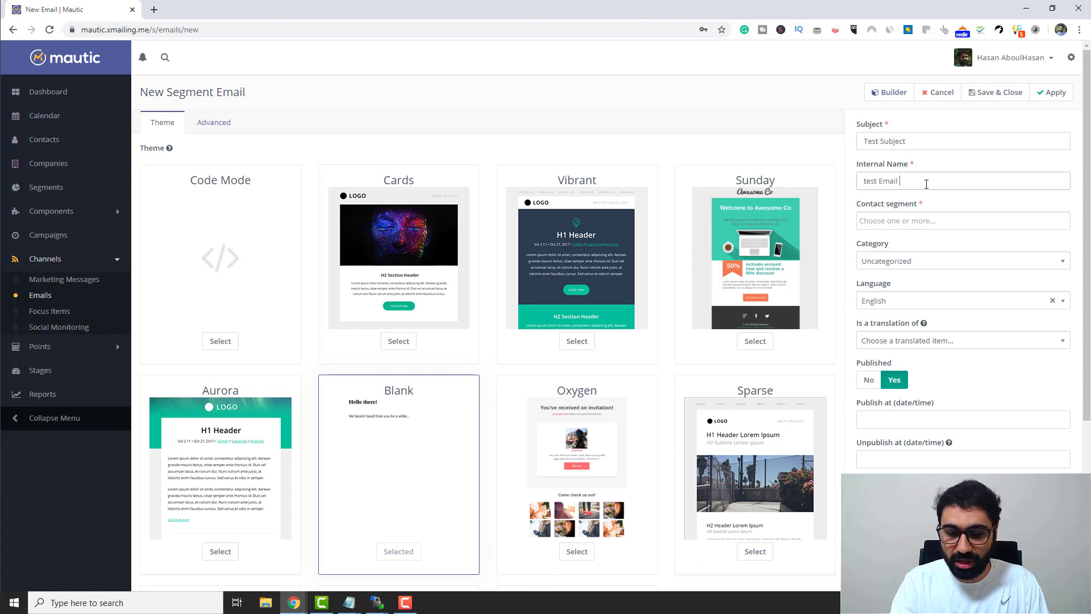
text(Bulk)
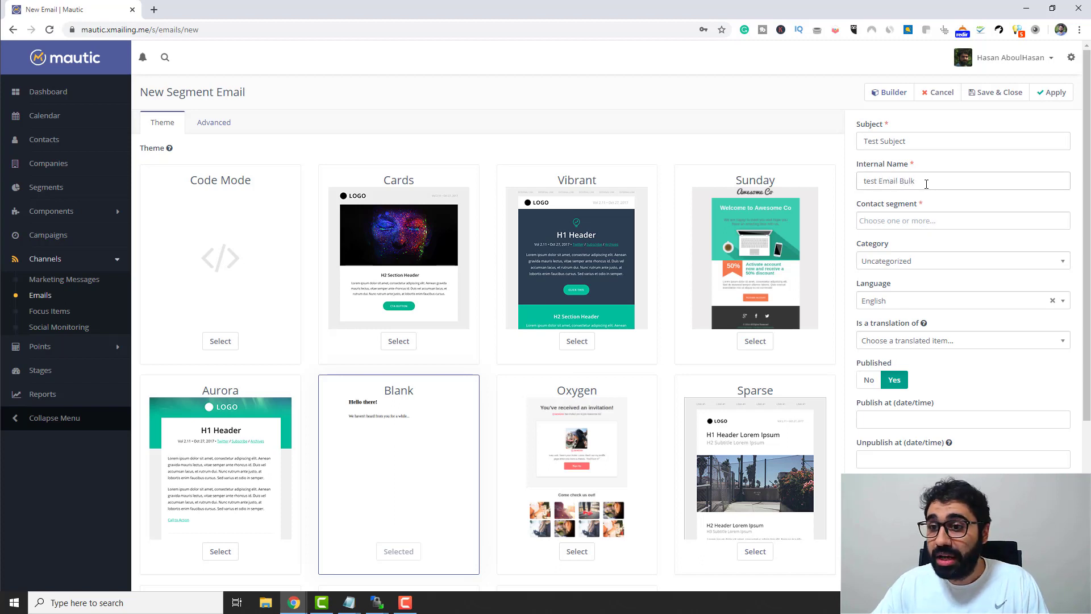
click(889, 92)
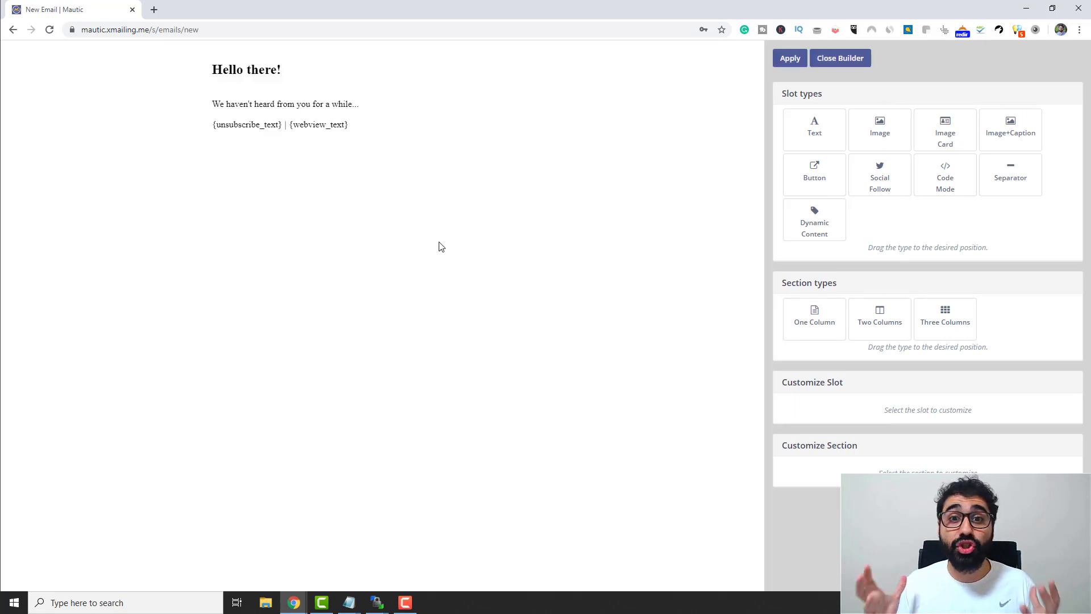
mouse_move(888, 95)
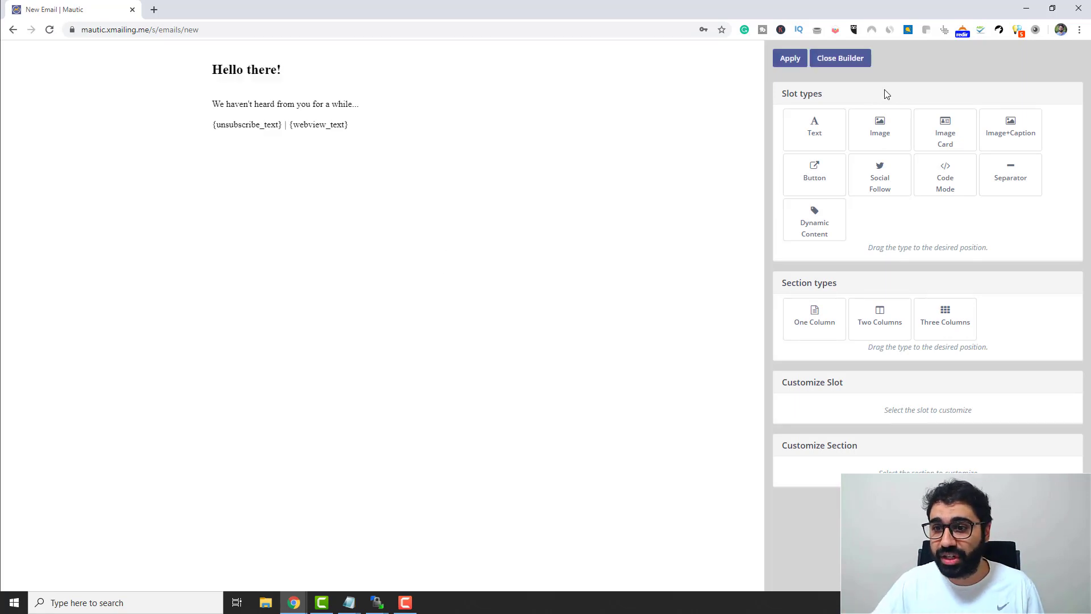
mouse_move(524, 271)
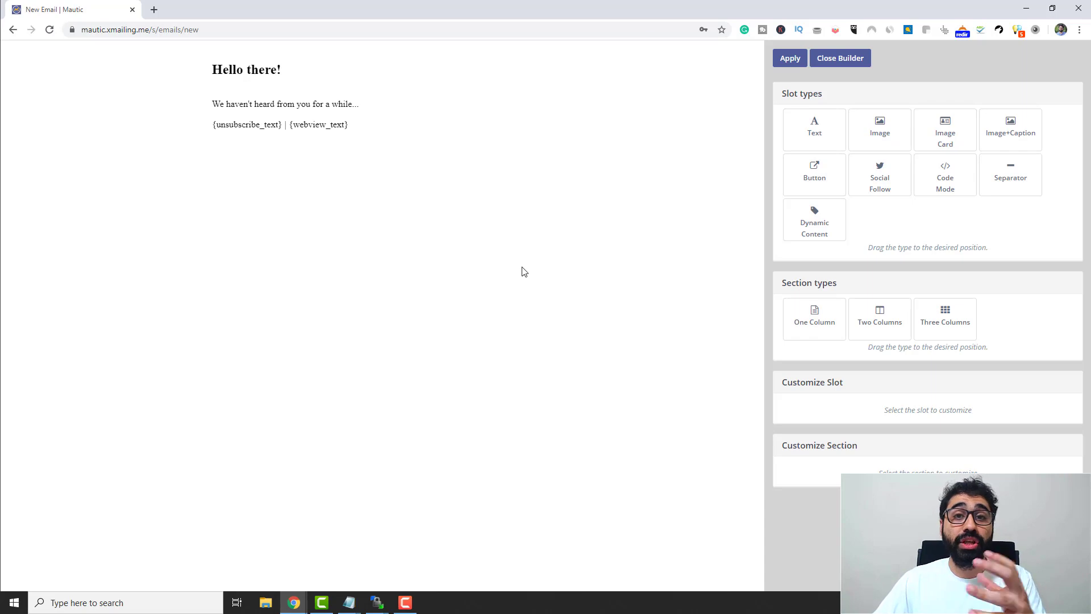
mouse_move(262, 203)
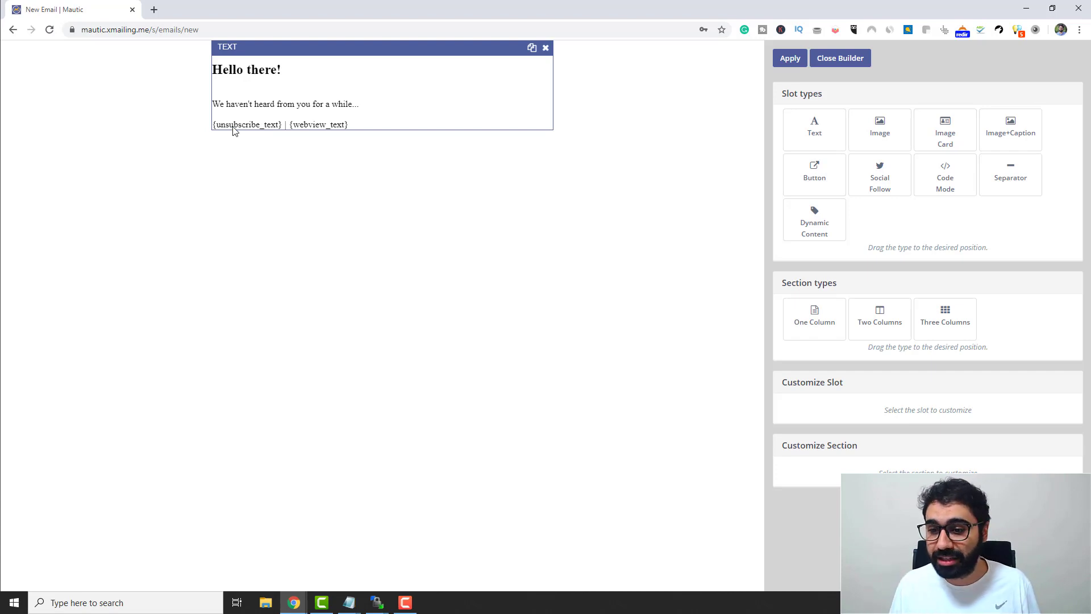
mouse_move(407, 68)
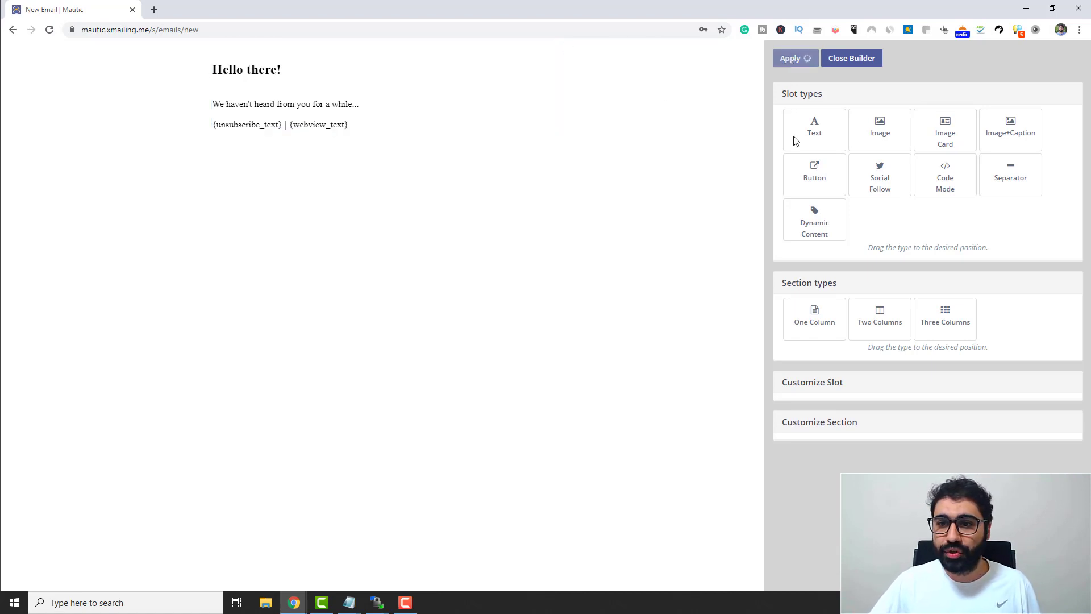
mouse_move(709, 162)
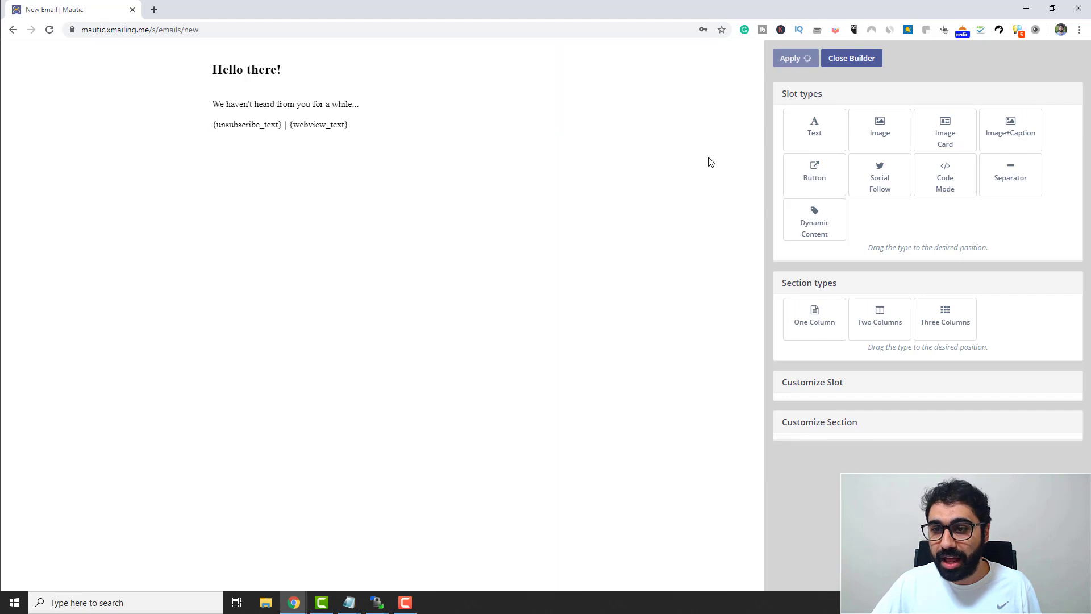
Close the builder keeping the Blank content and list the contact segment choices.
click(790, 58)
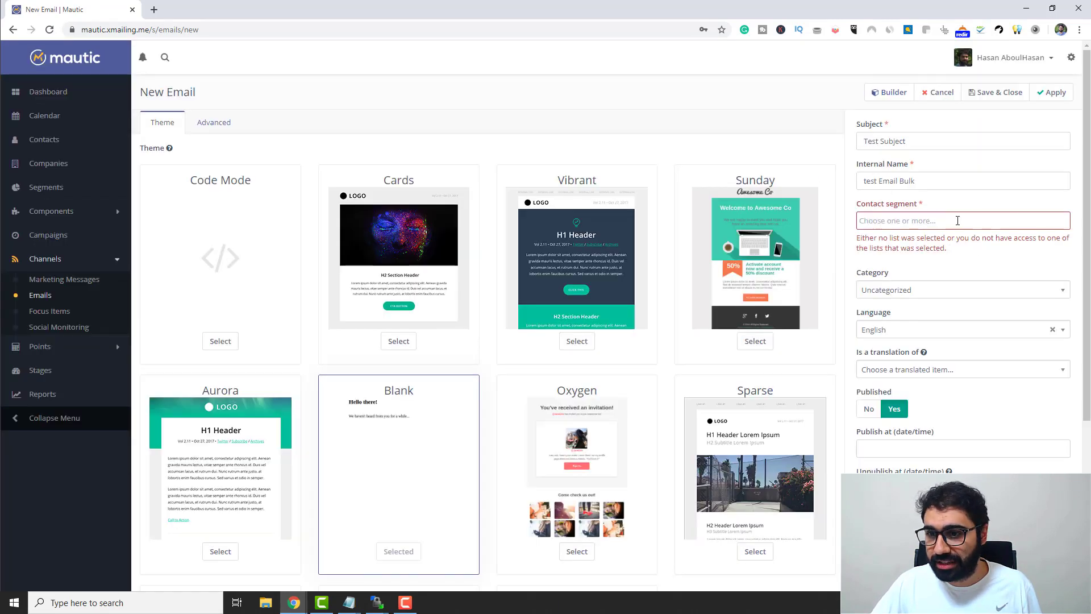
click(962, 219)
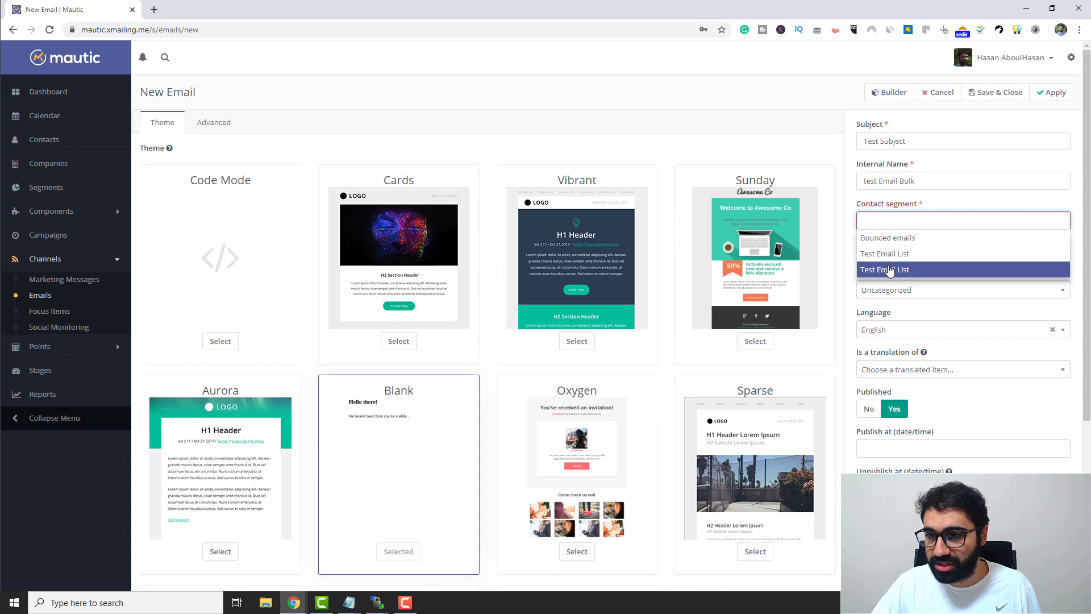
Assign Test Email List, save the email, and return to the emails list showing it pending.
click(884, 269)
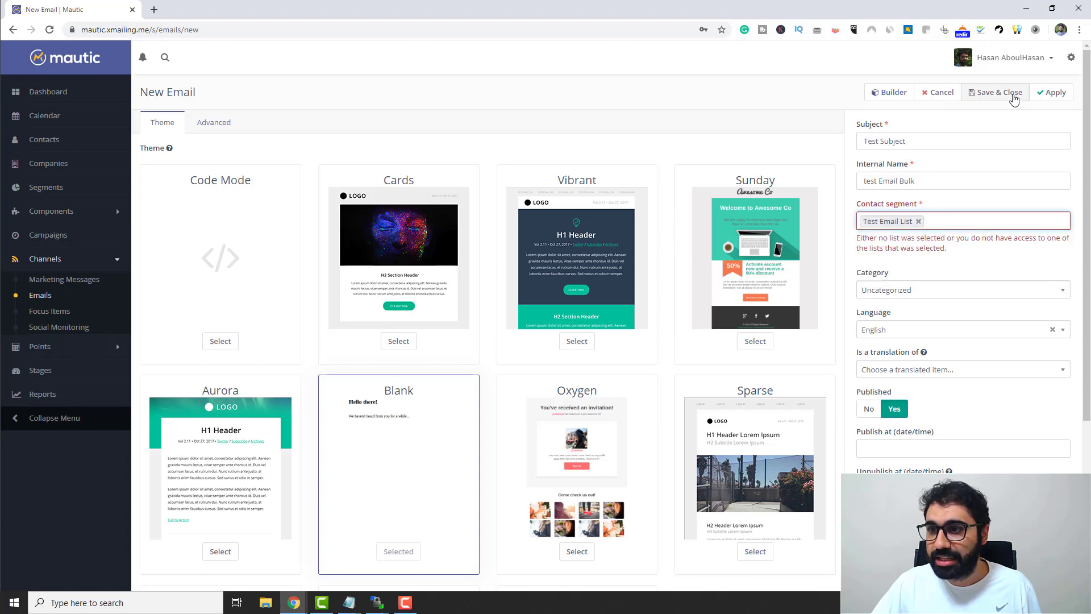
click(994, 91)
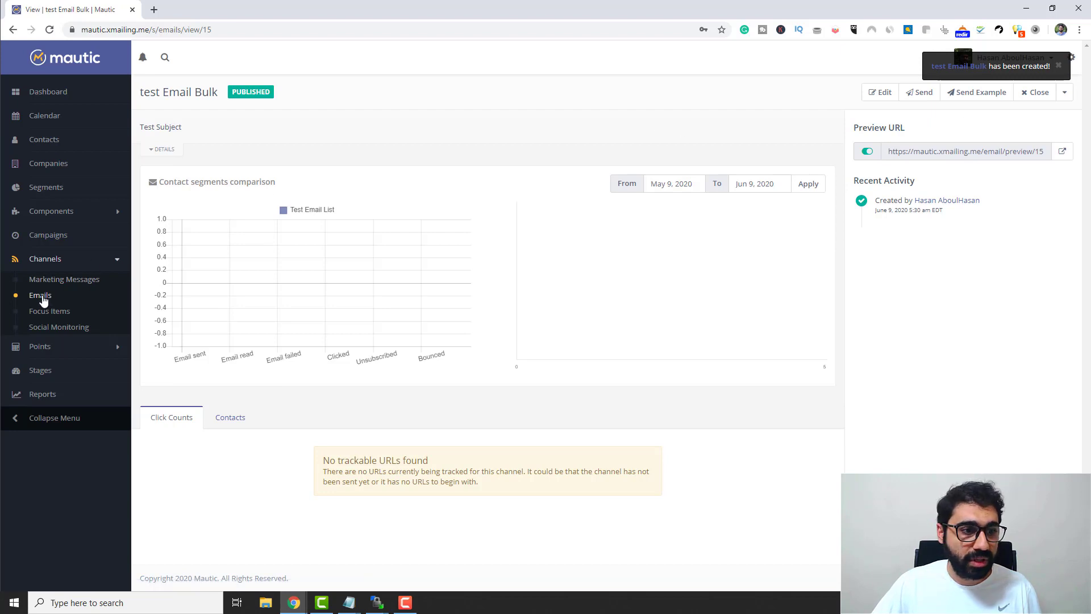
click(40, 294)
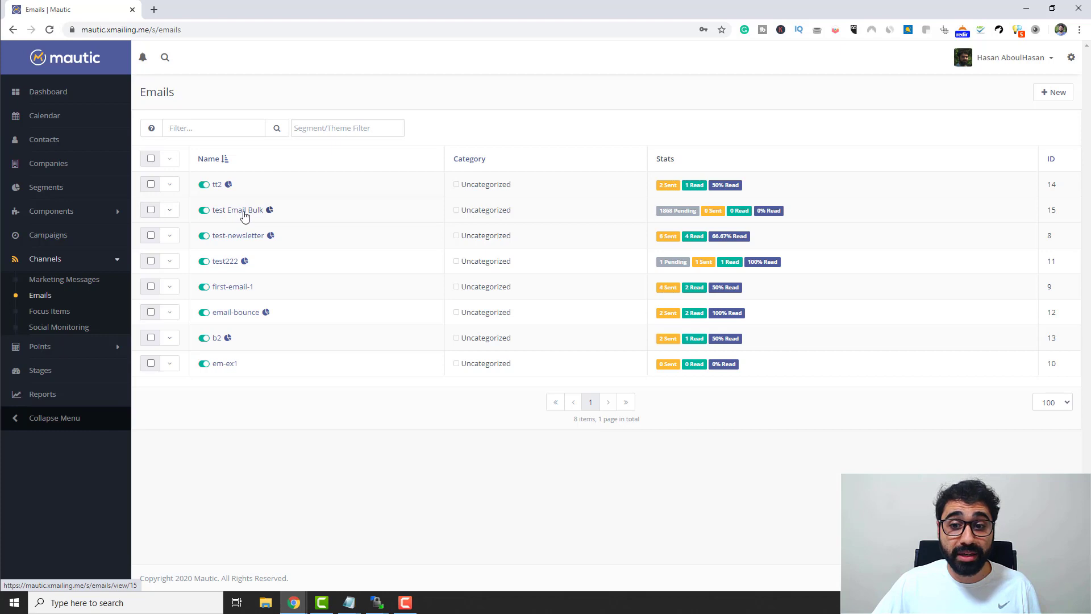
mouse_move(673, 213)
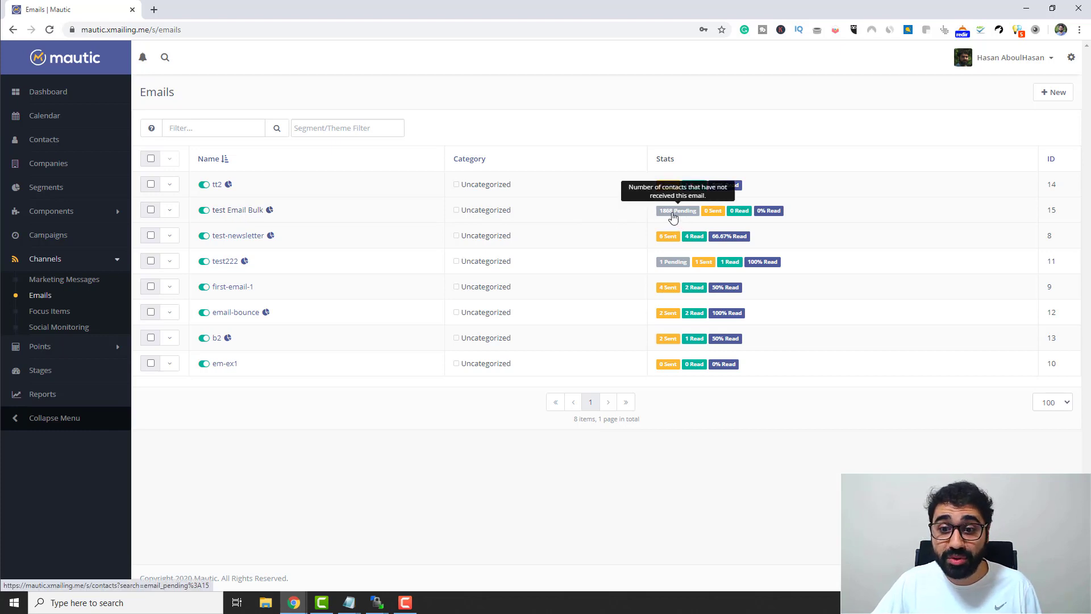
mouse_move(683, 217)
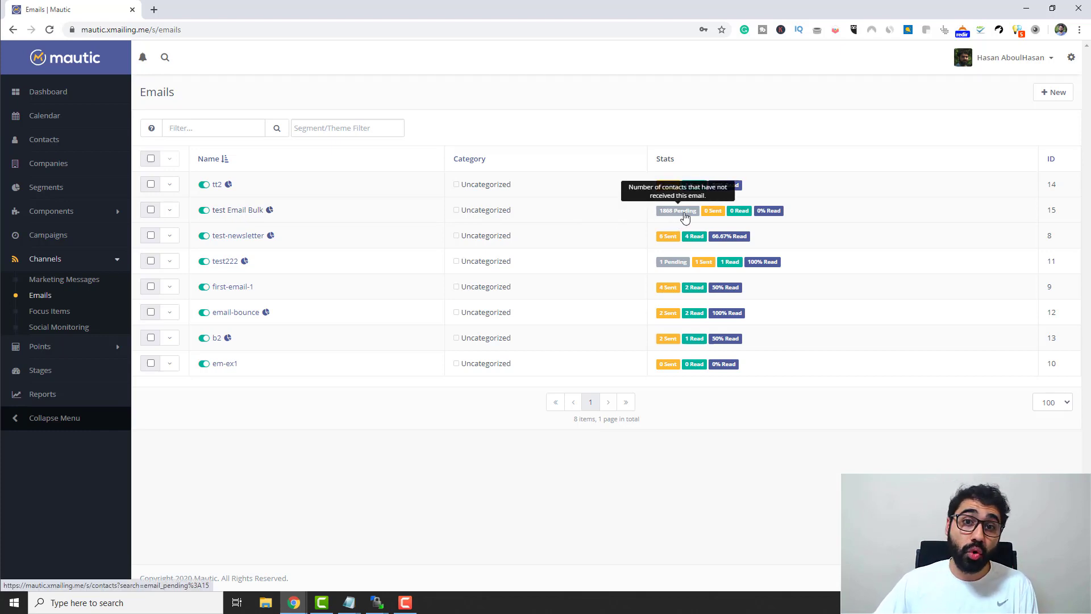
mouse_move(643, 218)
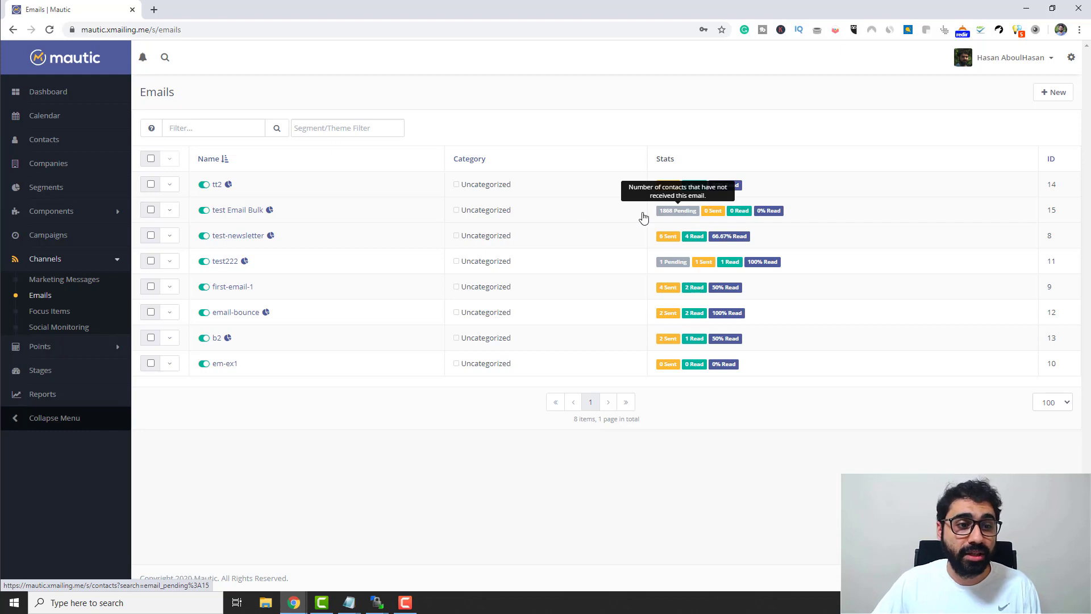
Check the row actions for test Email Bulk and view its detail page.
click(169, 209)
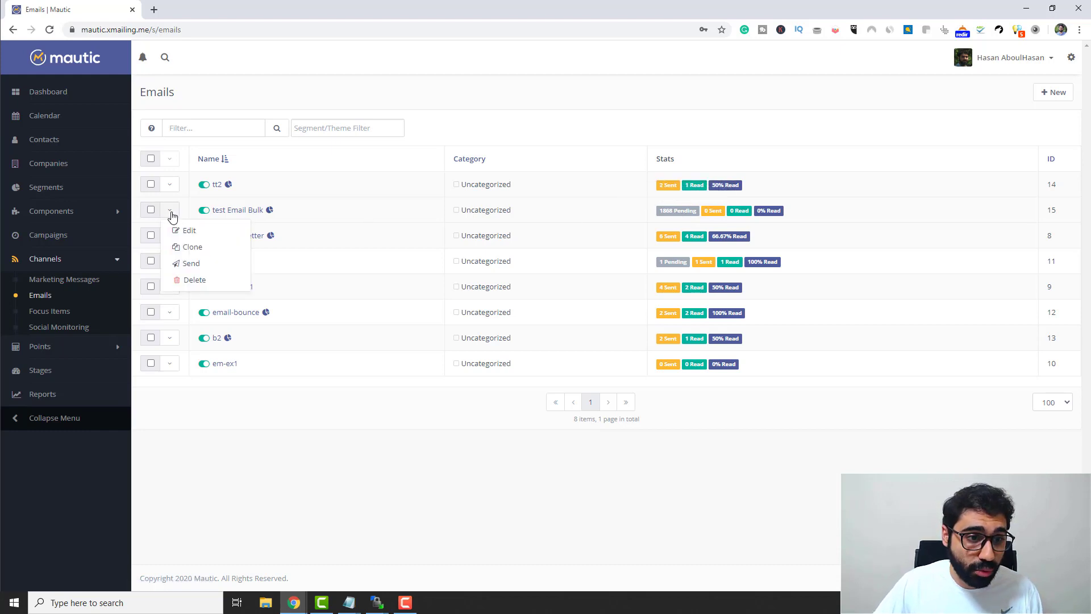
mouse_move(191, 262)
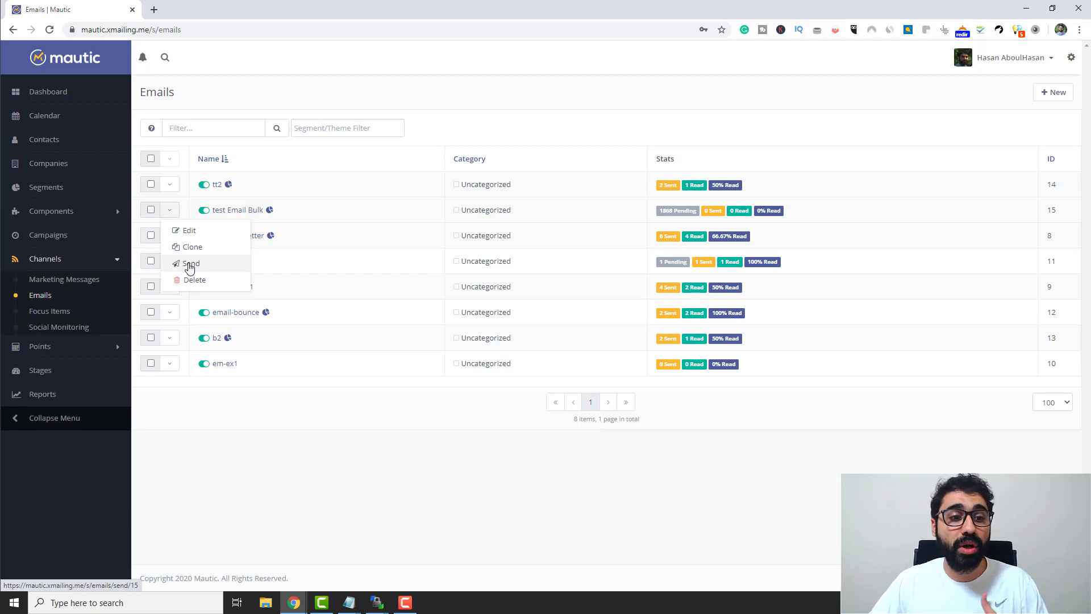
mouse_move(243, 216)
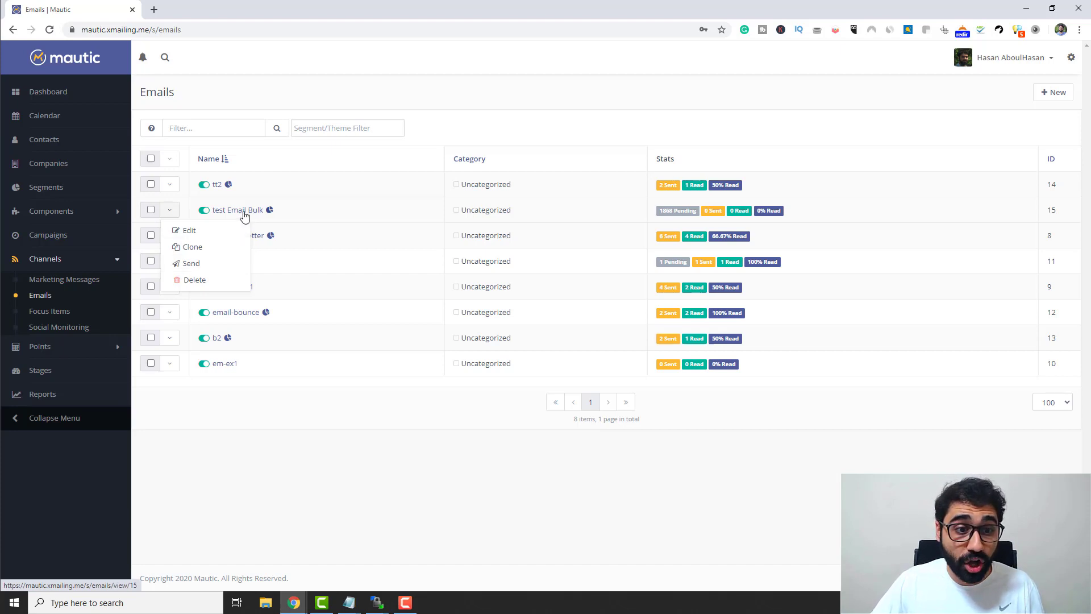
click(236, 209)
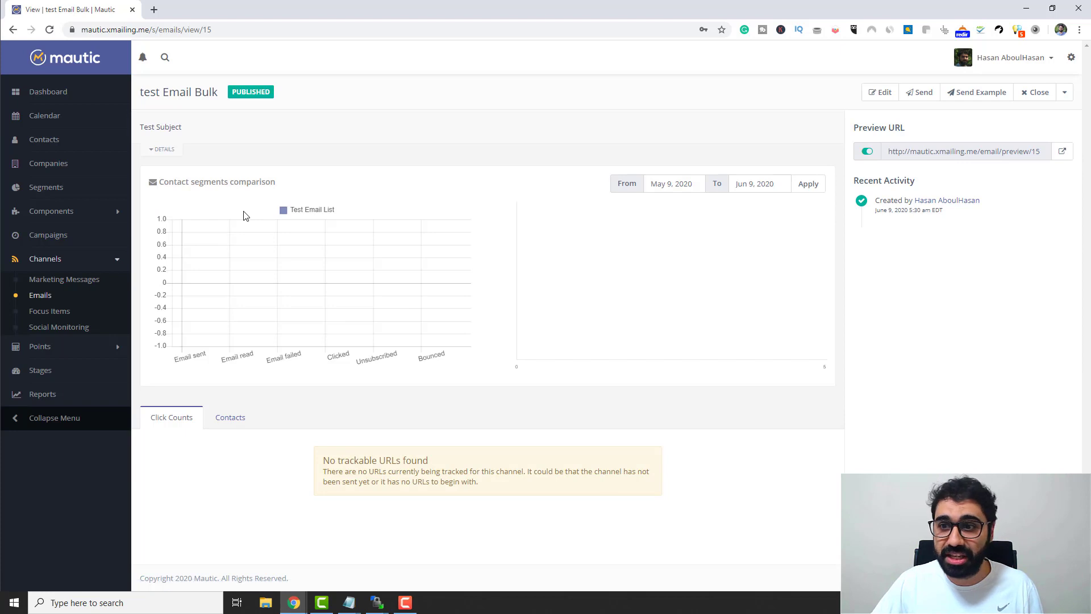
click(980, 92)
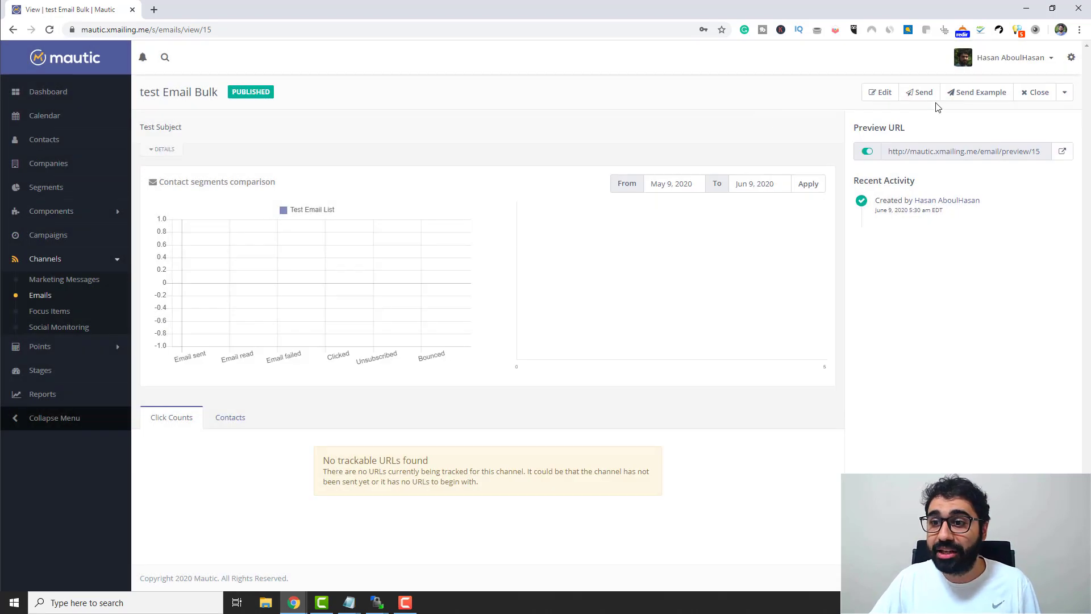
mouse_move(922, 92)
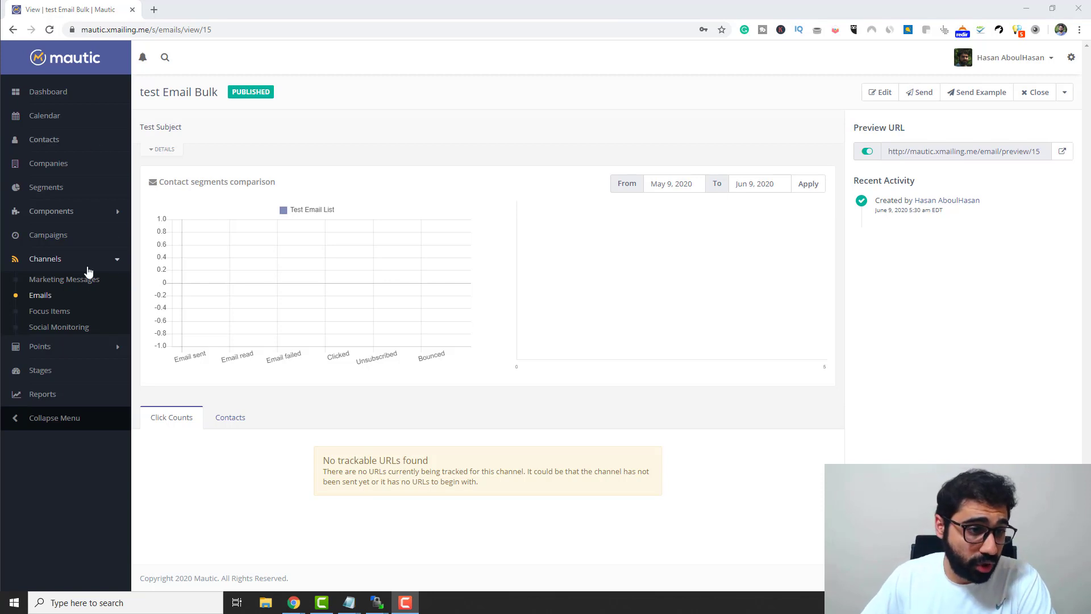
Create a new segment email 'Scheduled' with subject 'Anything' for Test Email List.
click(40, 295)
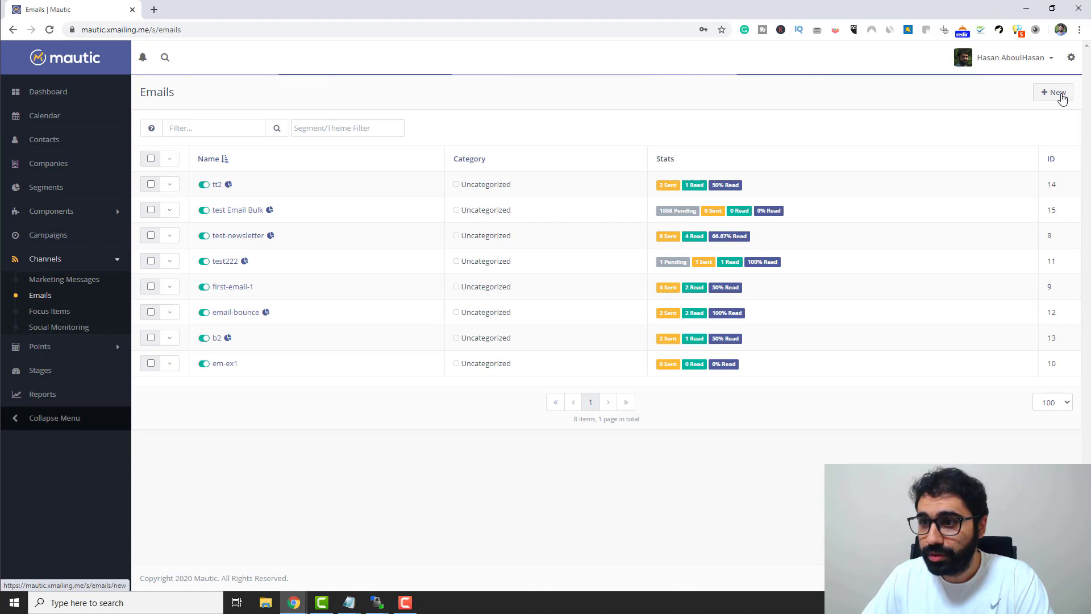
click(1054, 92)
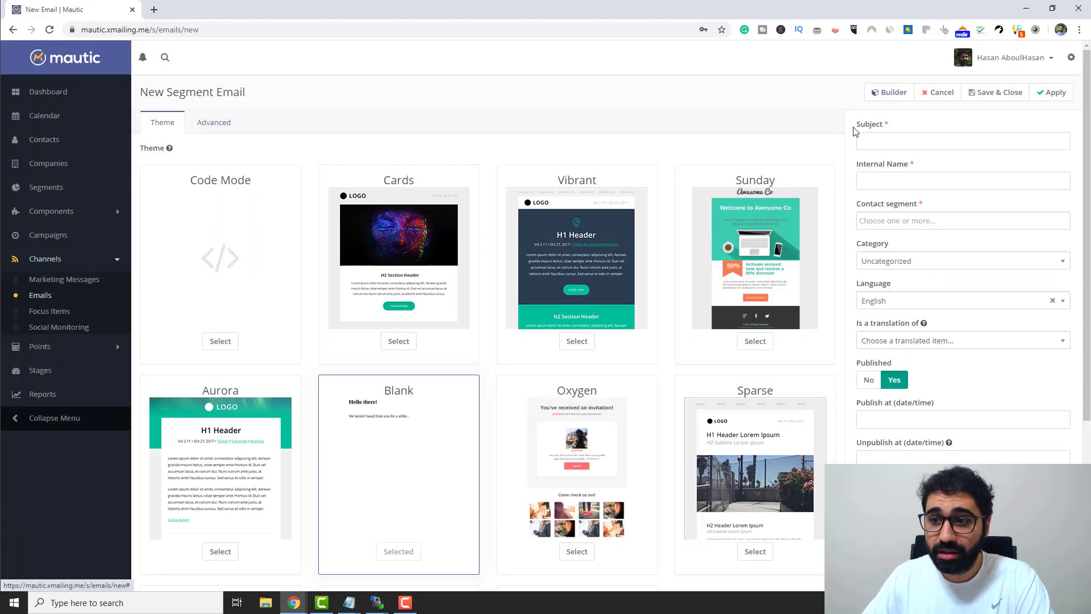
text(Nerw S)
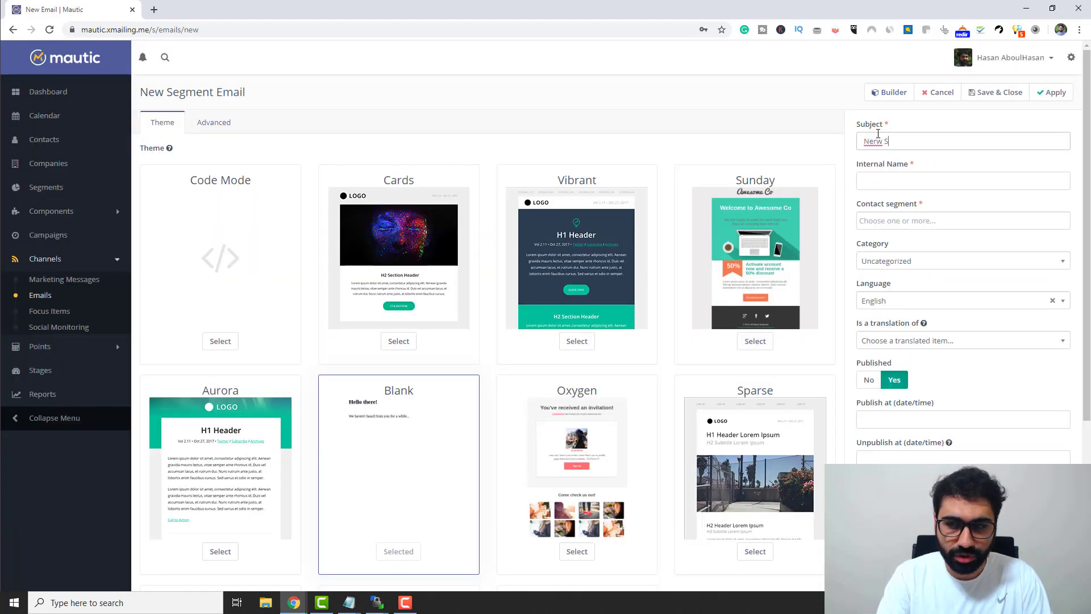
text(Anyt)
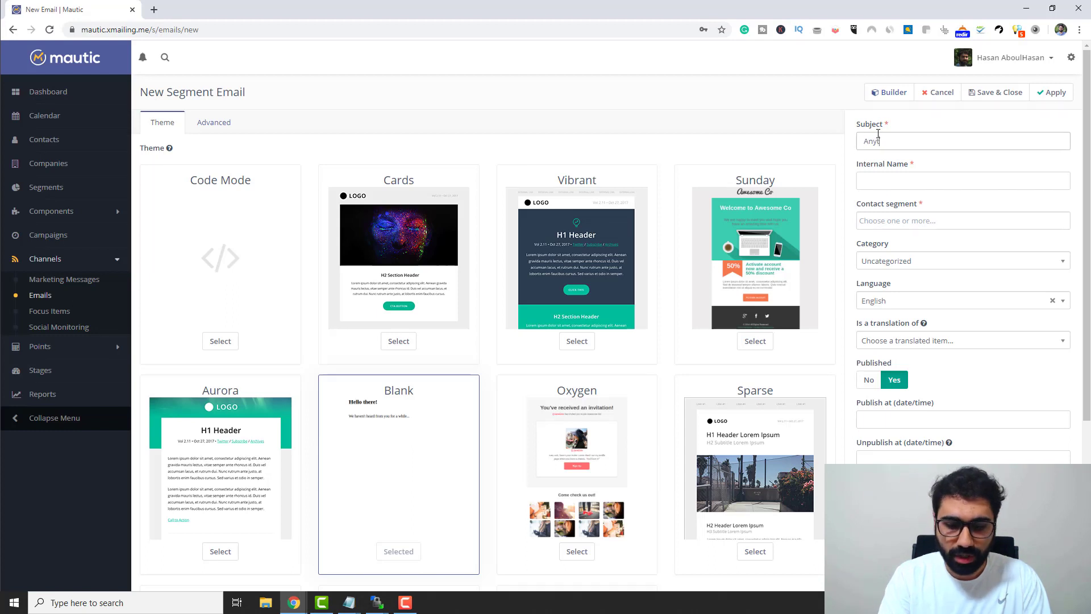
click(963, 181)
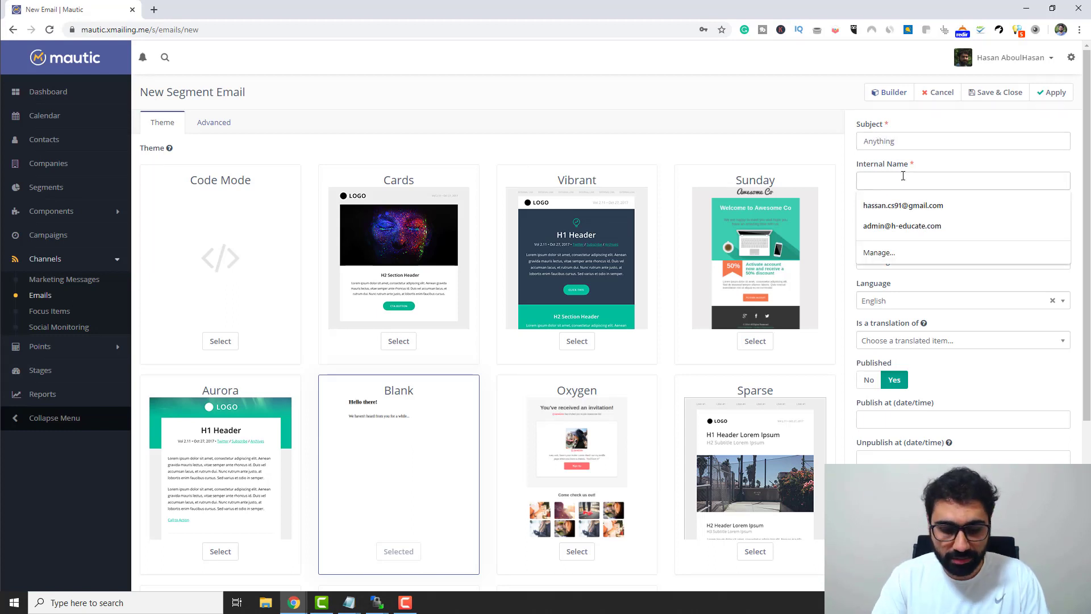
text(Schedue)
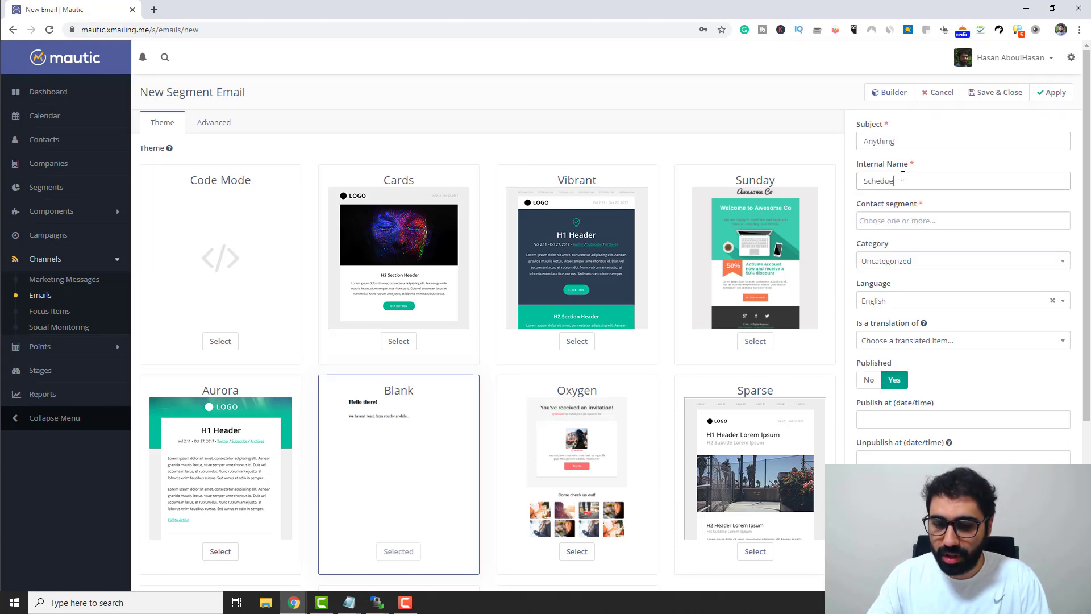
click(962, 220)
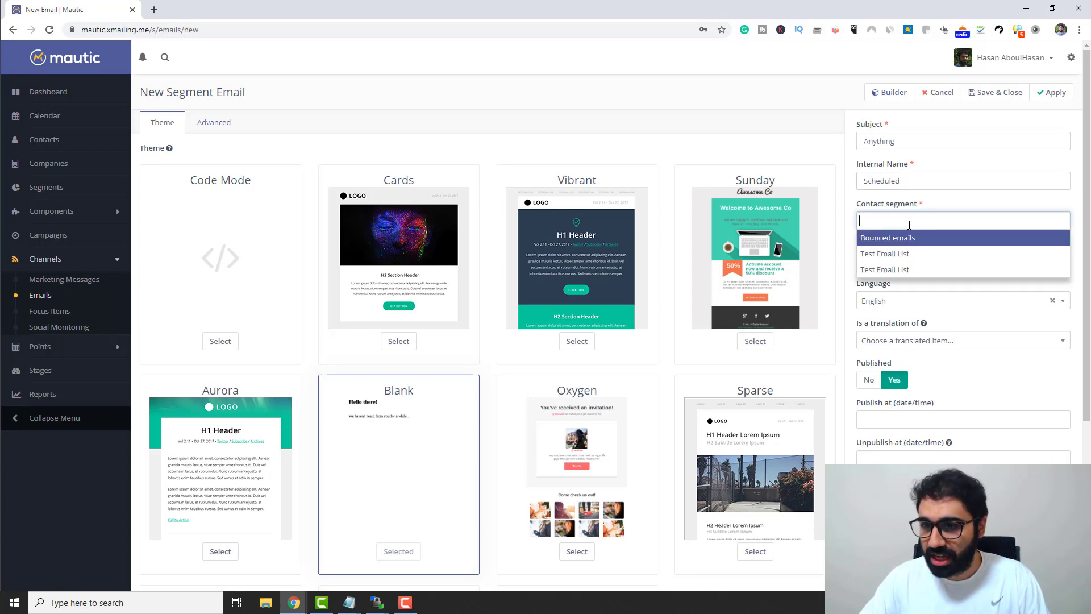
click(884, 253)
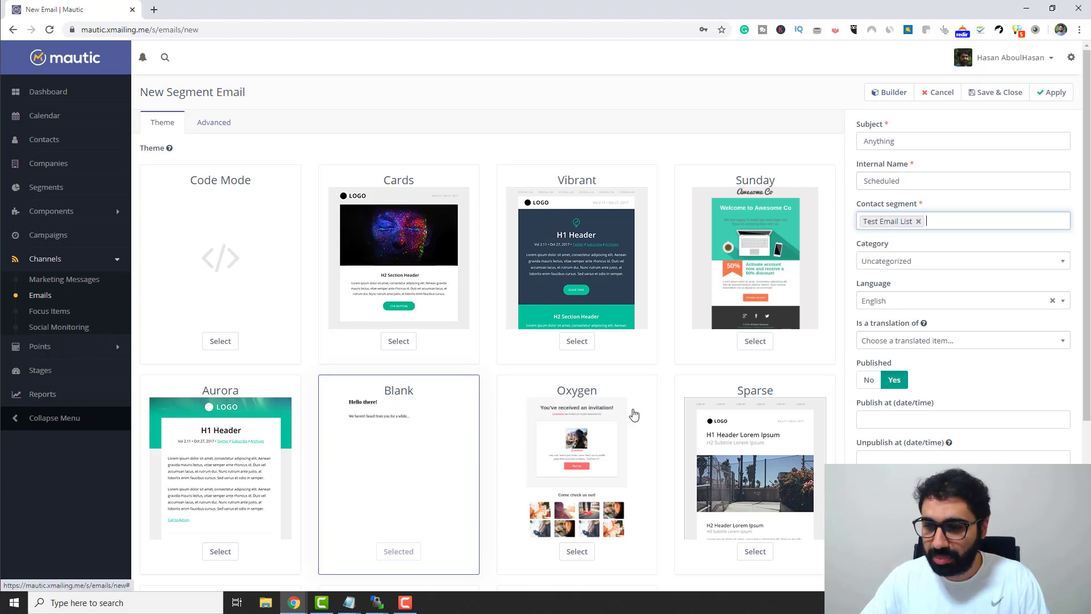
scroll(down, 3)
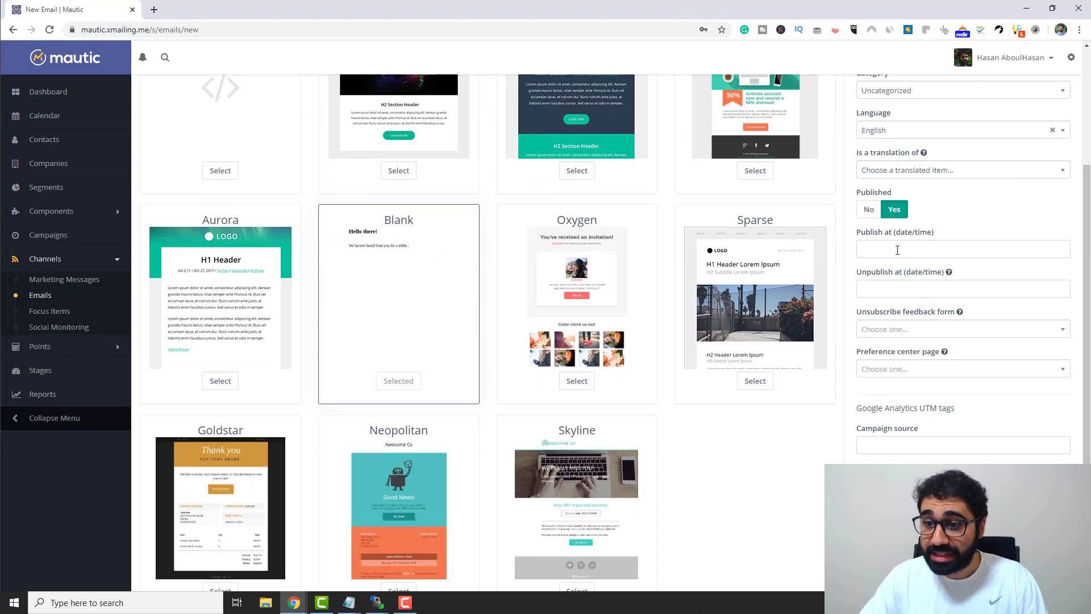
click(963, 249)
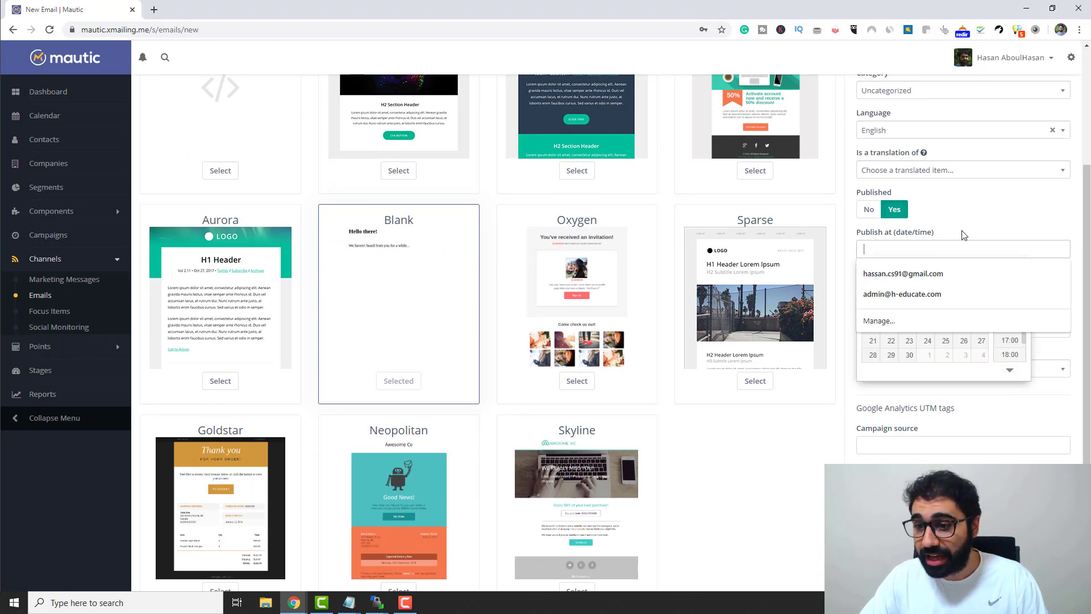
click(909, 340)
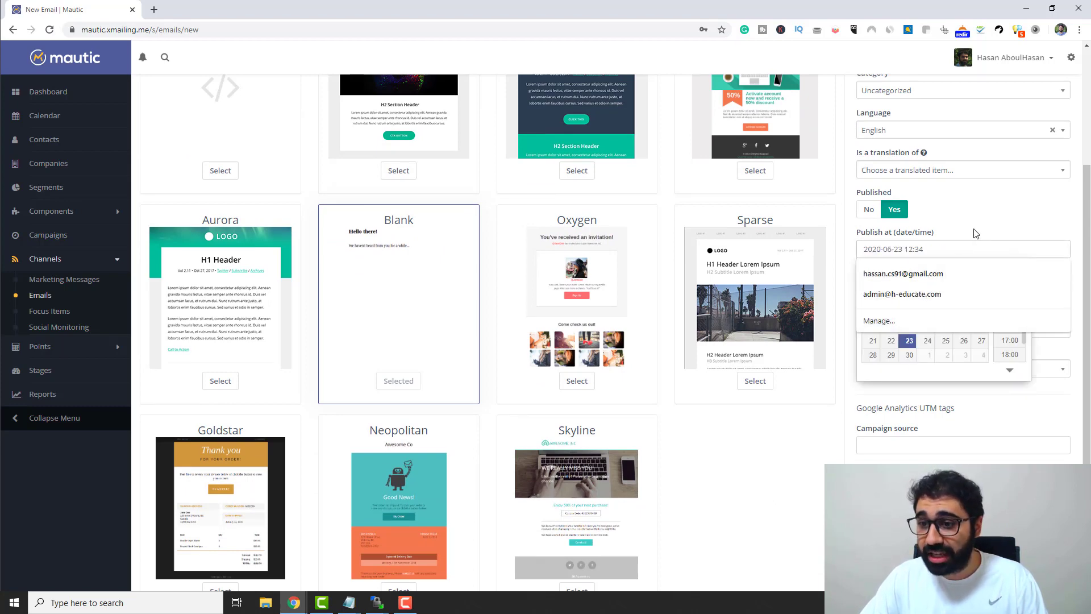
click(977, 233)
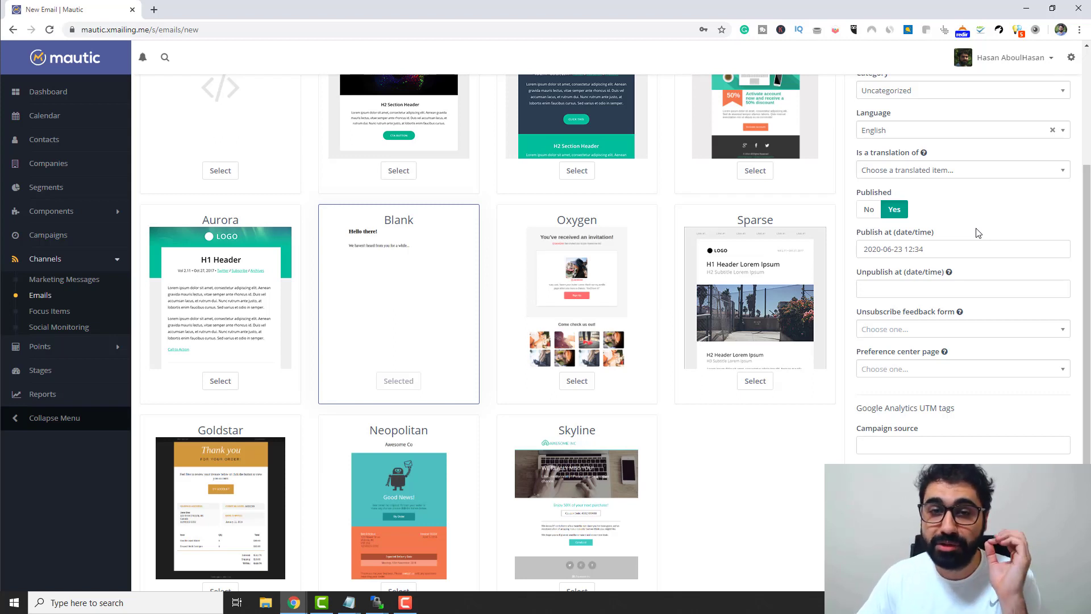
mouse_move(965, 262)
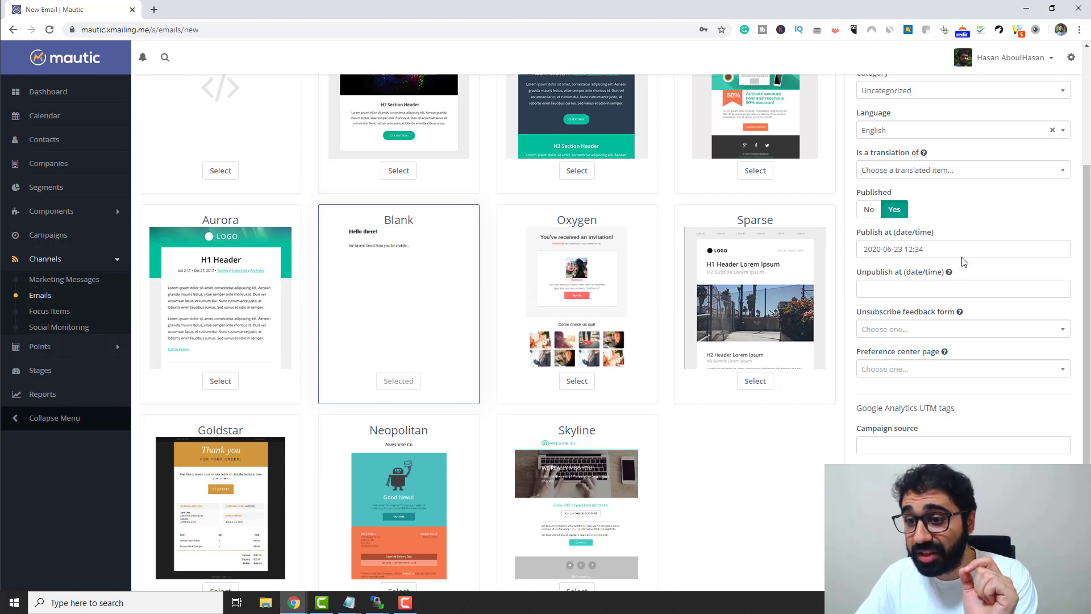
mouse_move(997, 265)
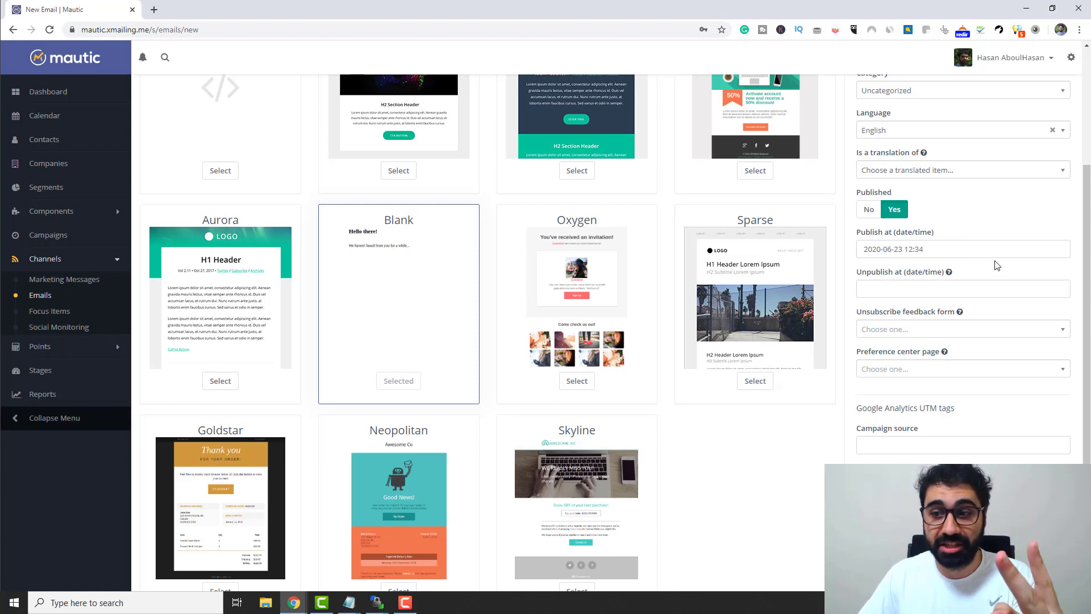
scroll(up, 3)
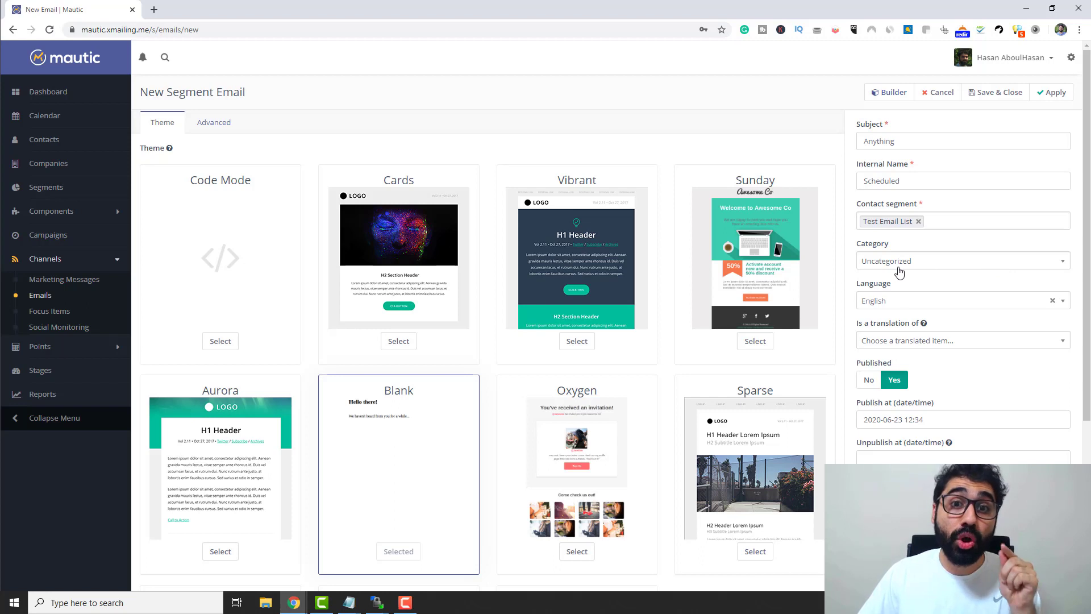
Check the America/New York default timezone in Configuration in another tab, then return to the draft.
click(1071, 57)
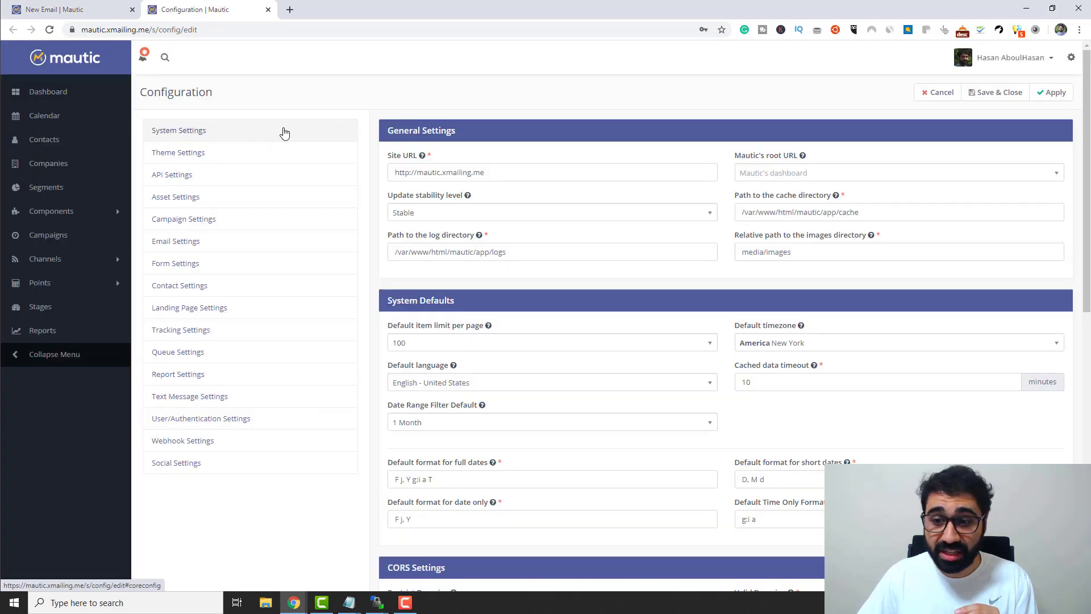
scroll(down, 3)
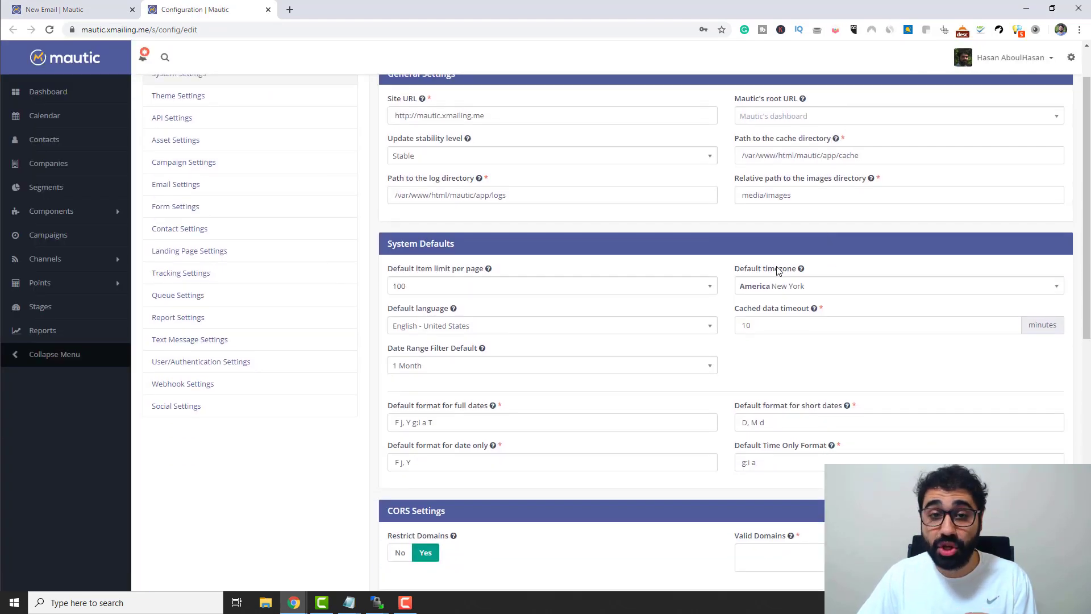
mouse_move(830, 286)
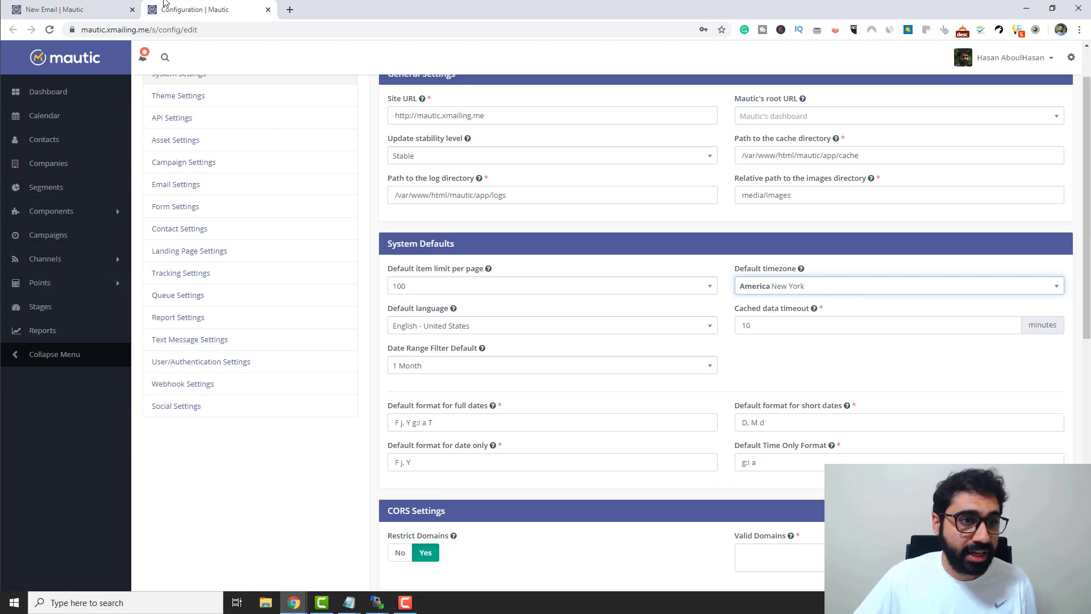
click(70, 9)
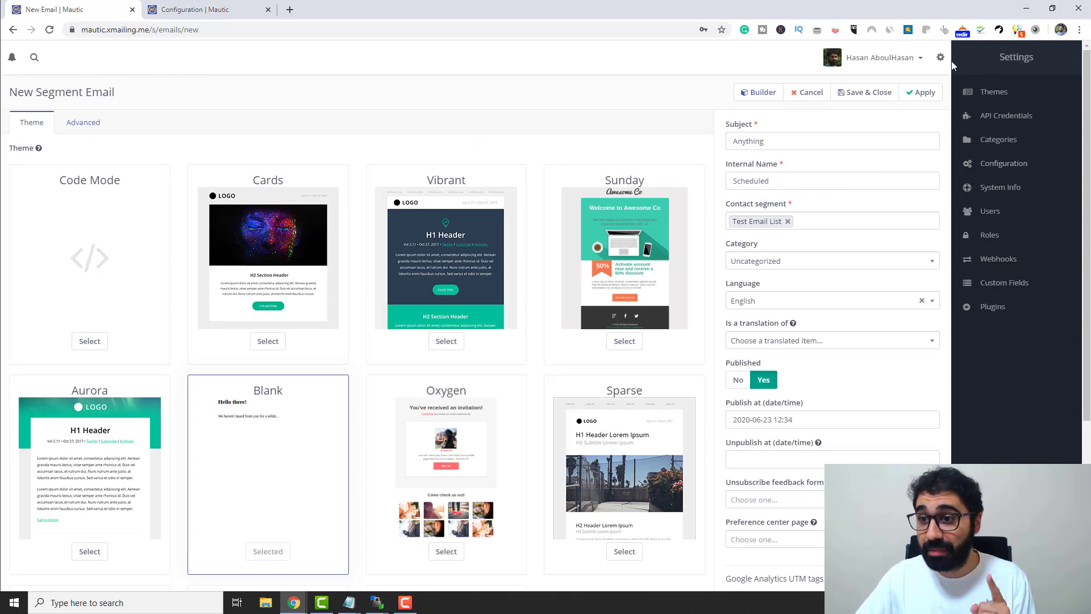
Apply and save the Scheduled email so its detail page shows it pending.
click(939, 57)
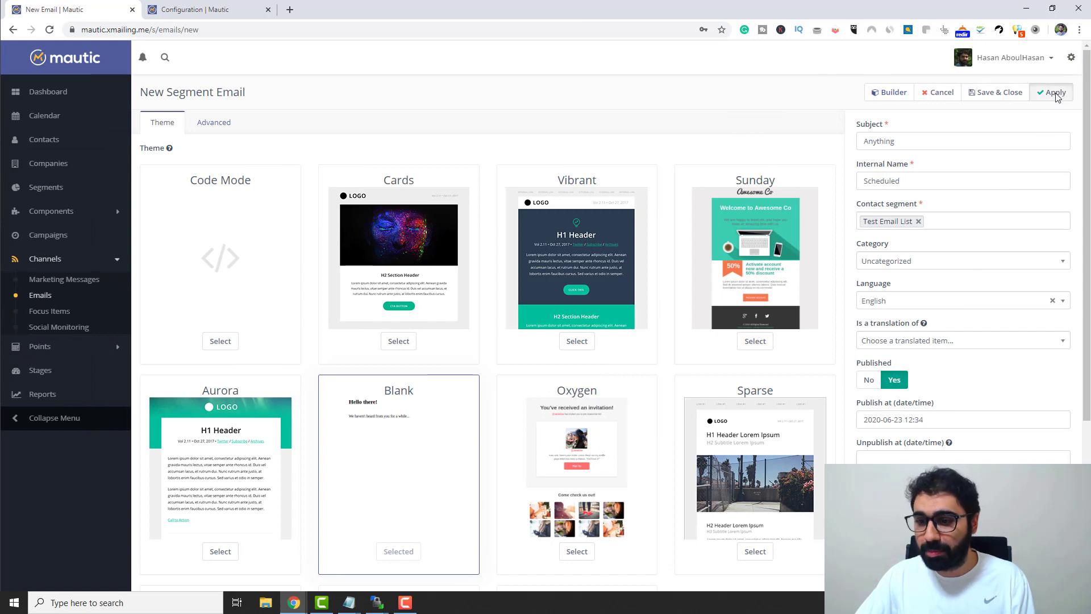
click(1052, 92)
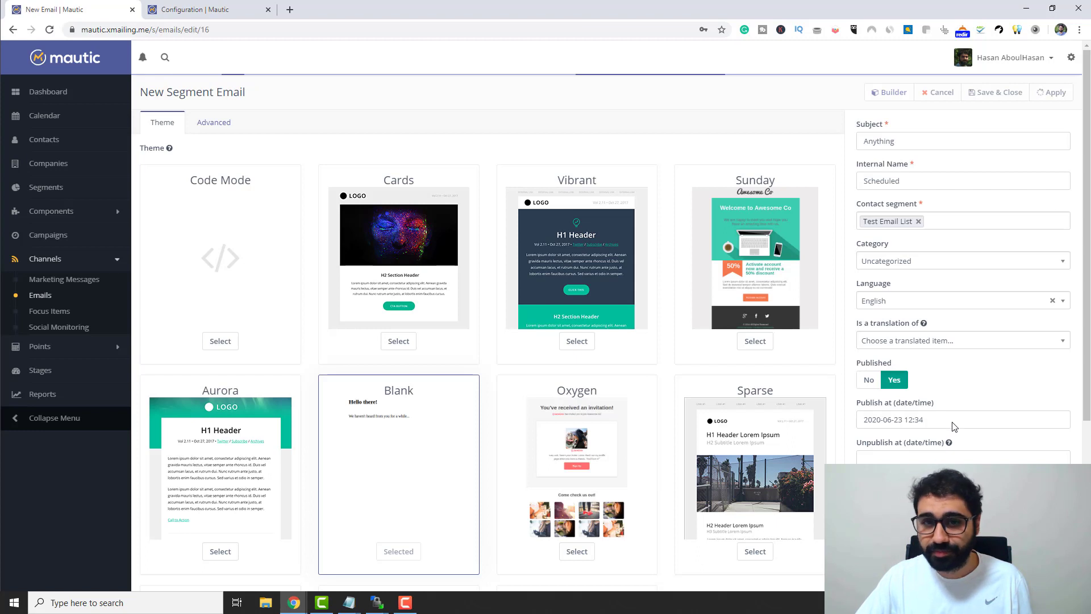
click(1051, 91)
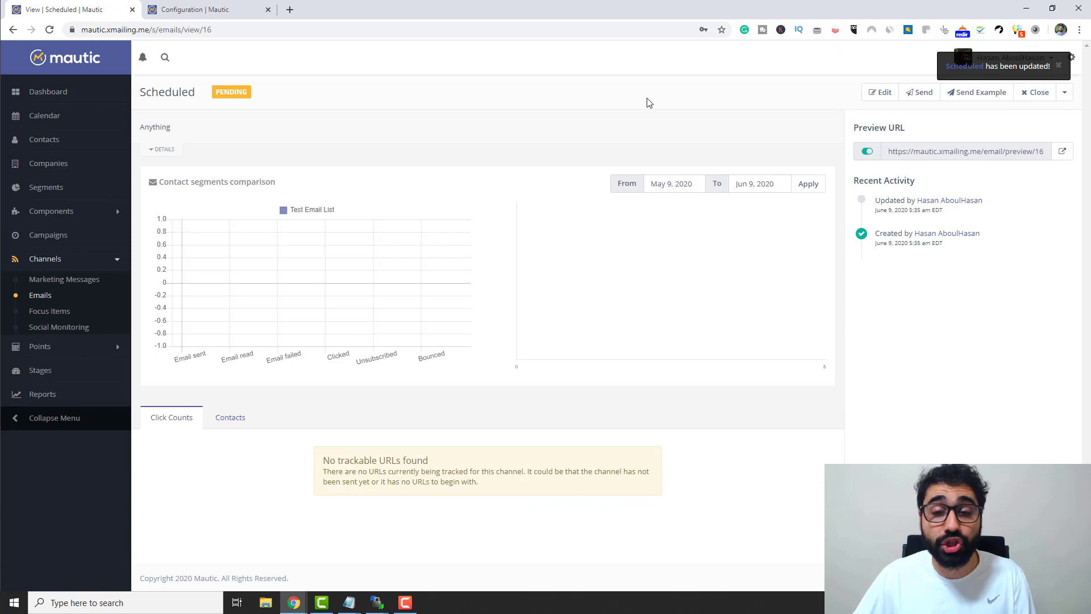
mouse_move(39, 296)
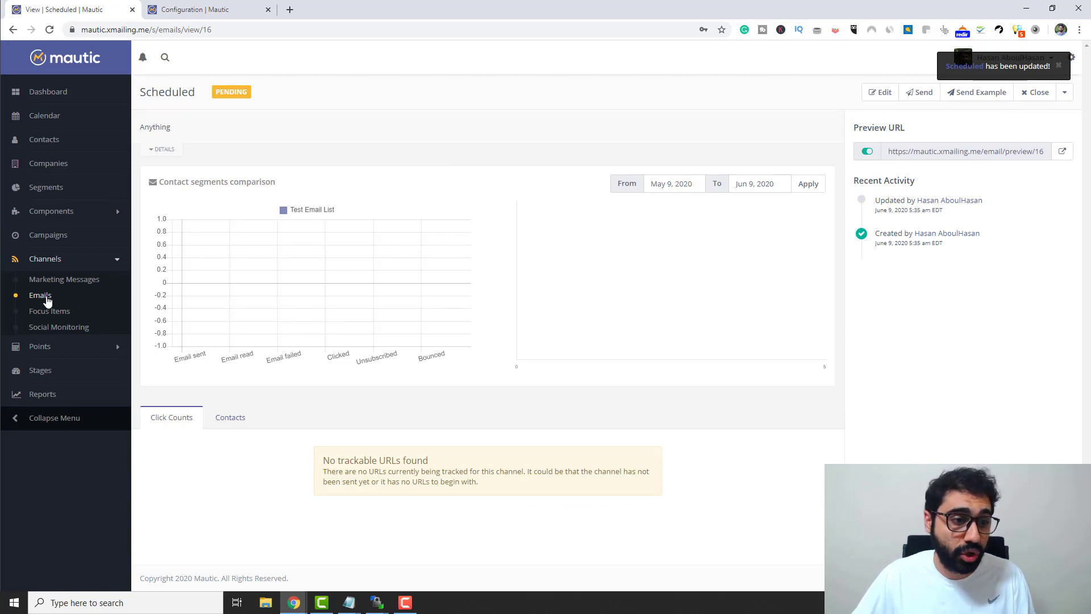
Go to the emails list where Scheduled shows 1868 pending like test Email Bulk.
click(40, 295)
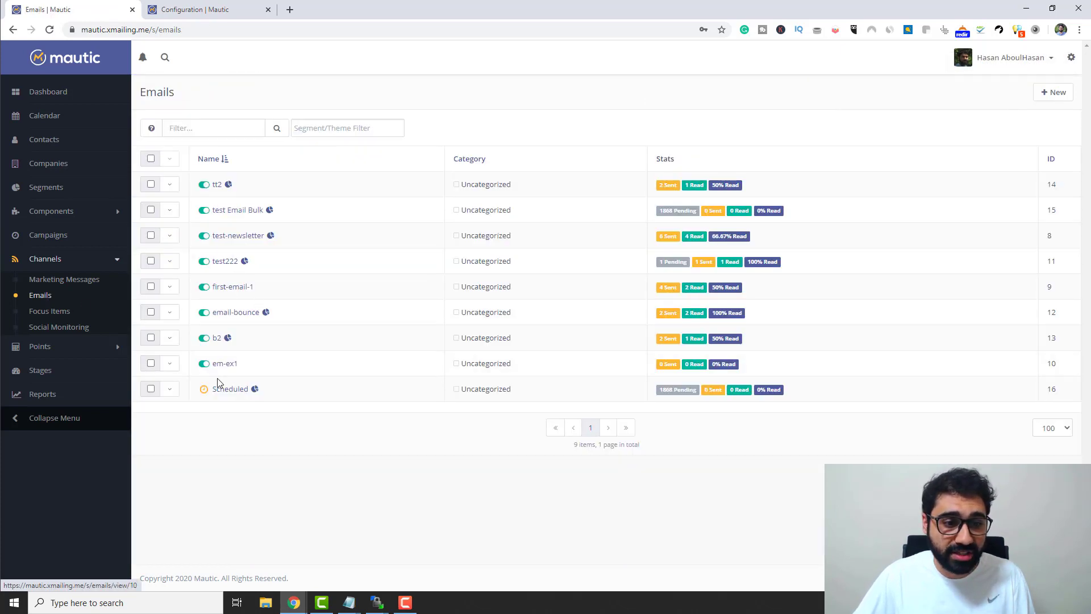
mouse_move(283, 450)
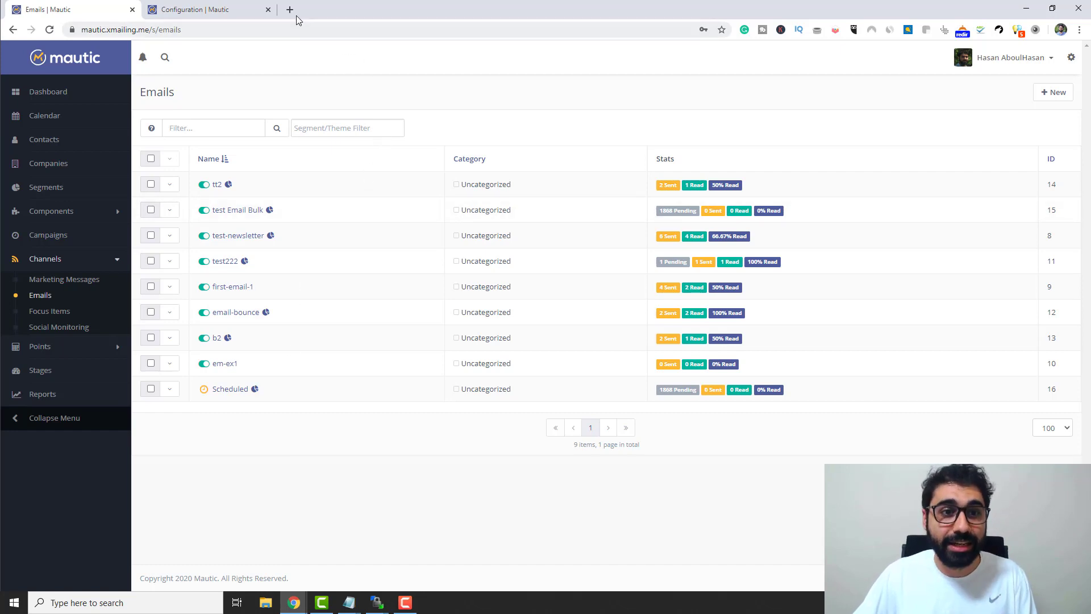
mouse_move(290, 9)
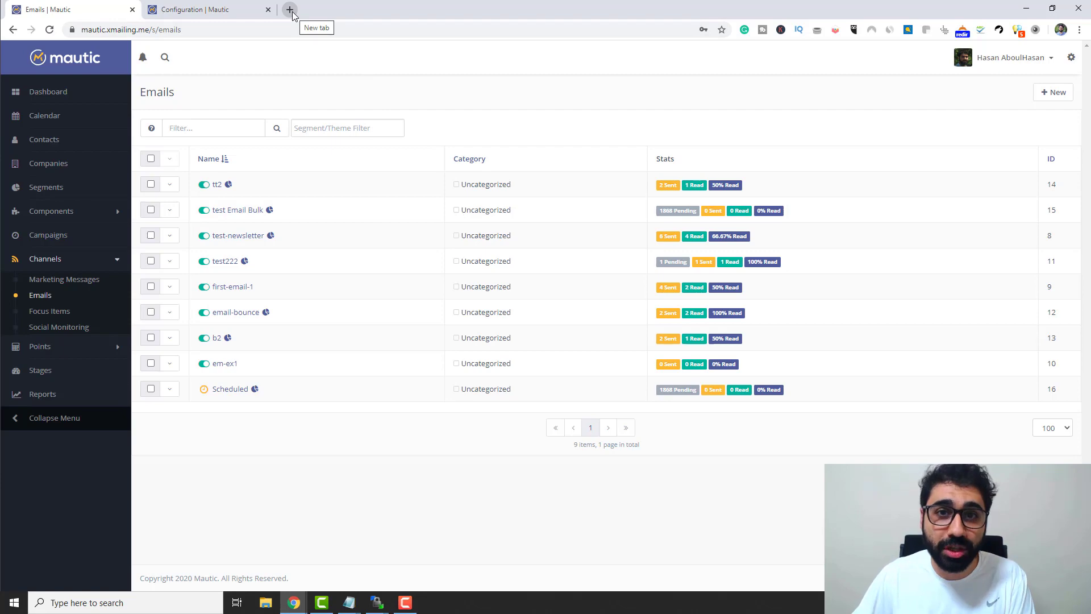
mouse_move(396, 458)
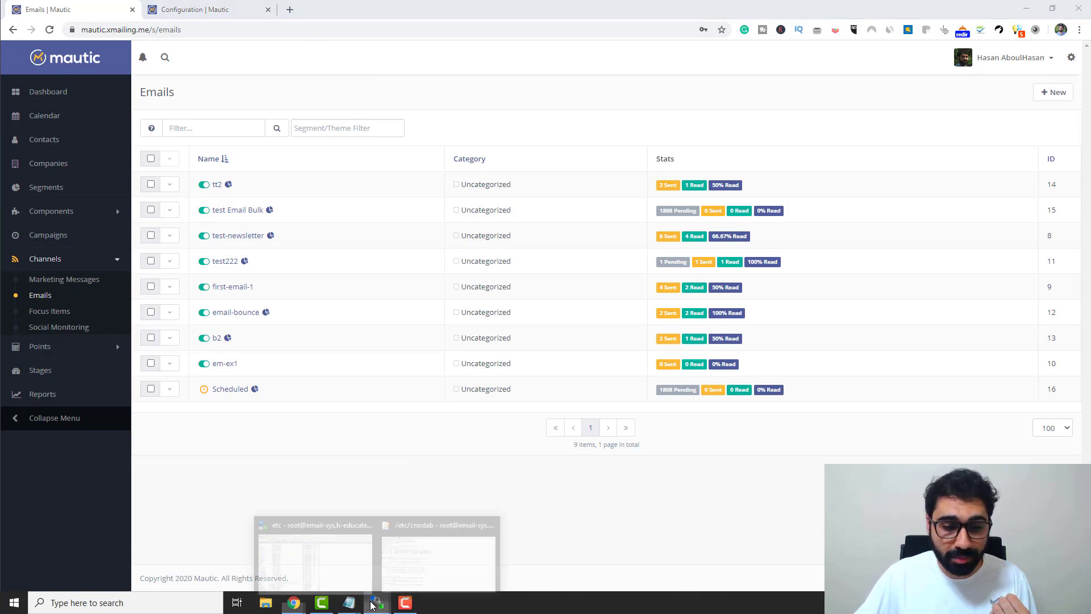
click(438, 557)
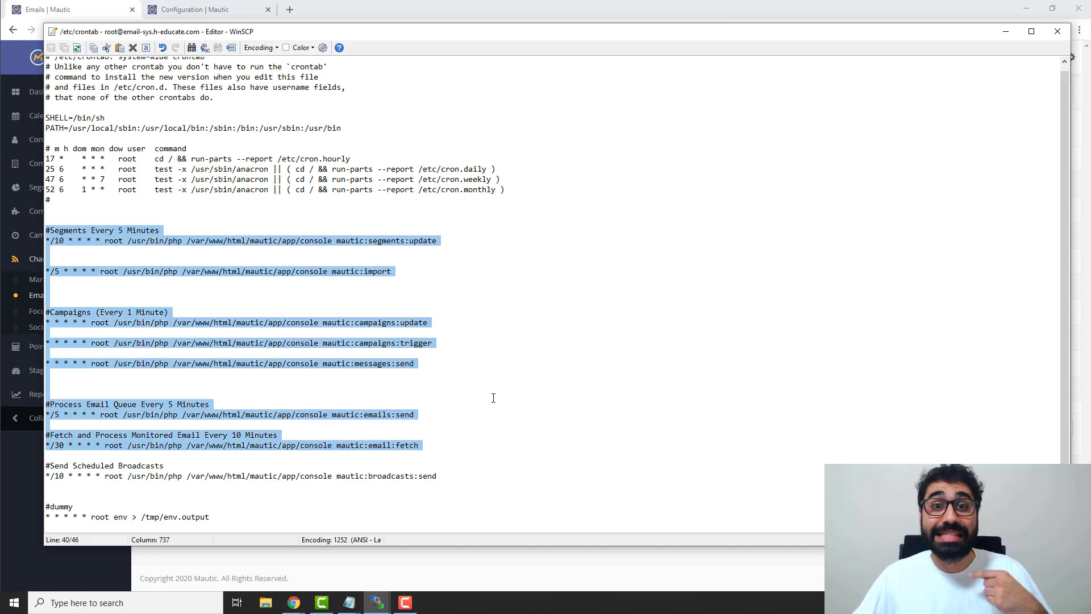
mouse_move(465, 475)
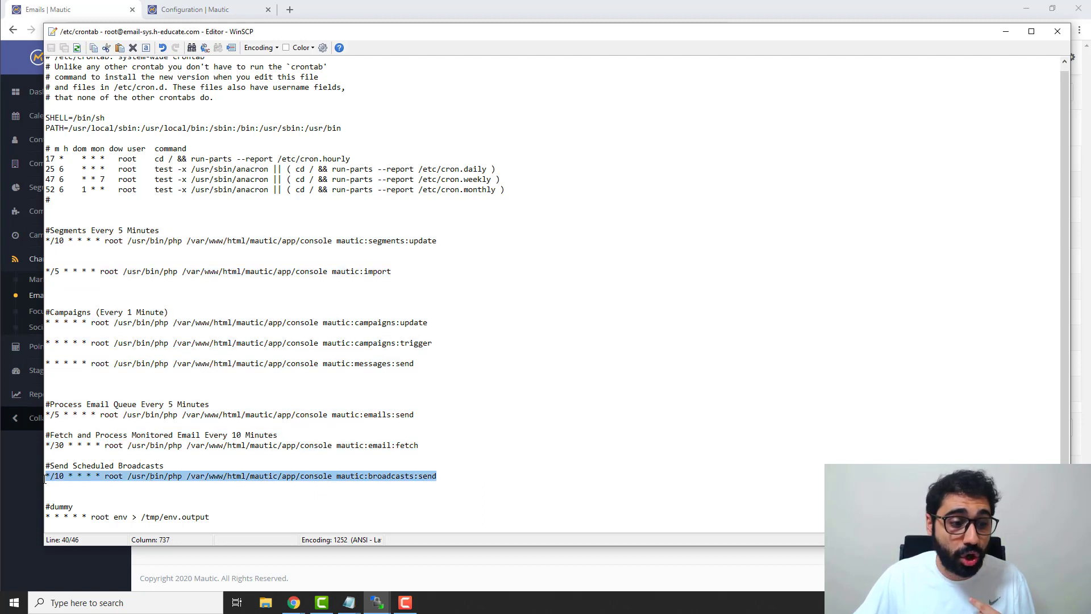
click(320, 475)
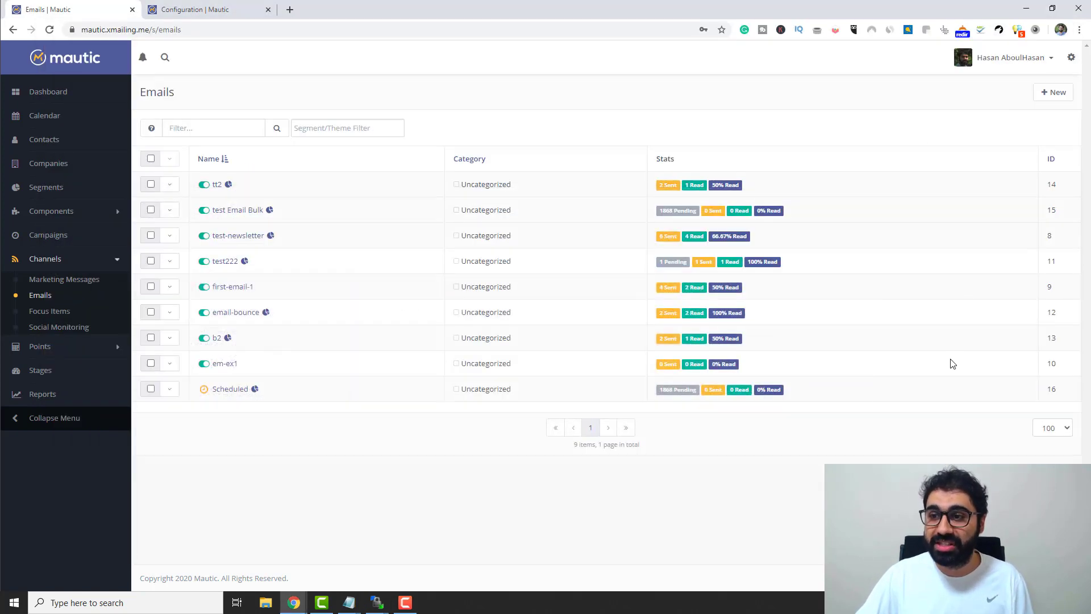
mouse_move(229, 393)
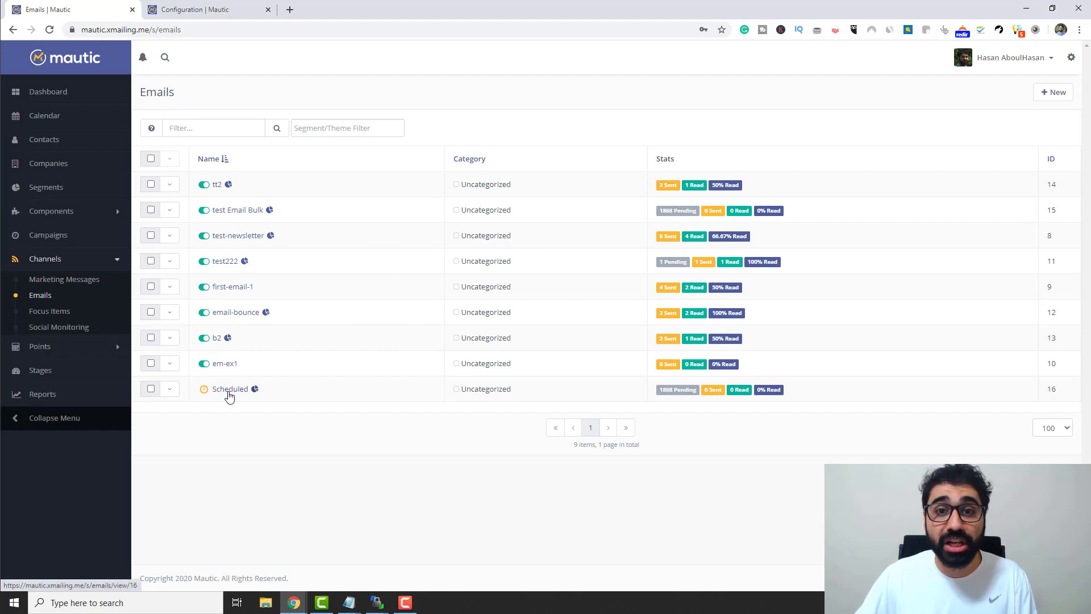